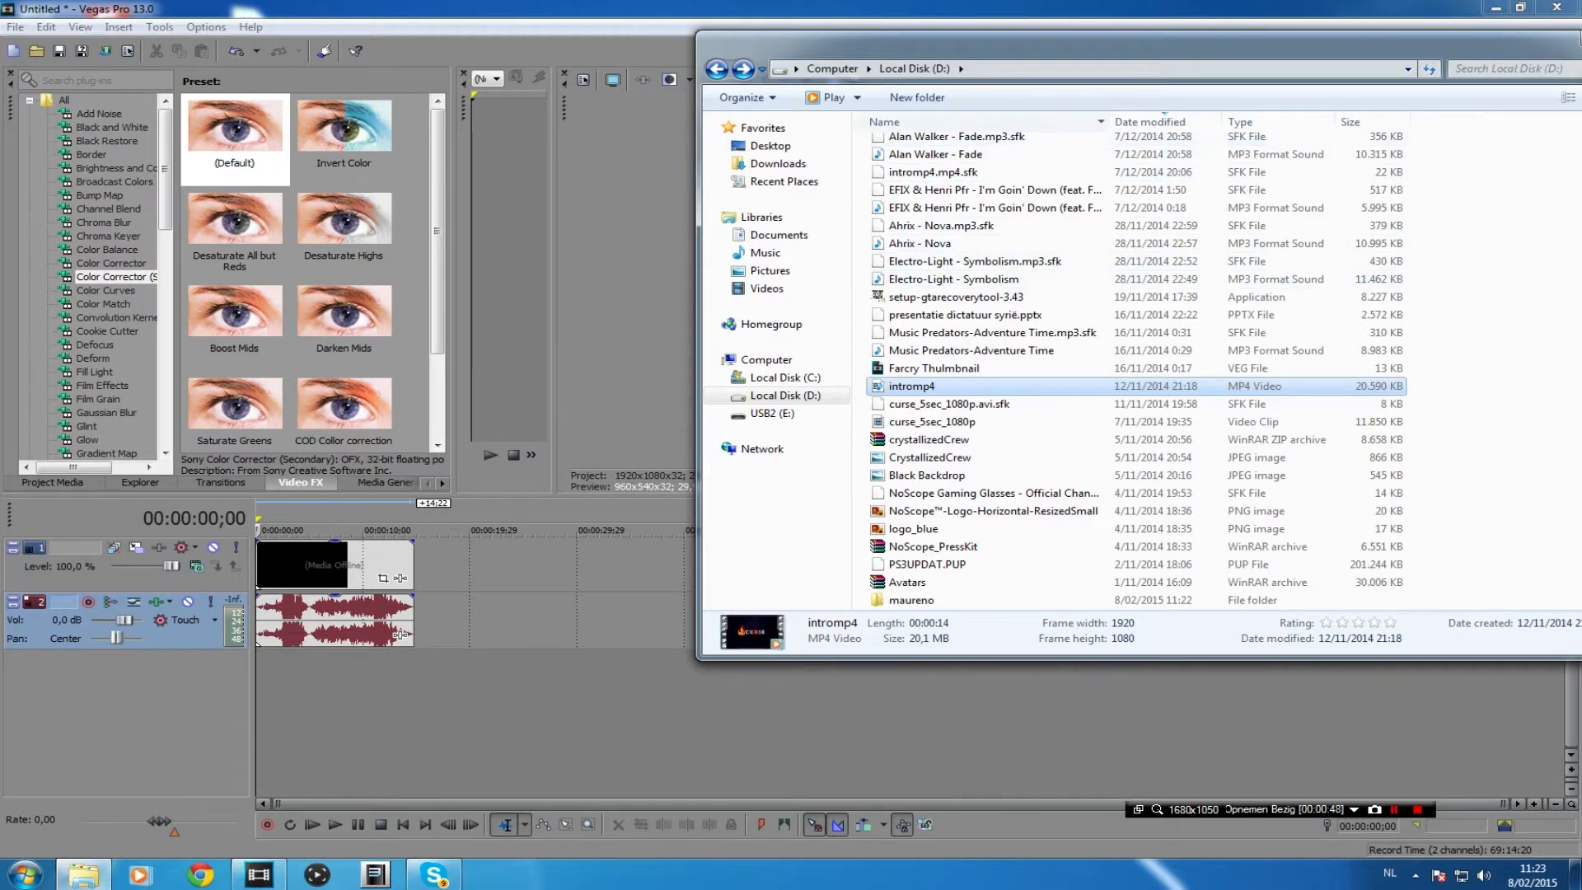
Step: Select the 'My Great Game - no corrections bo2' MP4 in D:\maureno for the Vegas timeline
scroll(down, 3)
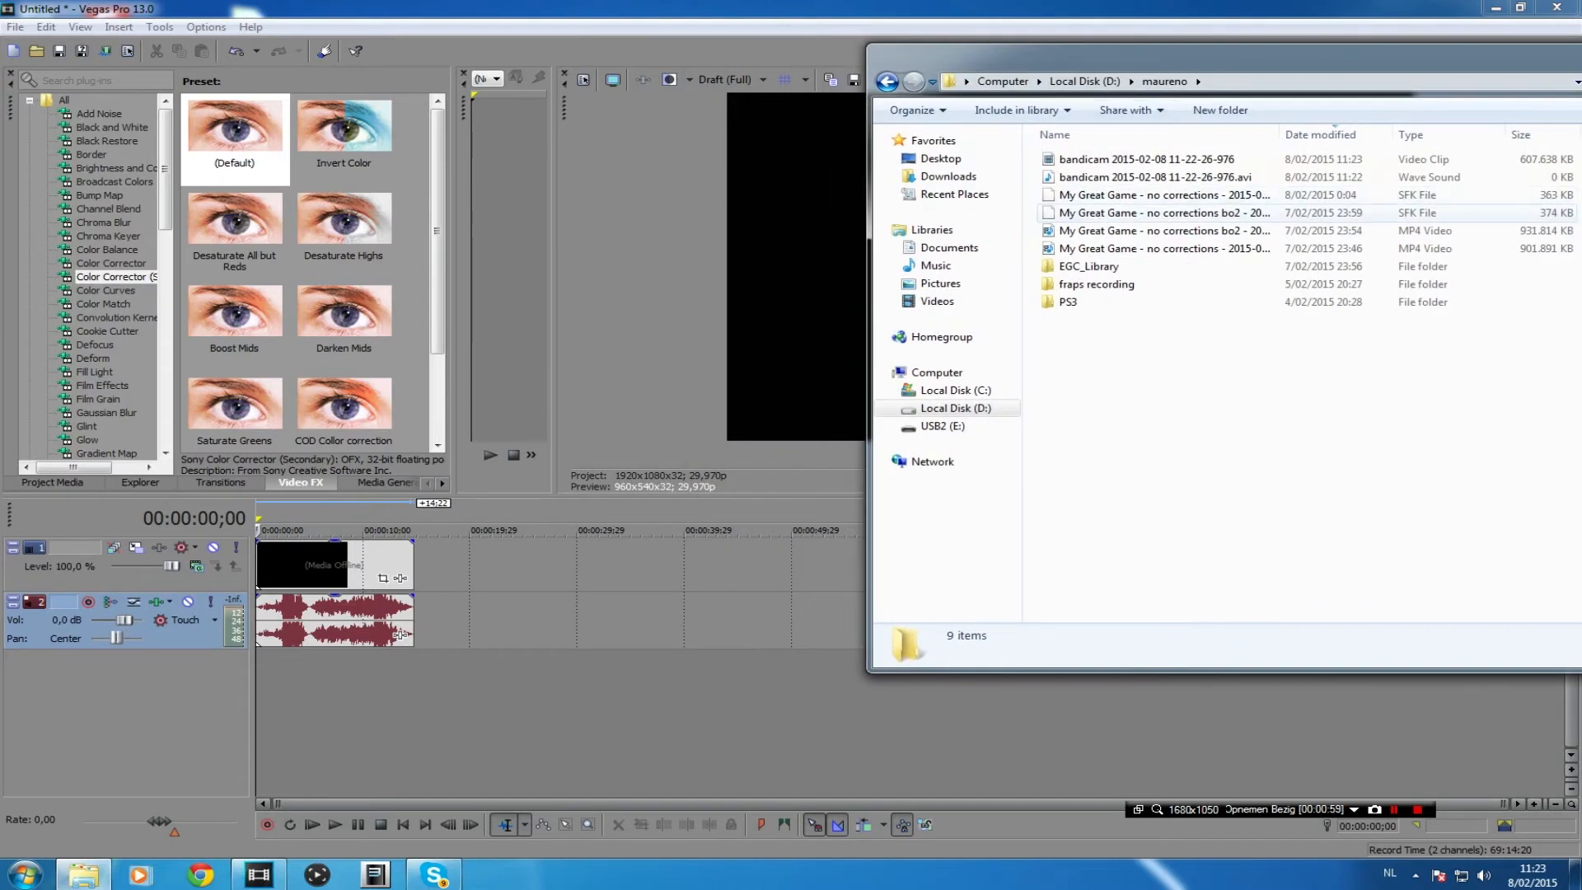
click(1161, 230)
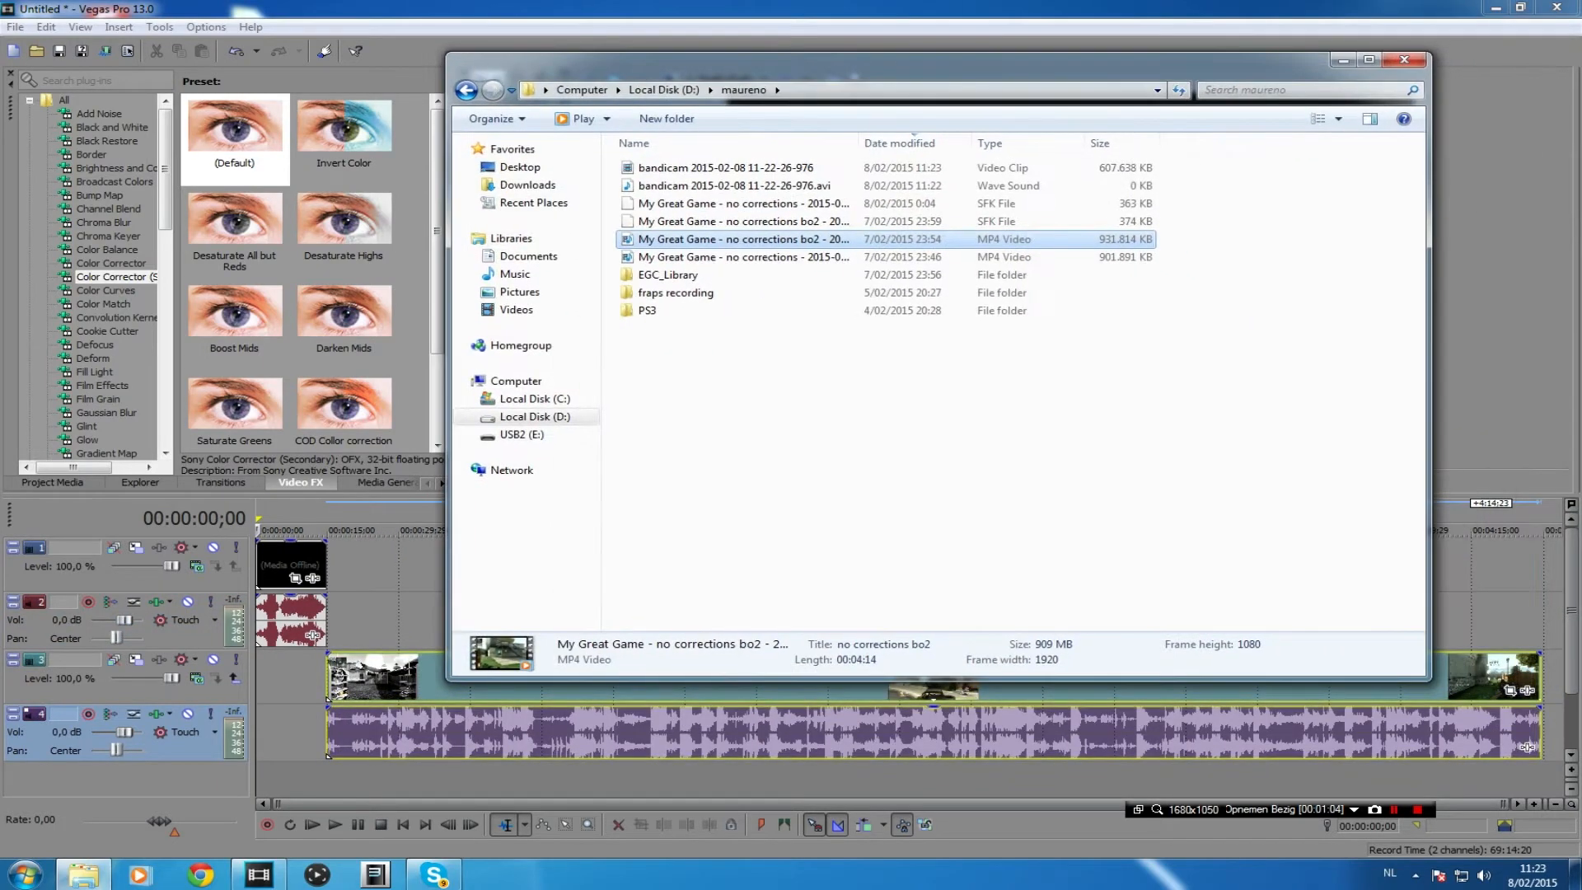
Step: Rename the lower video track 'collor correc' and begin renaming the top track to original
click(1405, 59)
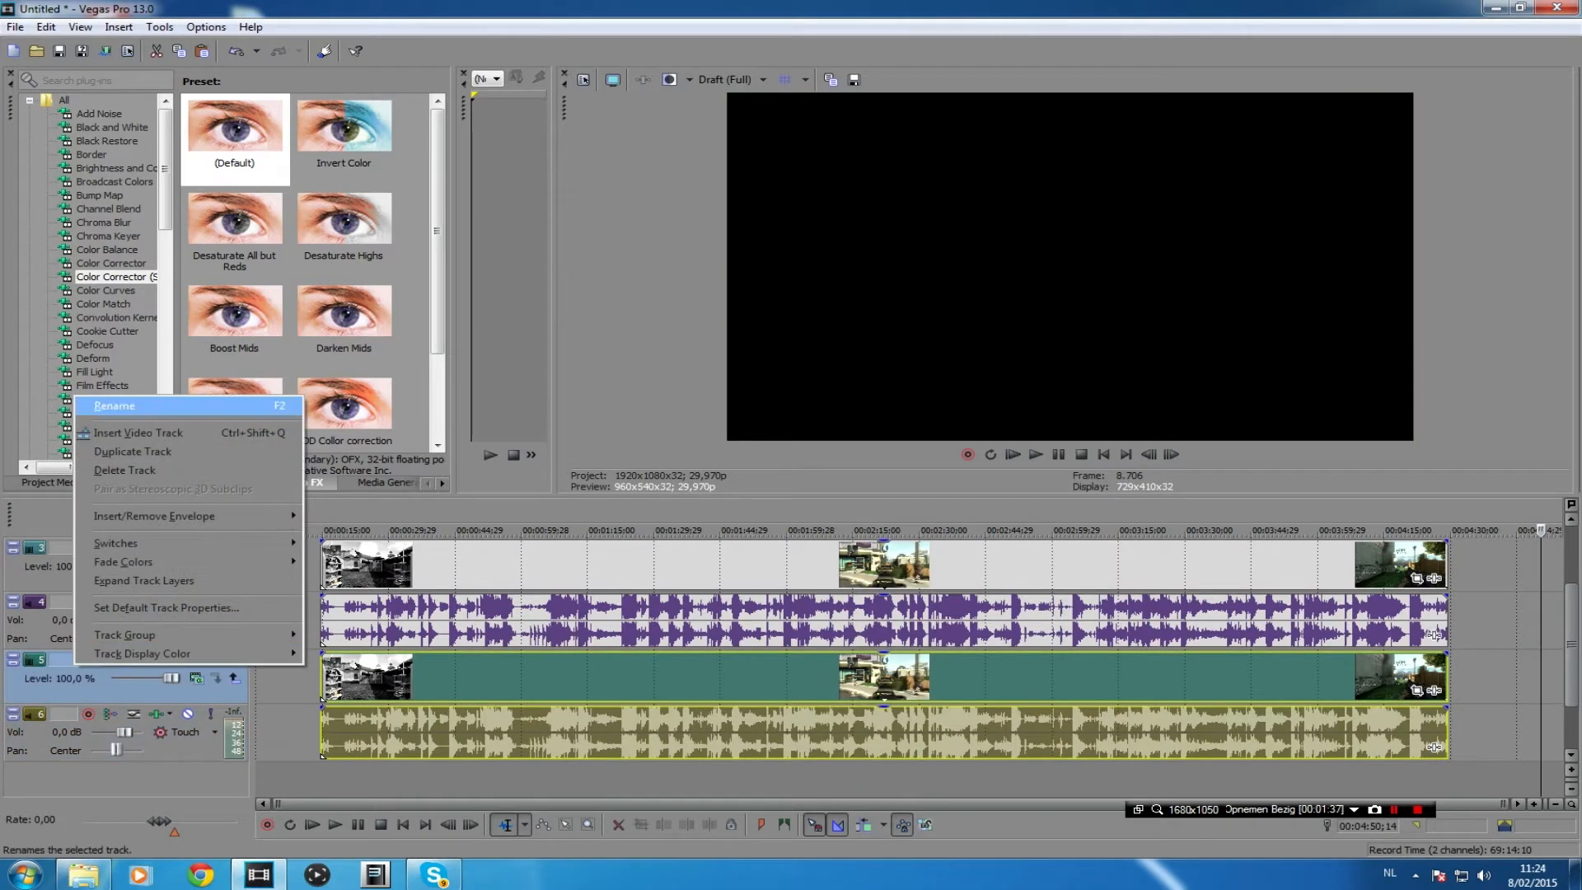
click(114, 406)
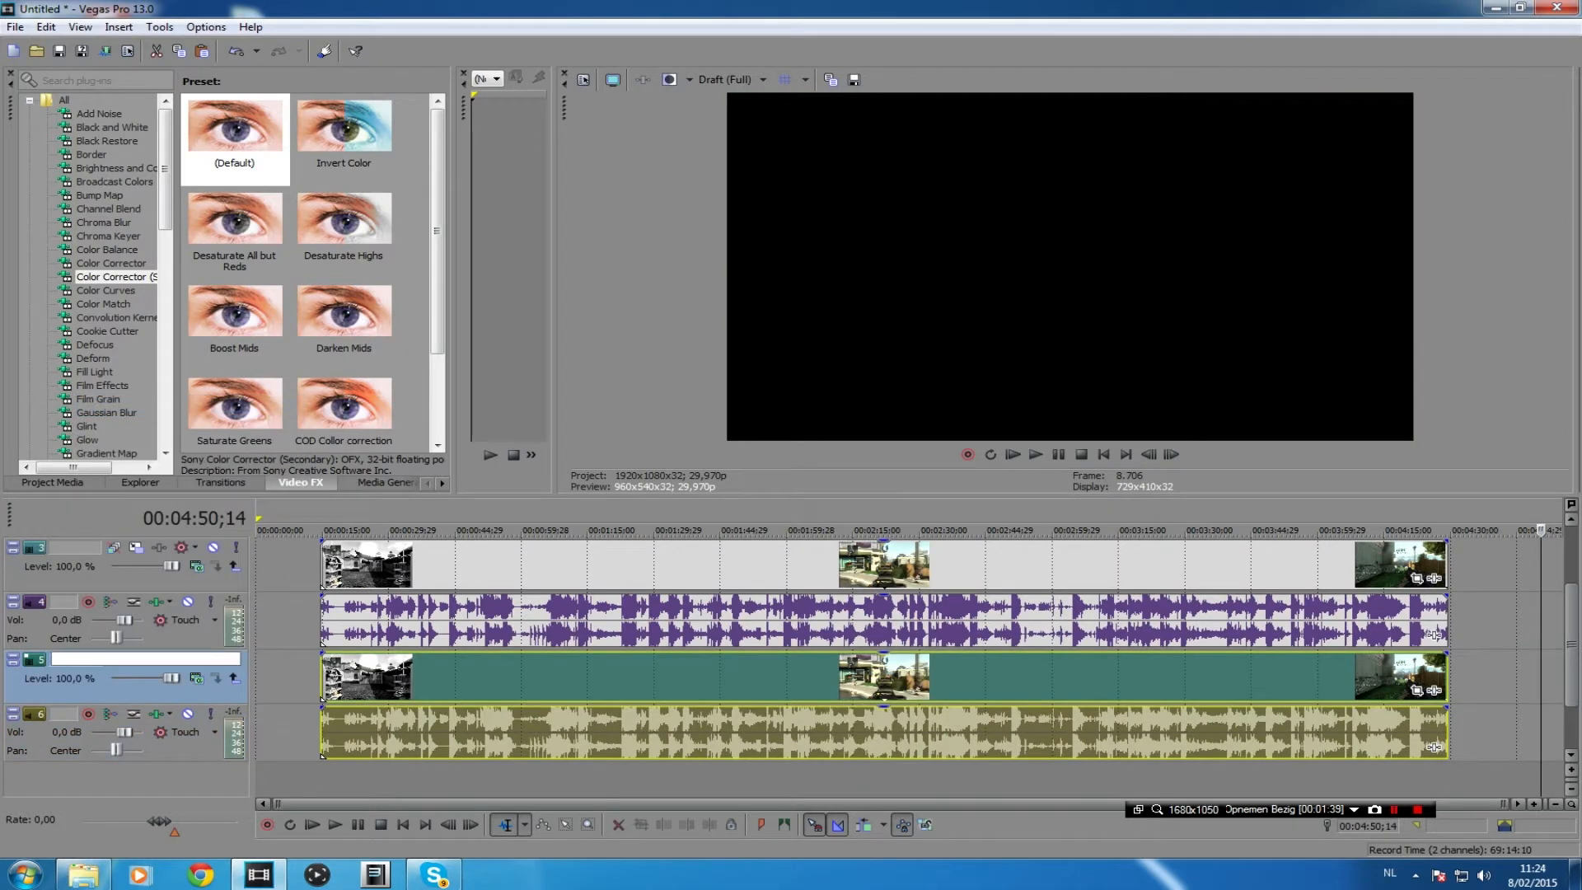
text(collor correc)
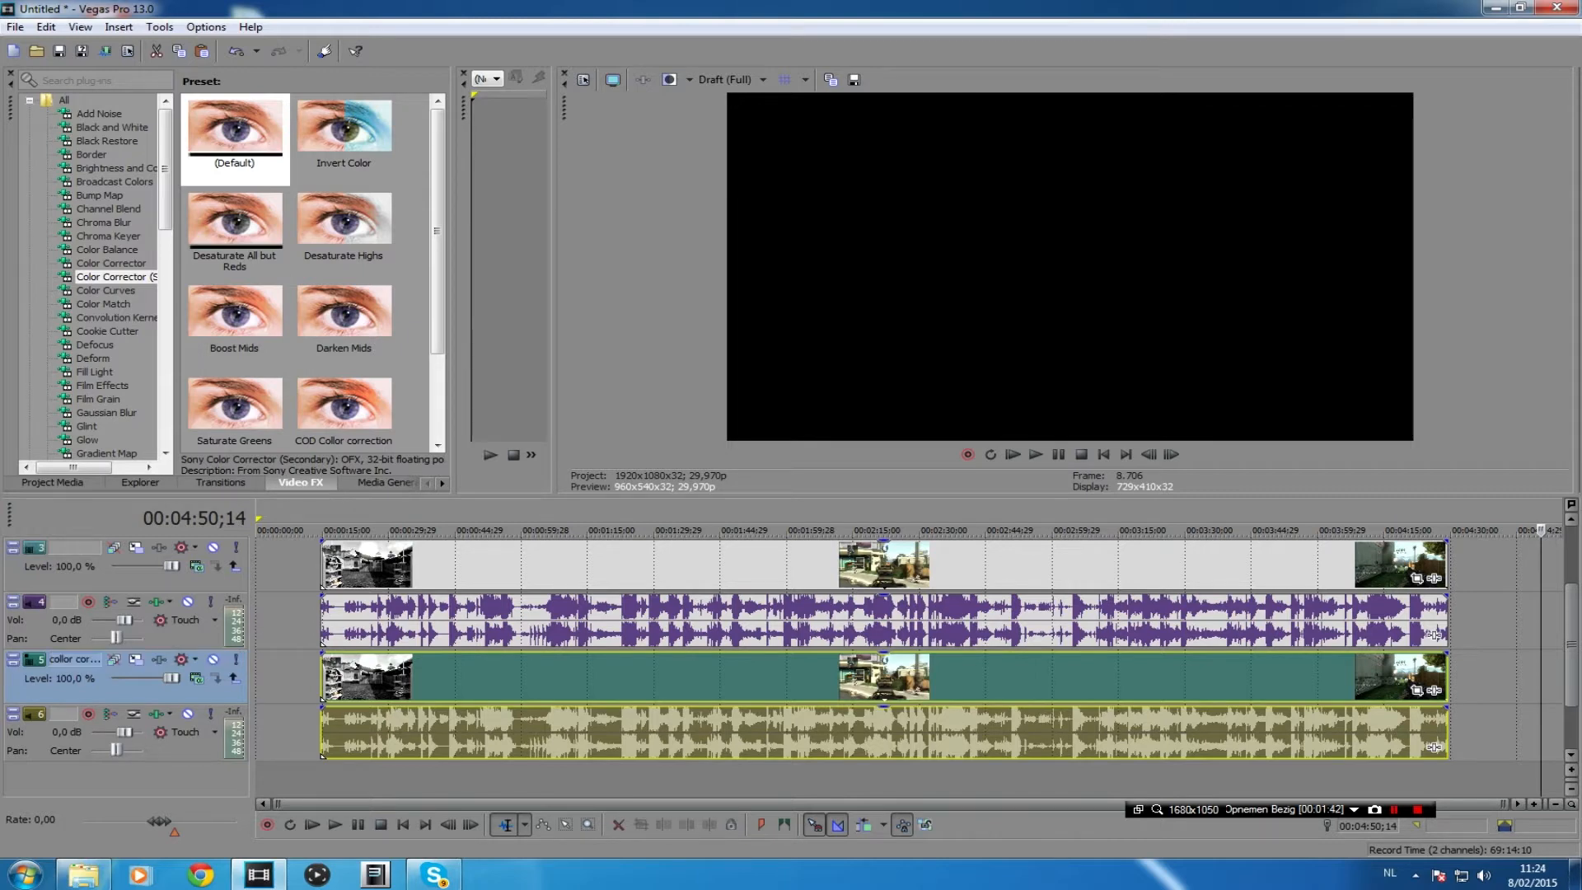
right_click(61, 565)
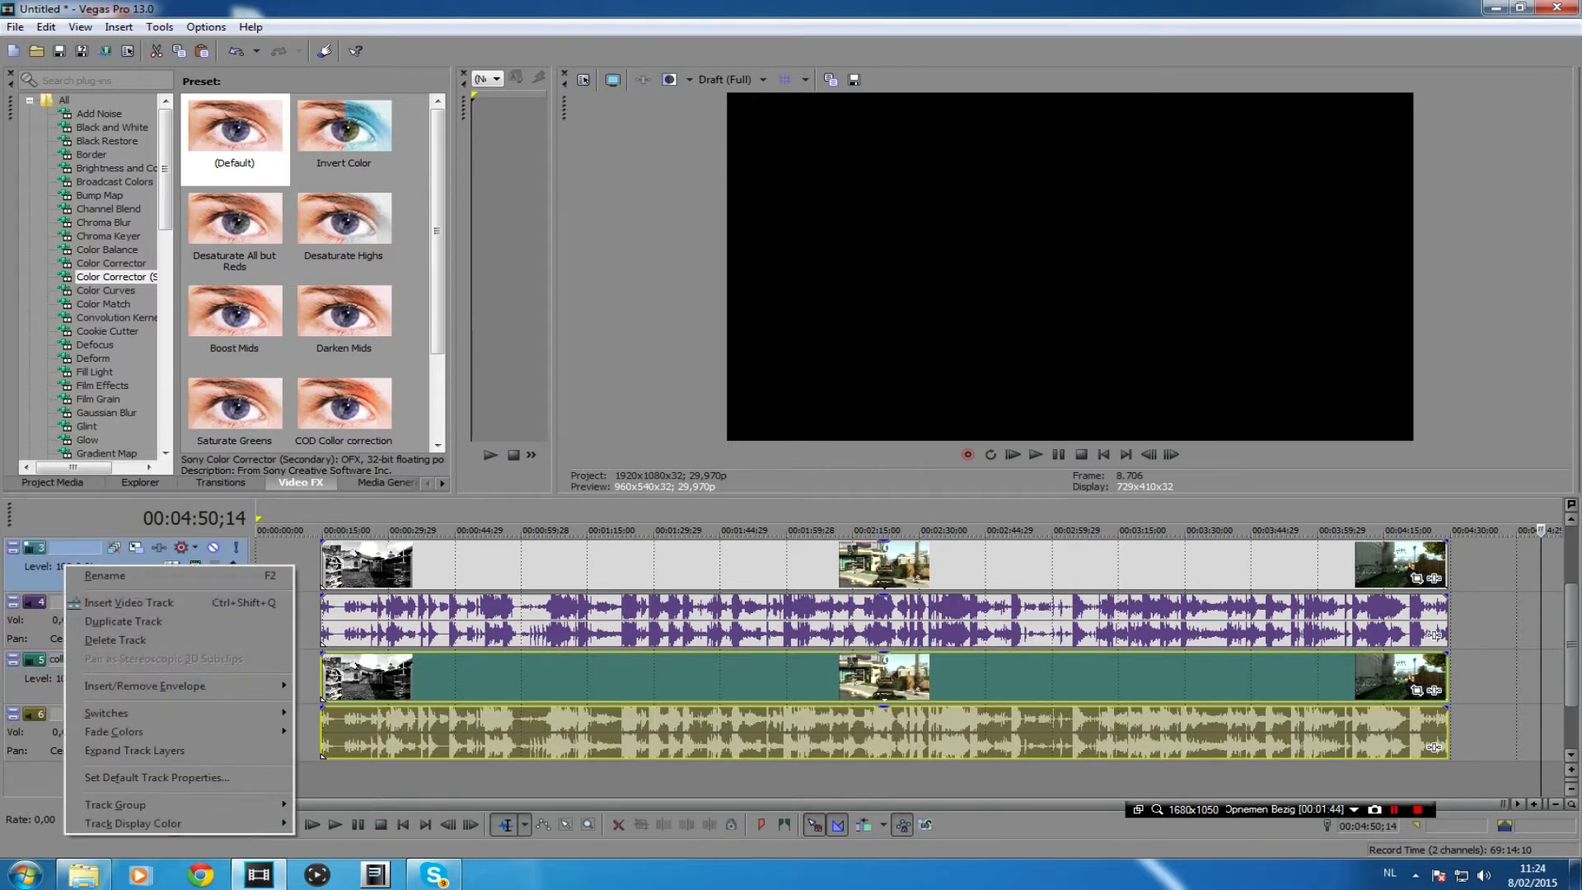
click(106, 575)
text(original)
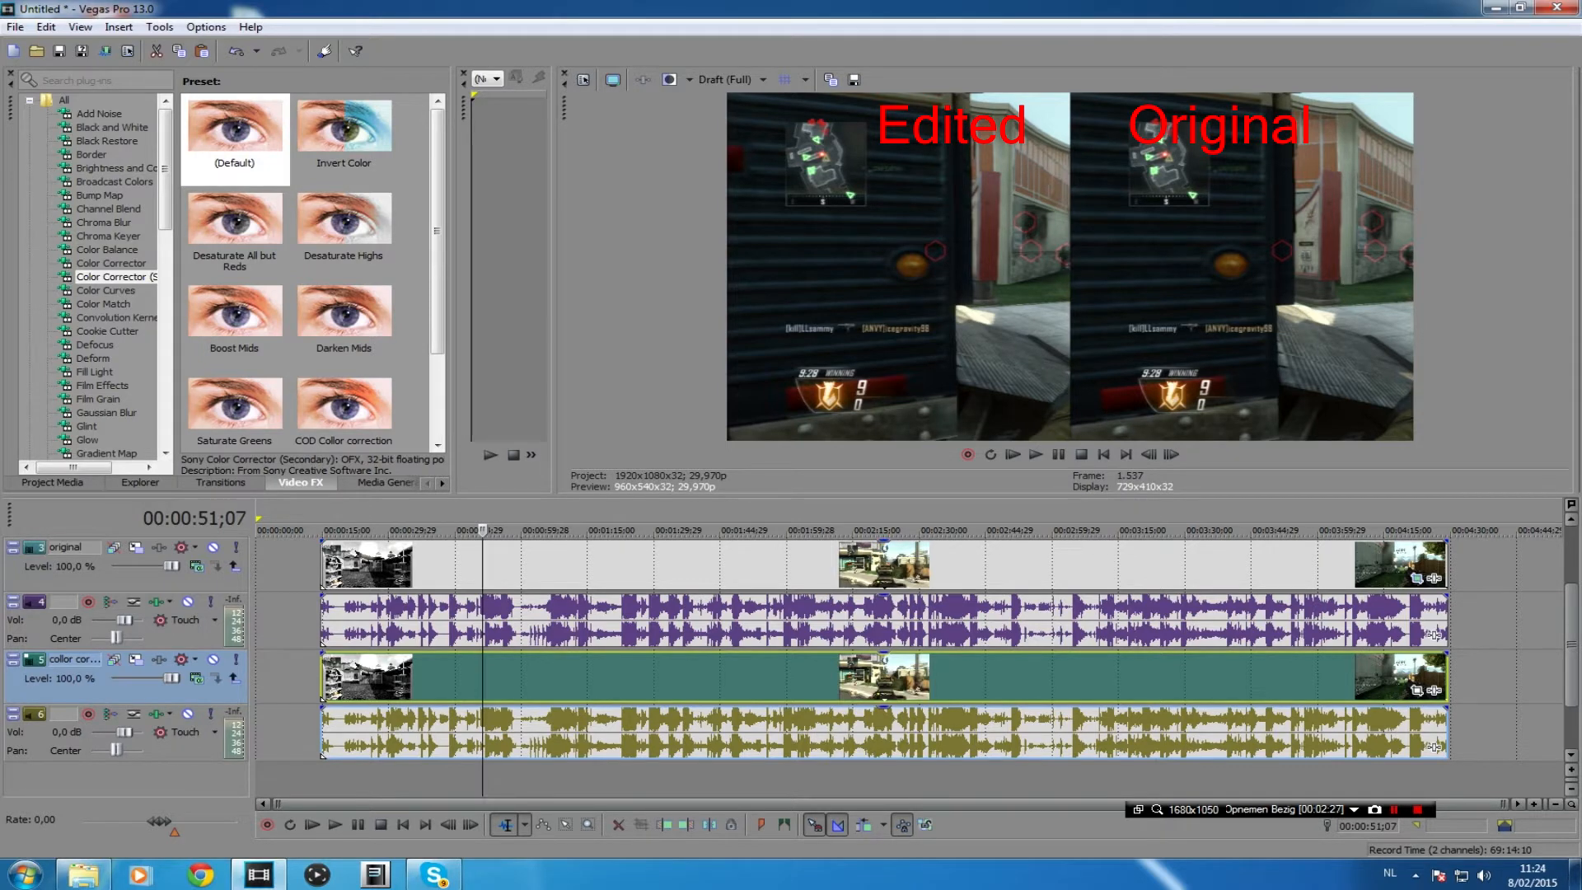
Step: Apply the COD Color correction preset to the lower clip through its Event FX
click(234, 124)
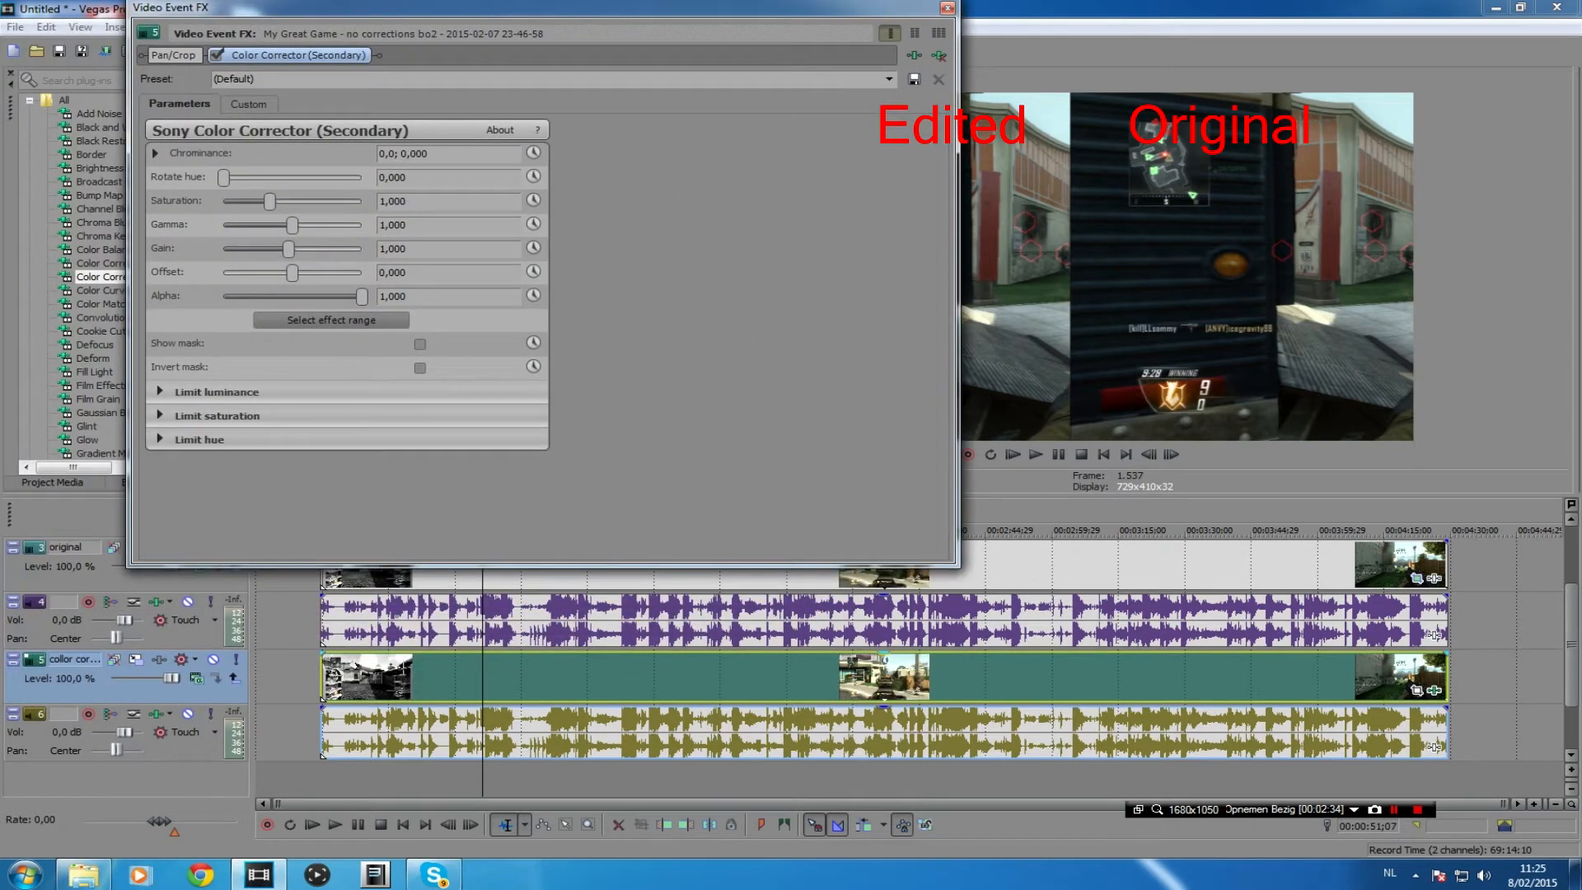
click(887, 79)
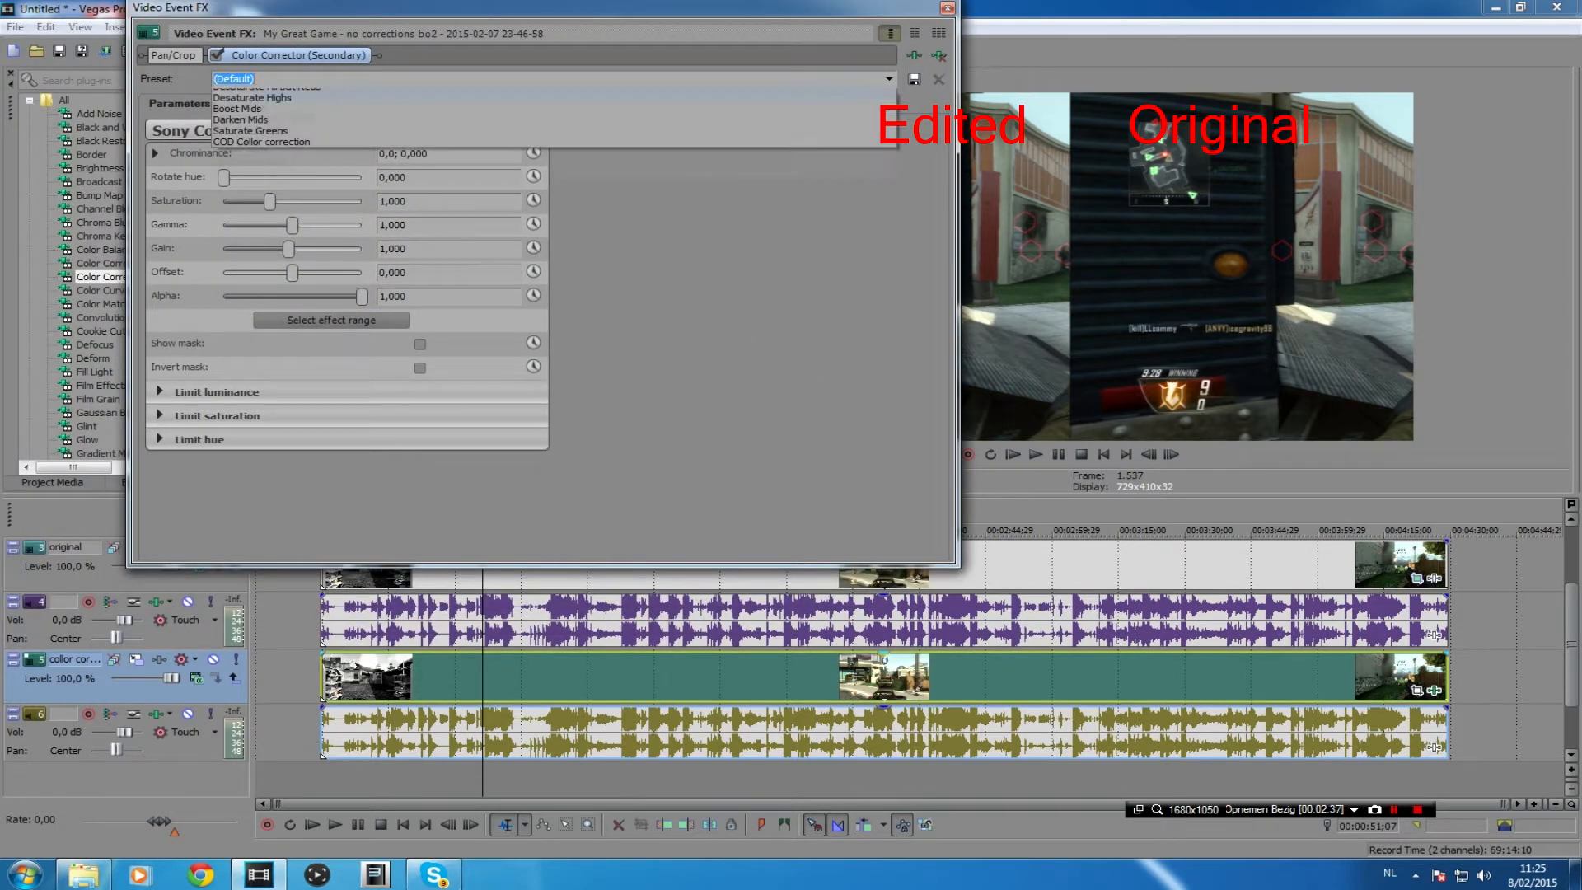
click(262, 141)
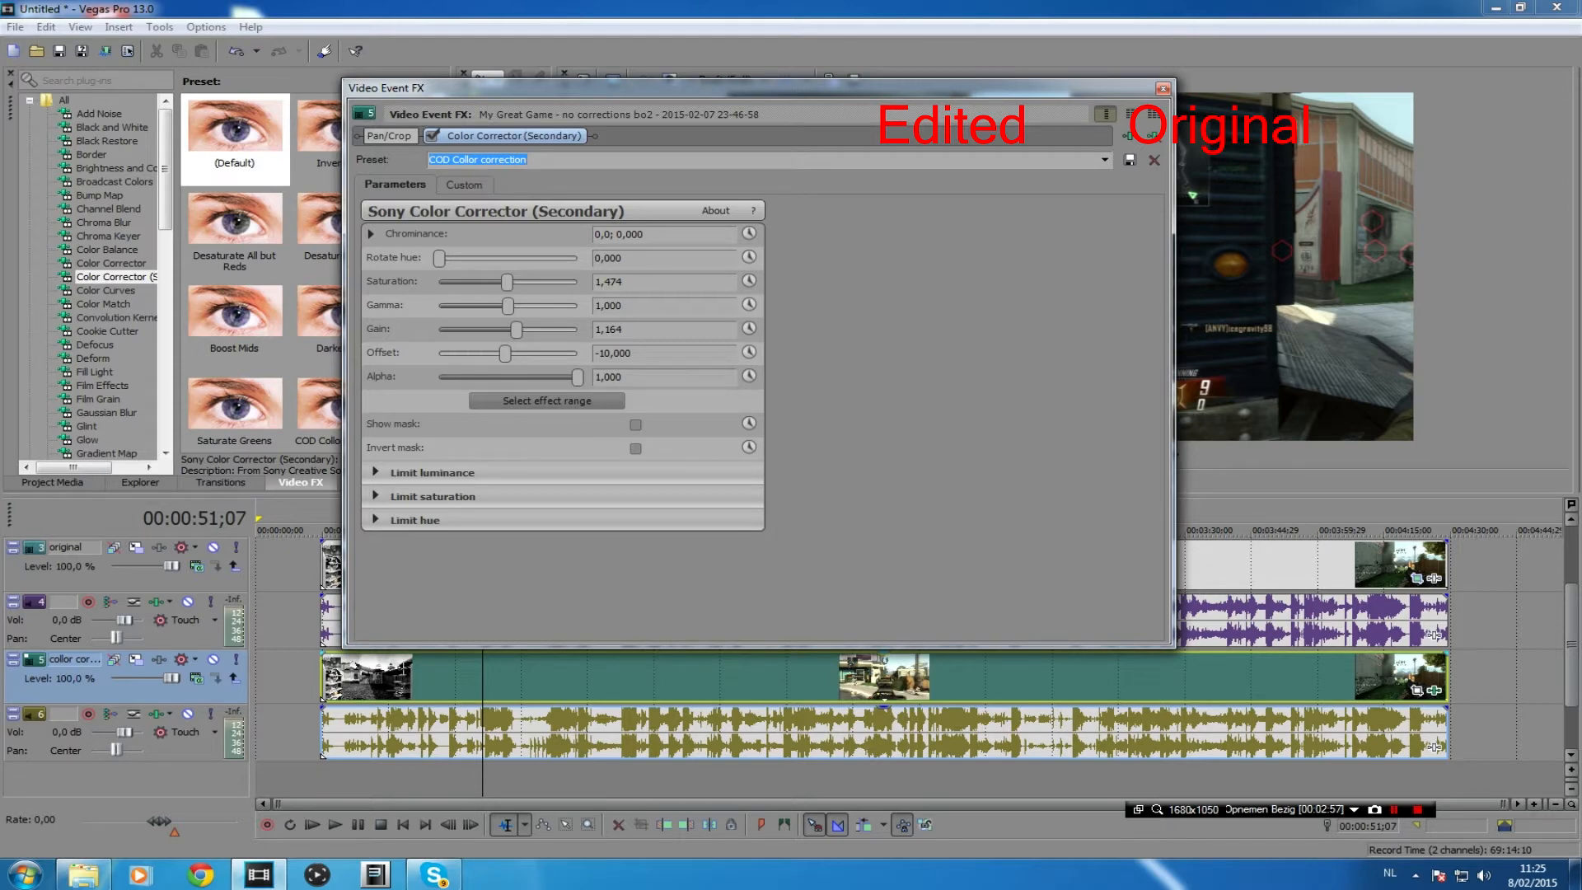
click(1162, 89)
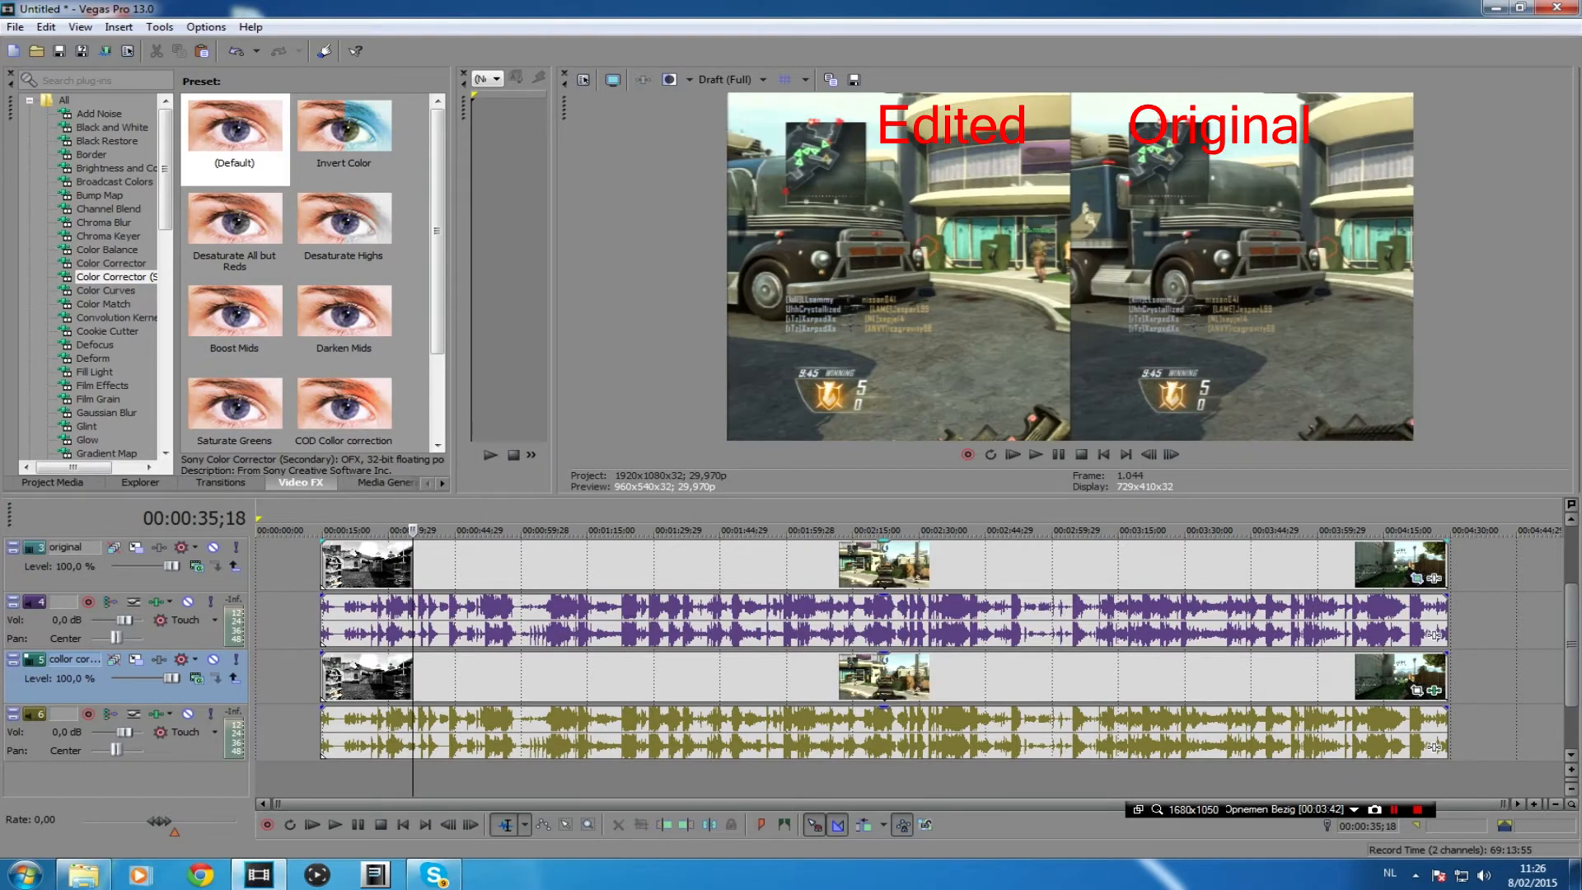
Step: Select the clip on the original track for removal
click(1012, 455)
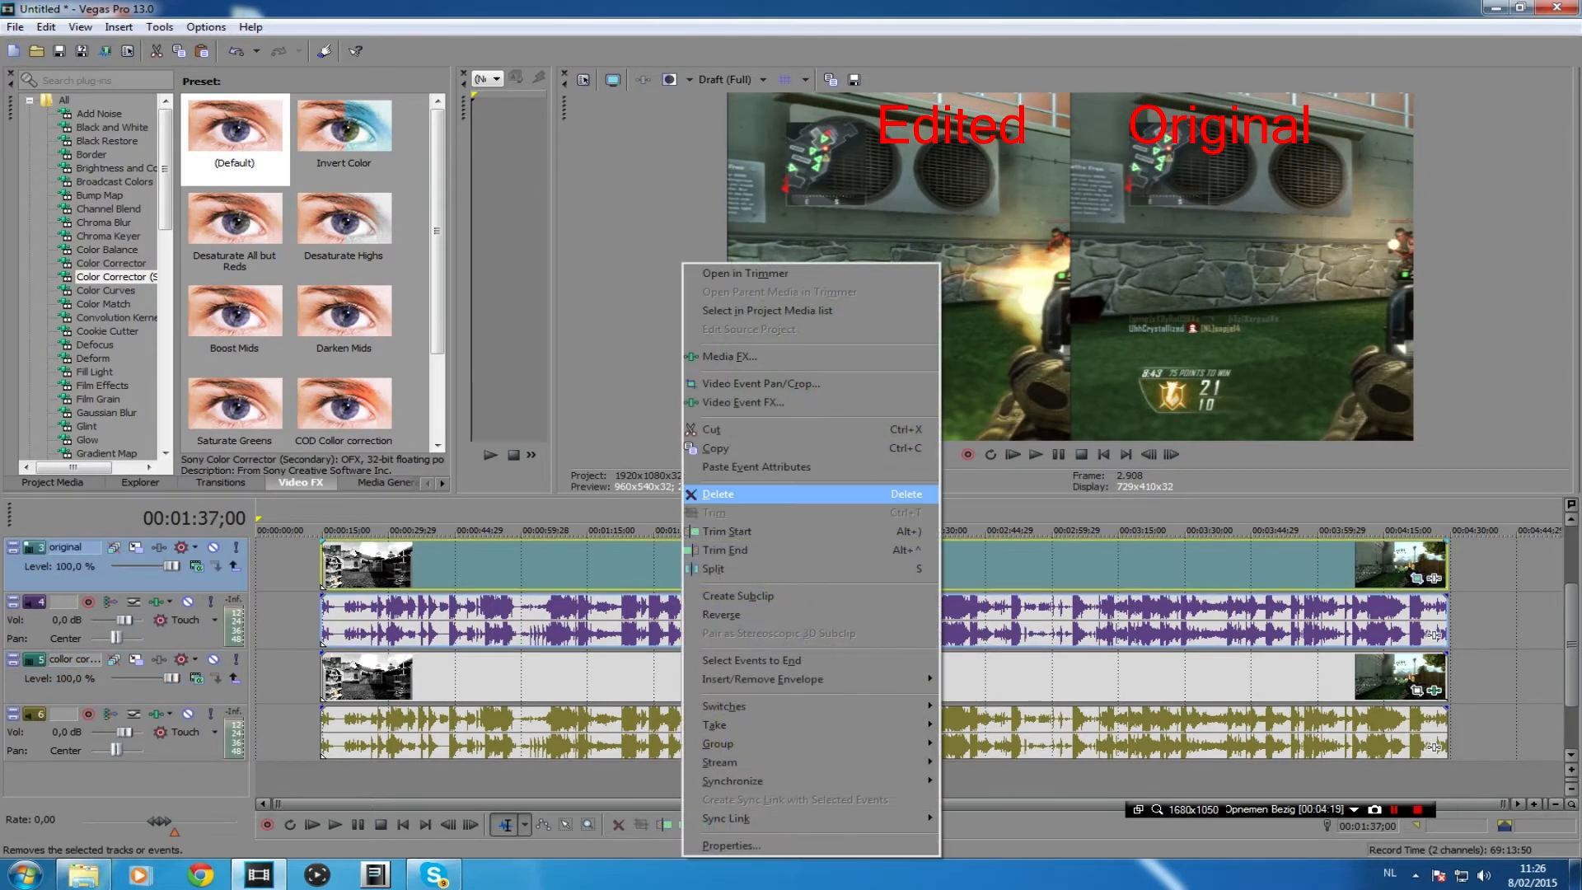
Step: Delete the bo2 clip and confirm the Event Pan/Crop settings for the replacement recording
click(717, 493)
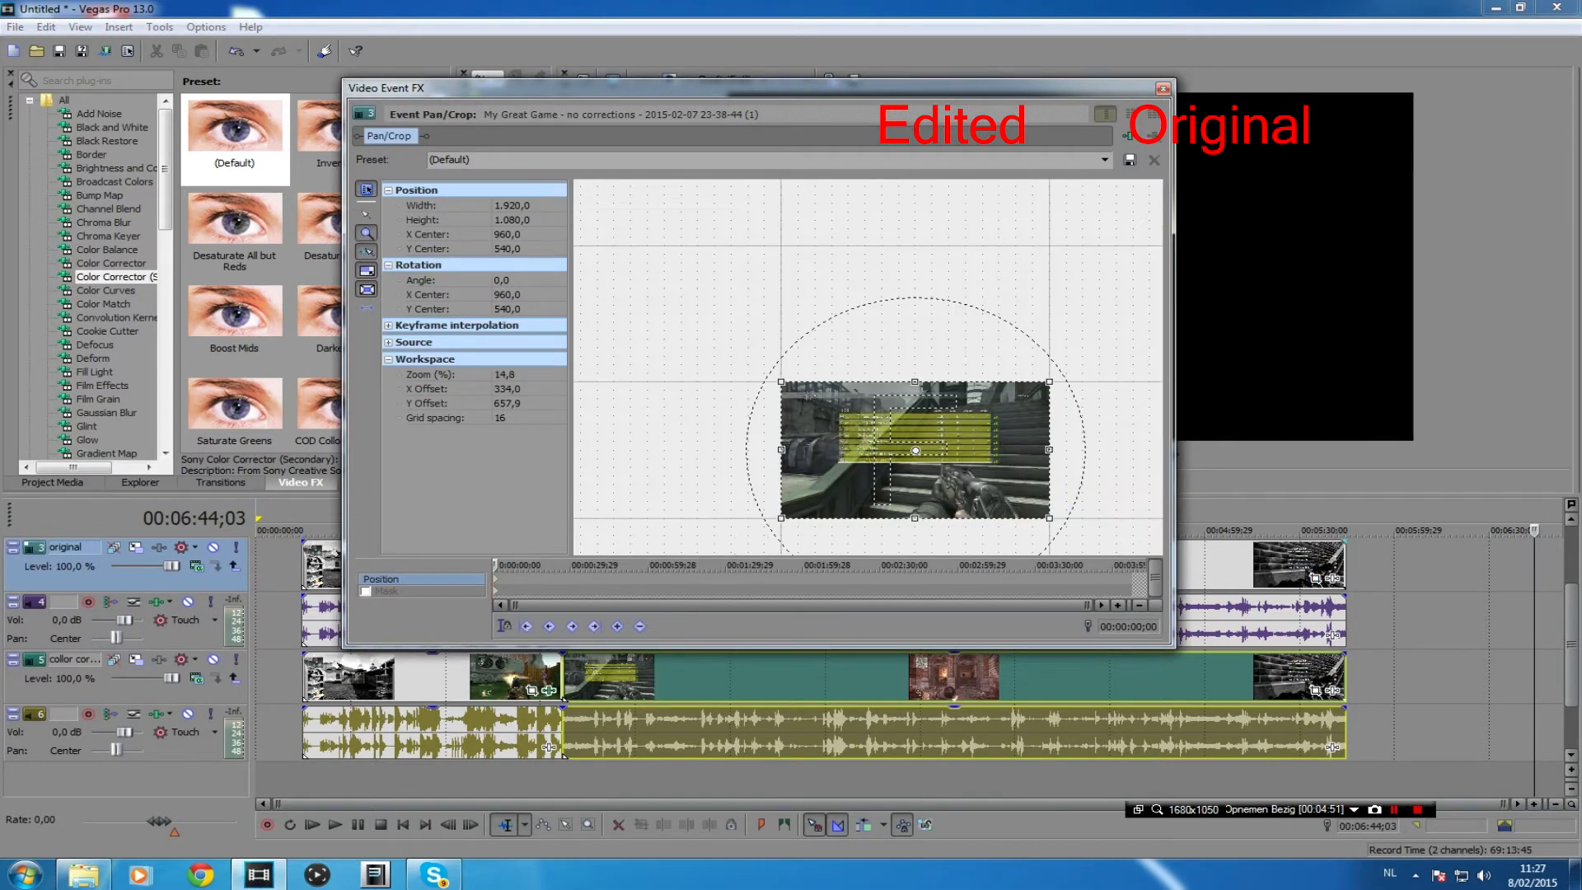
mouse_move(368, 271)
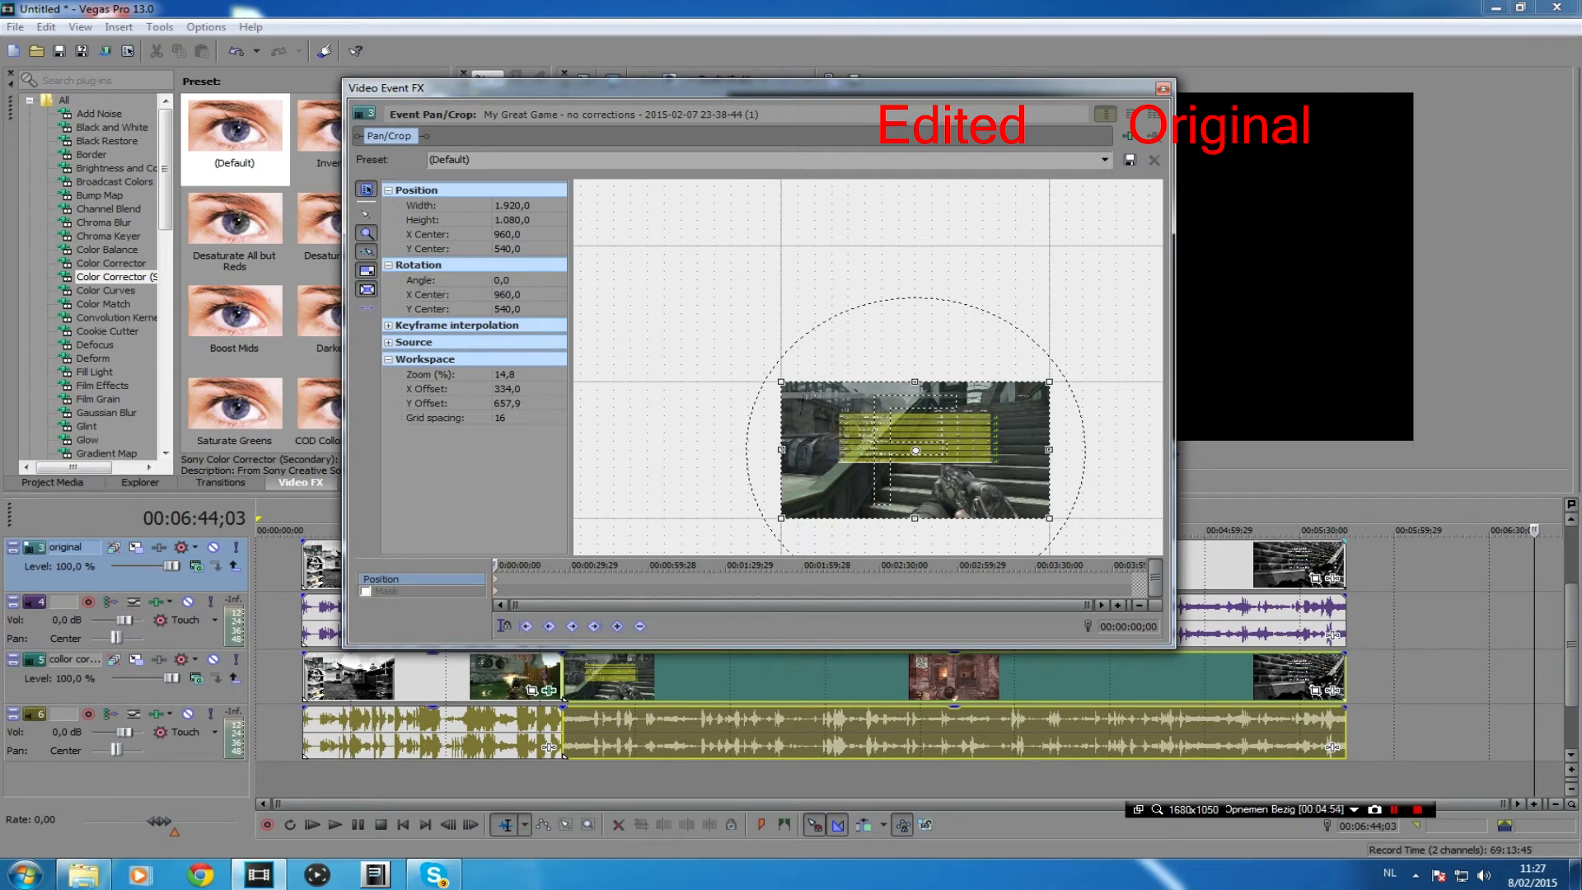
click(1162, 87)
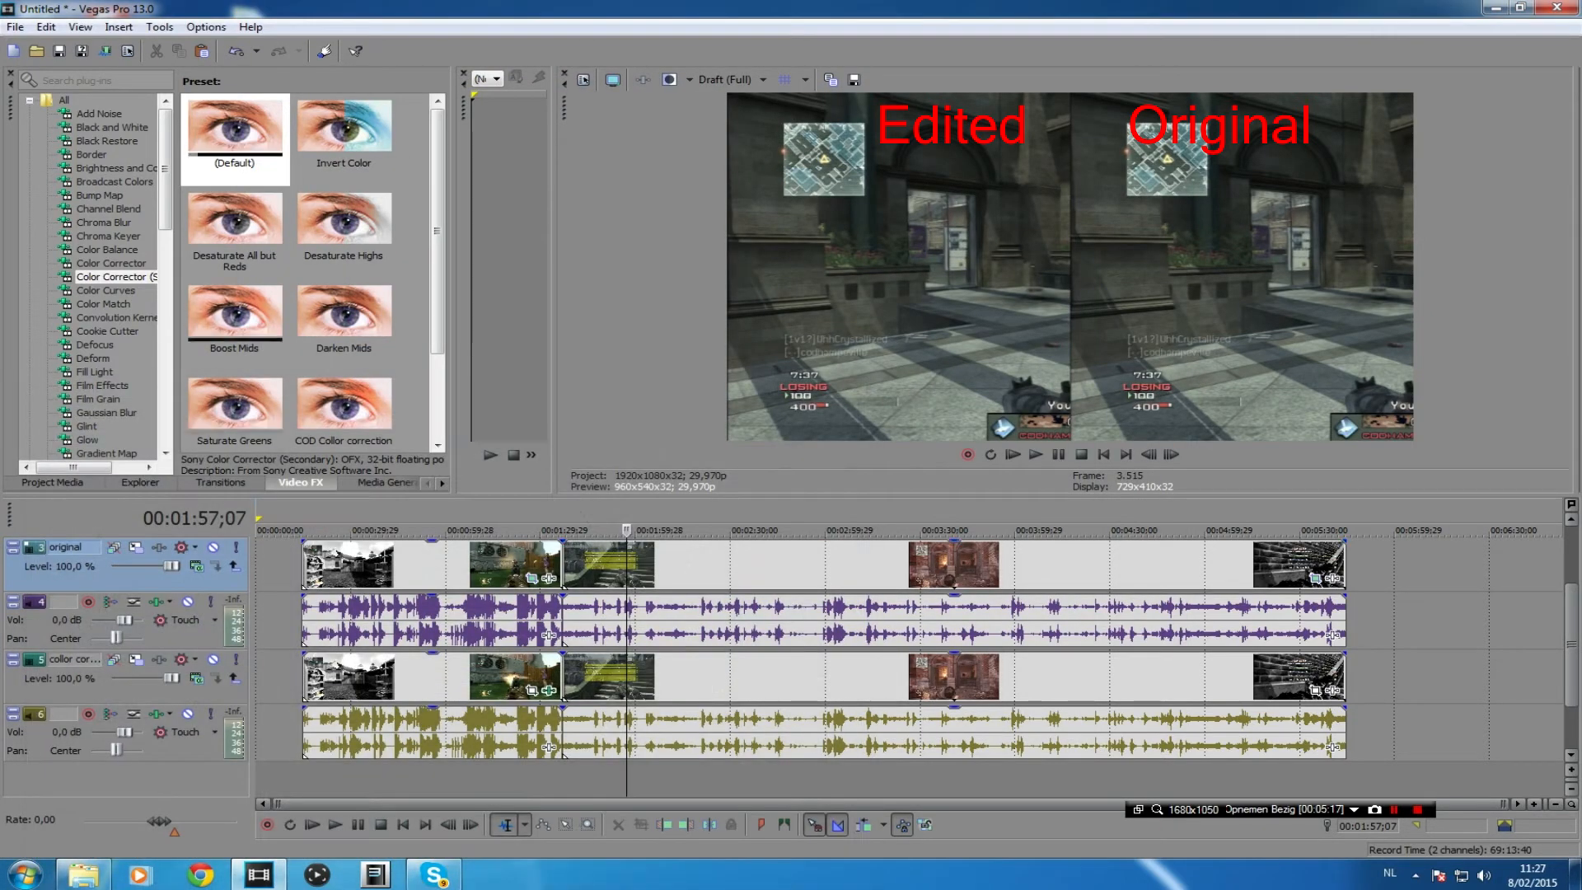
Step: Apply the COD Color correction preset to the new lower clip via its Event FX
click(234, 124)
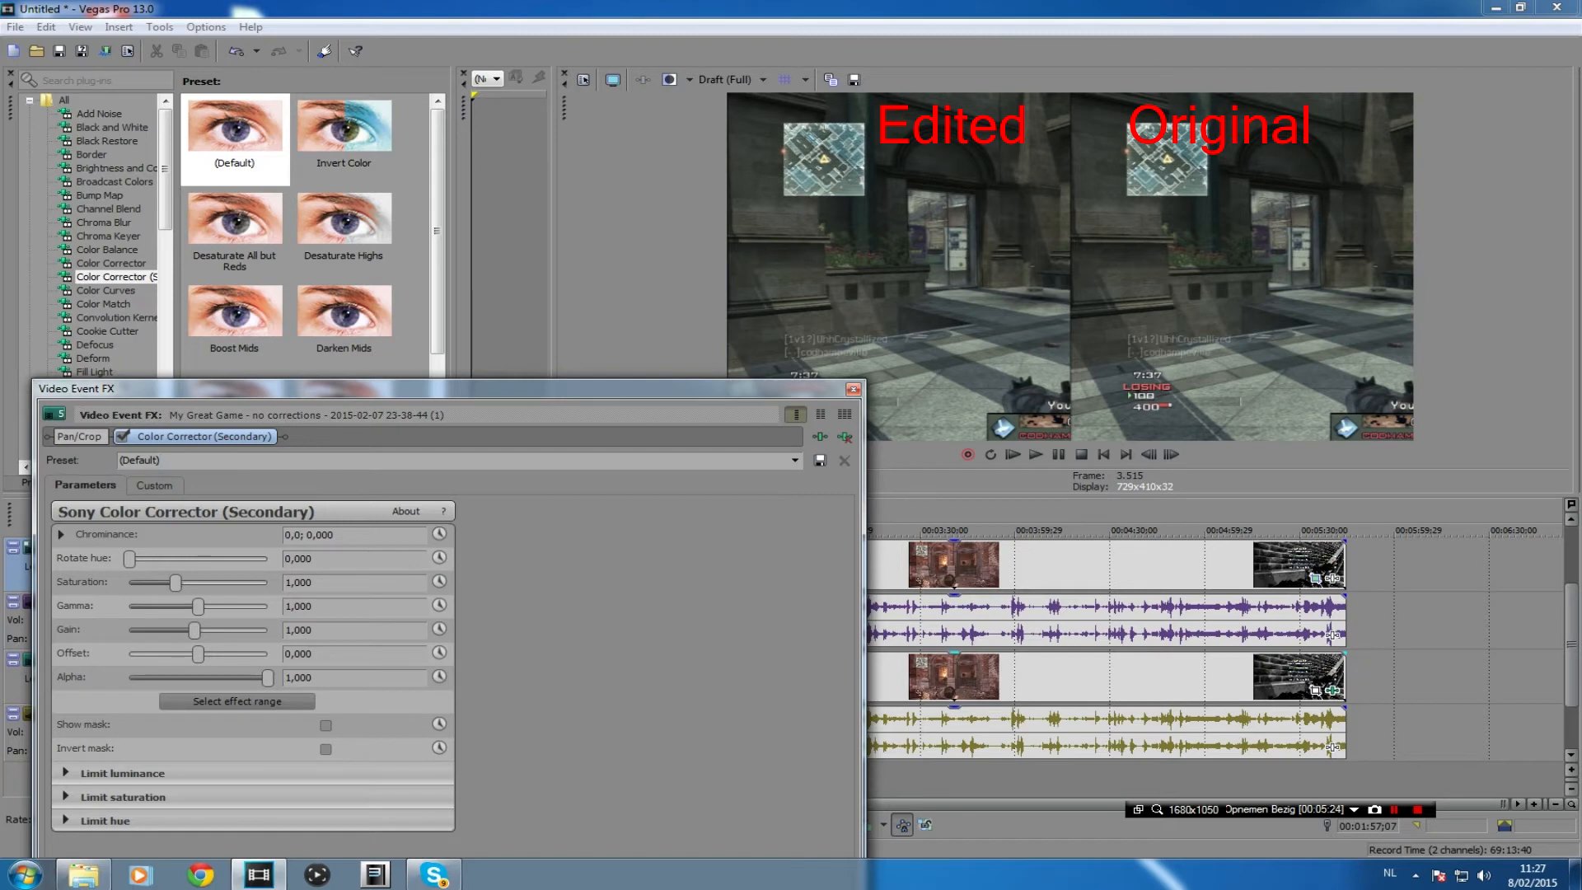
click(811, 460)
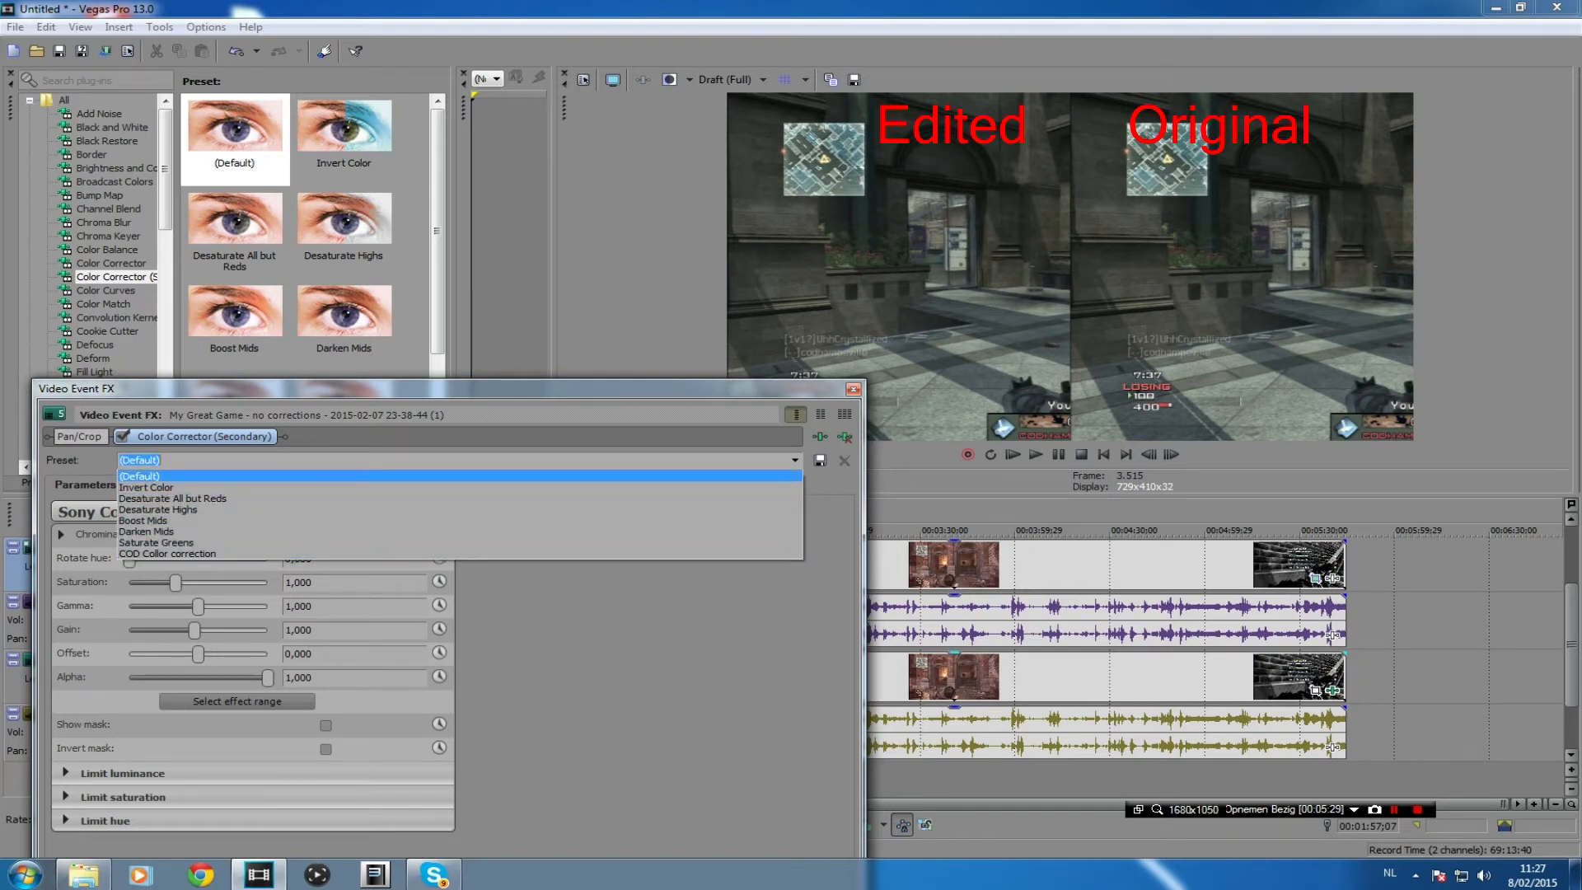
mouse_move(166, 553)
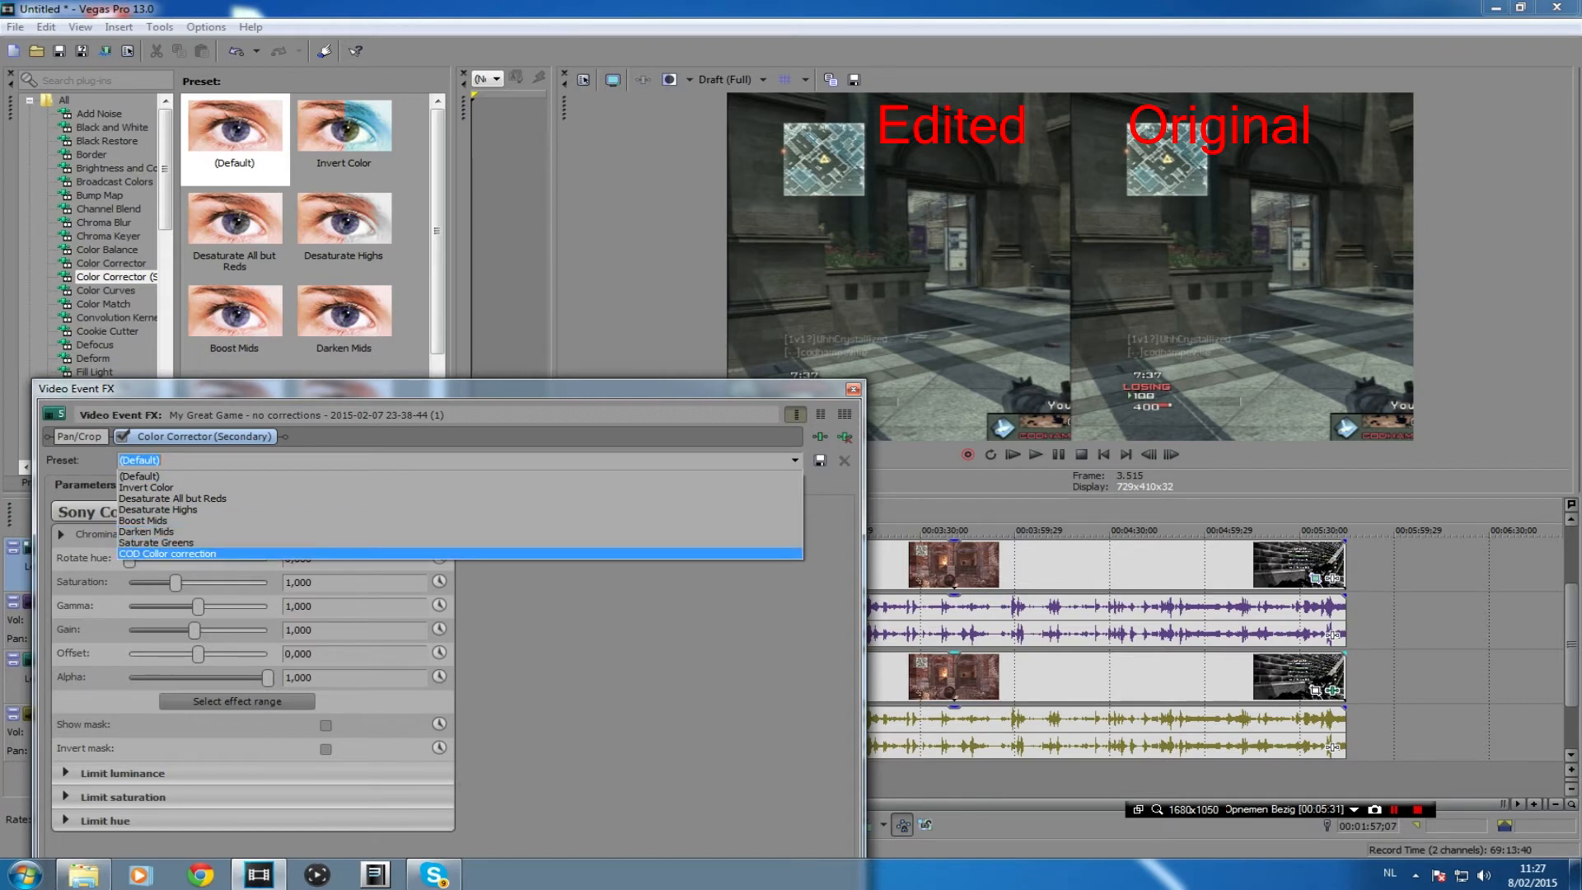
click(168, 554)
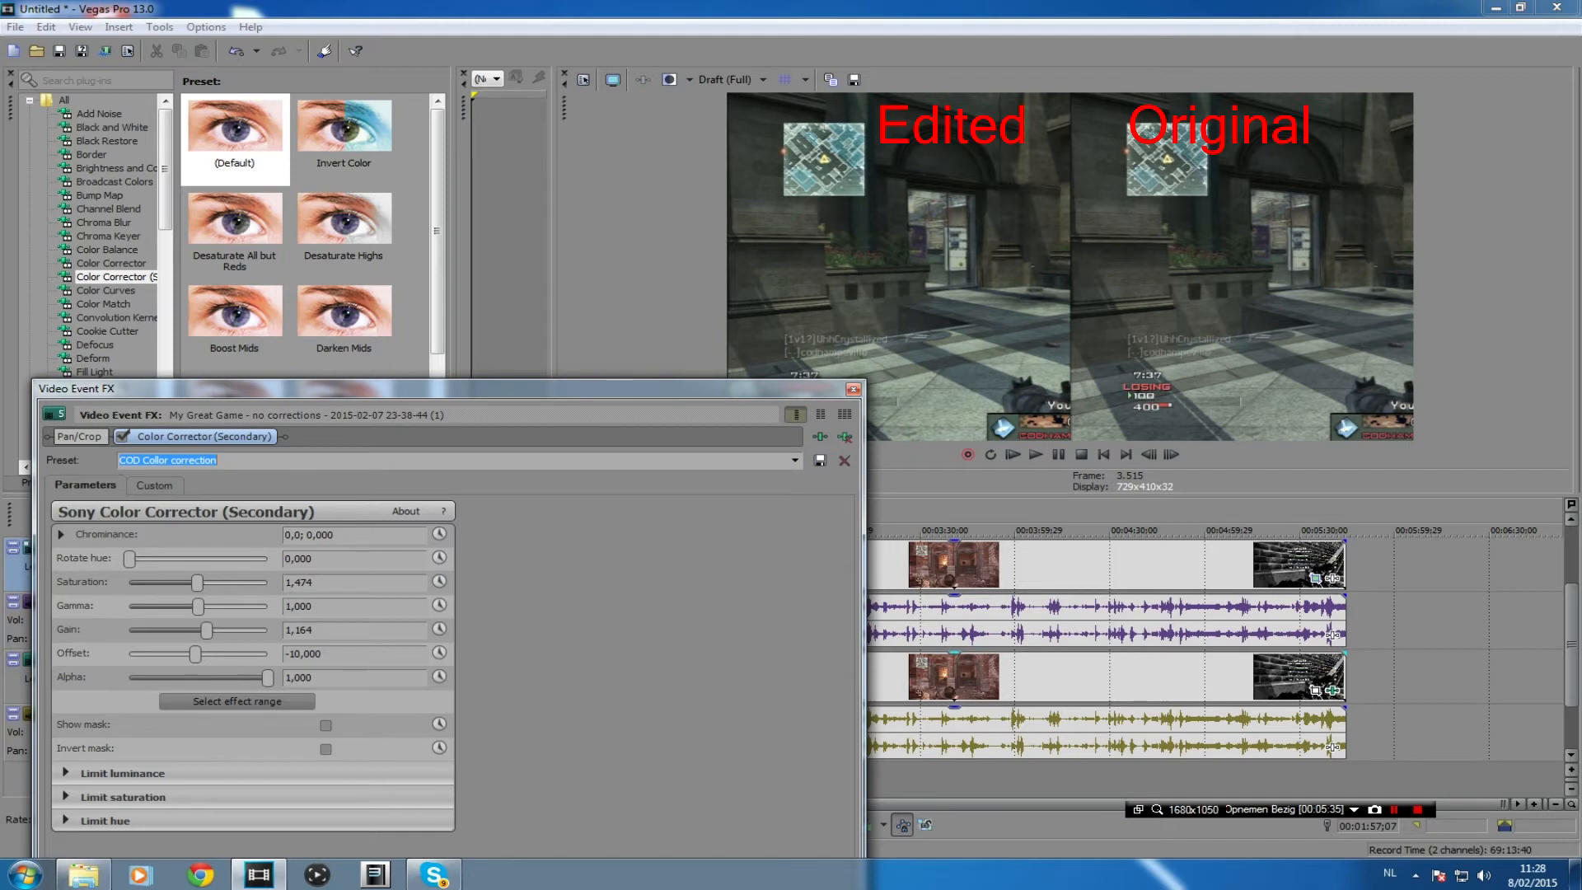
click(851, 389)
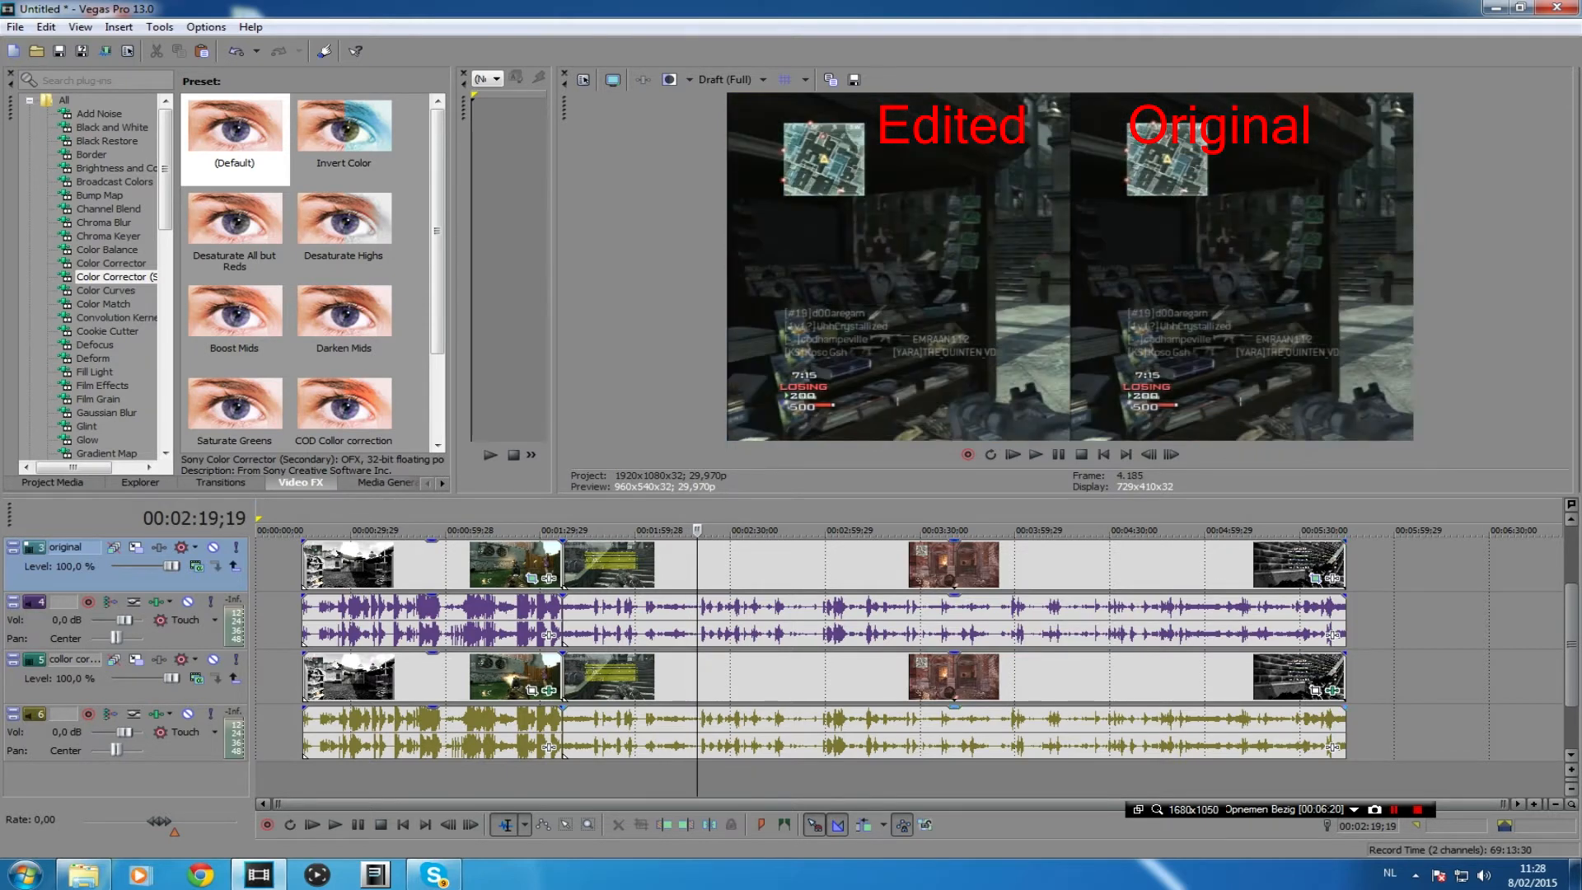
Step: Select the timeline event before trimming and switching to the Local Disk (D:) folder
click(1012, 455)
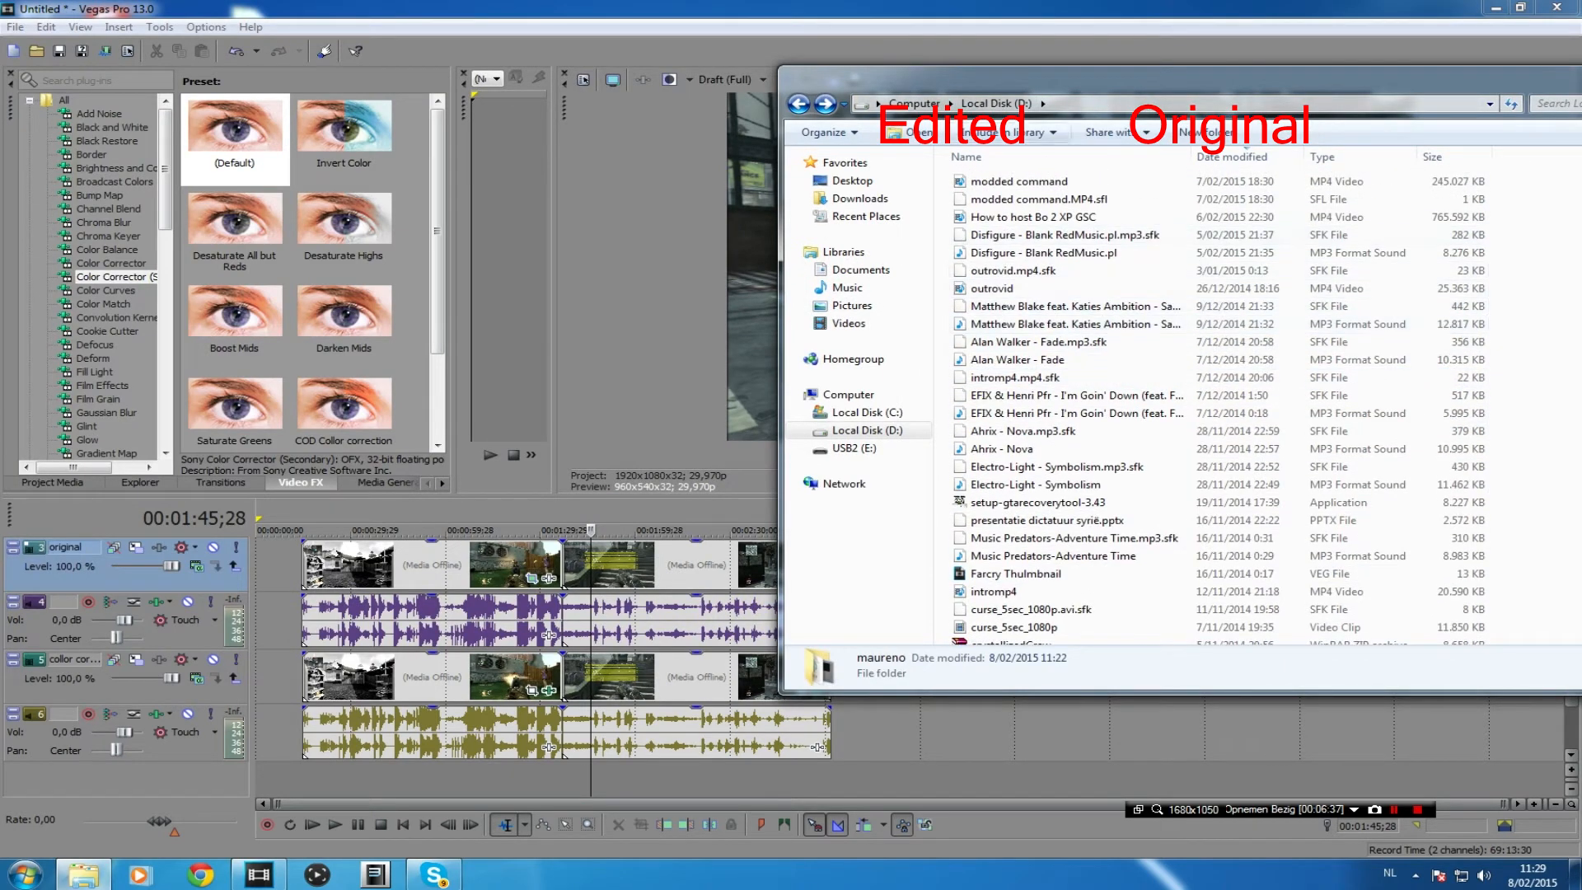
Step: Pick a video clip from the Local Disk (D:) listing to add to the project
click(1498, 12)
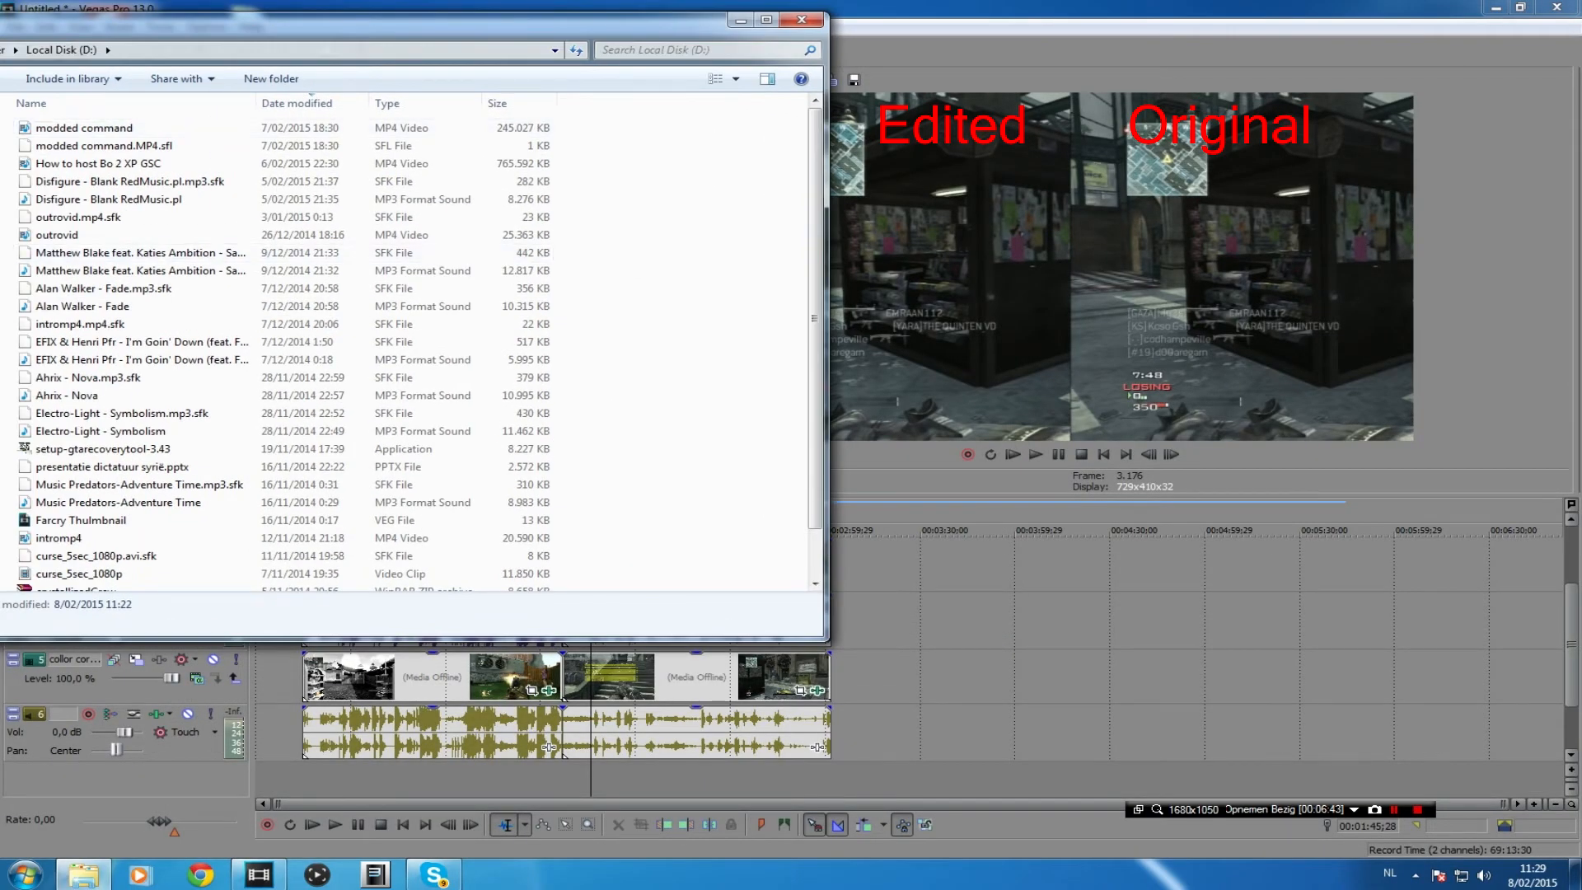
click(58, 234)
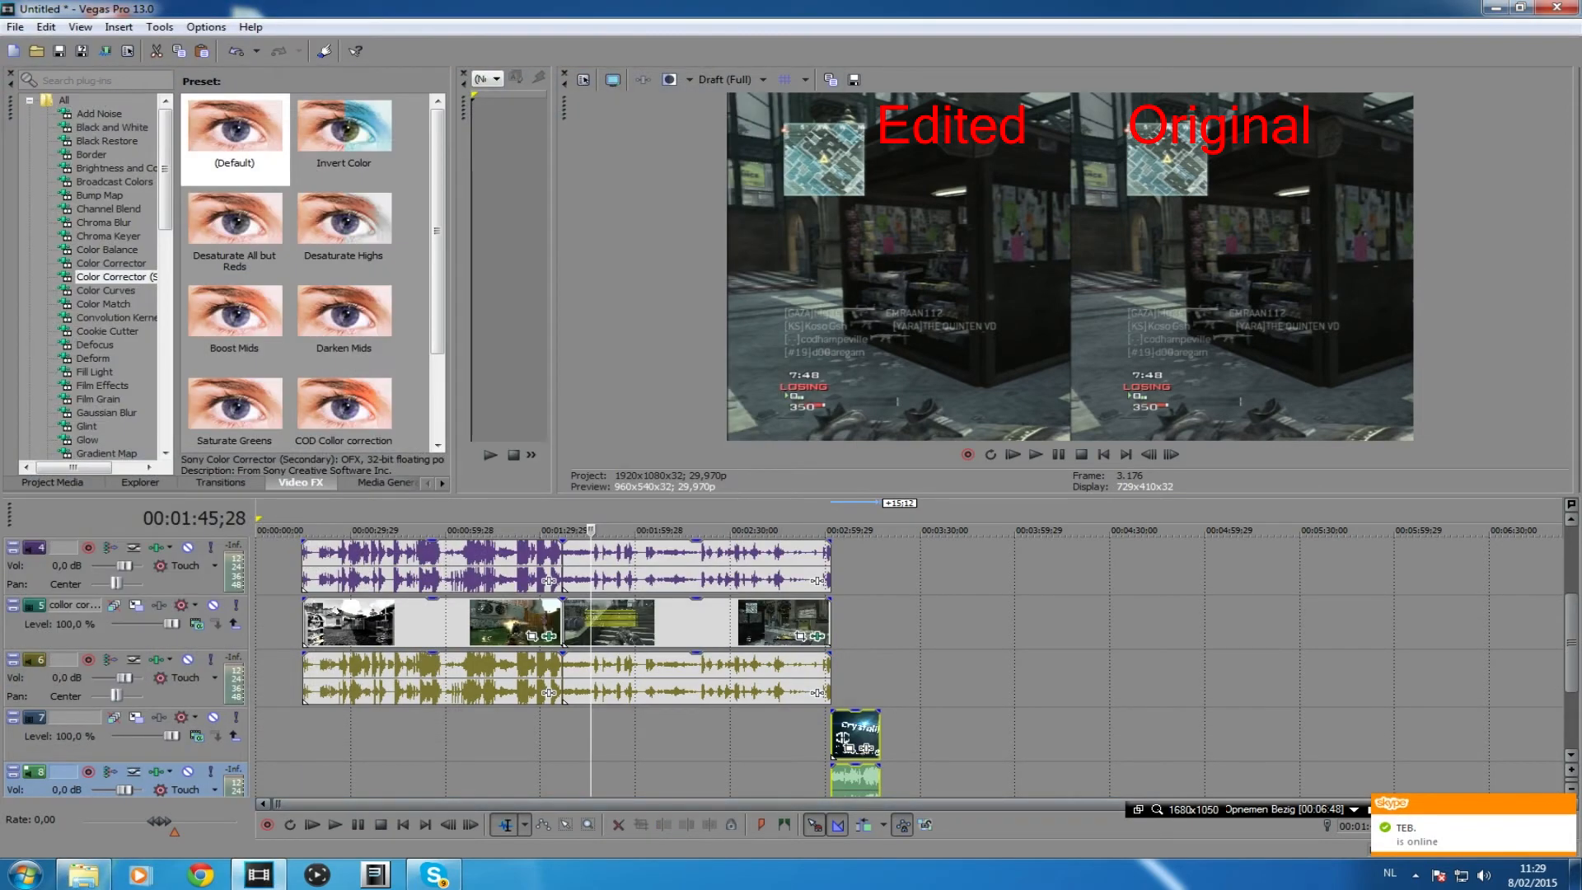
Step: Place the extra clip on new tracks after the side-by-side footage
click(1035, 455)
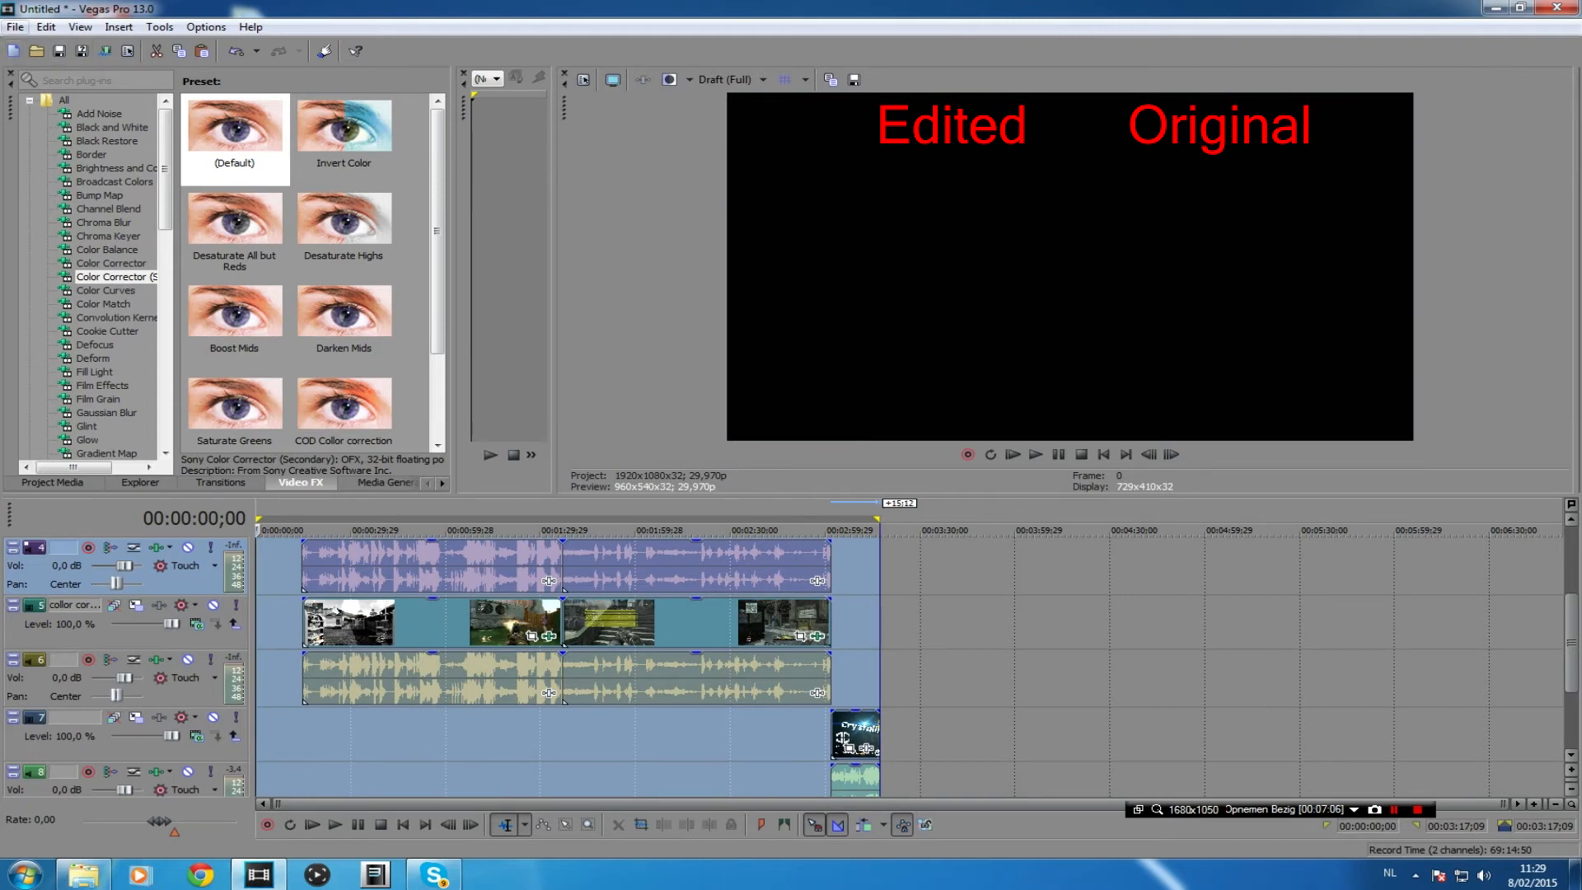
Step: Show the Project Properties with the 1920×1080, 29.970 fps video settings
click(15, 26)
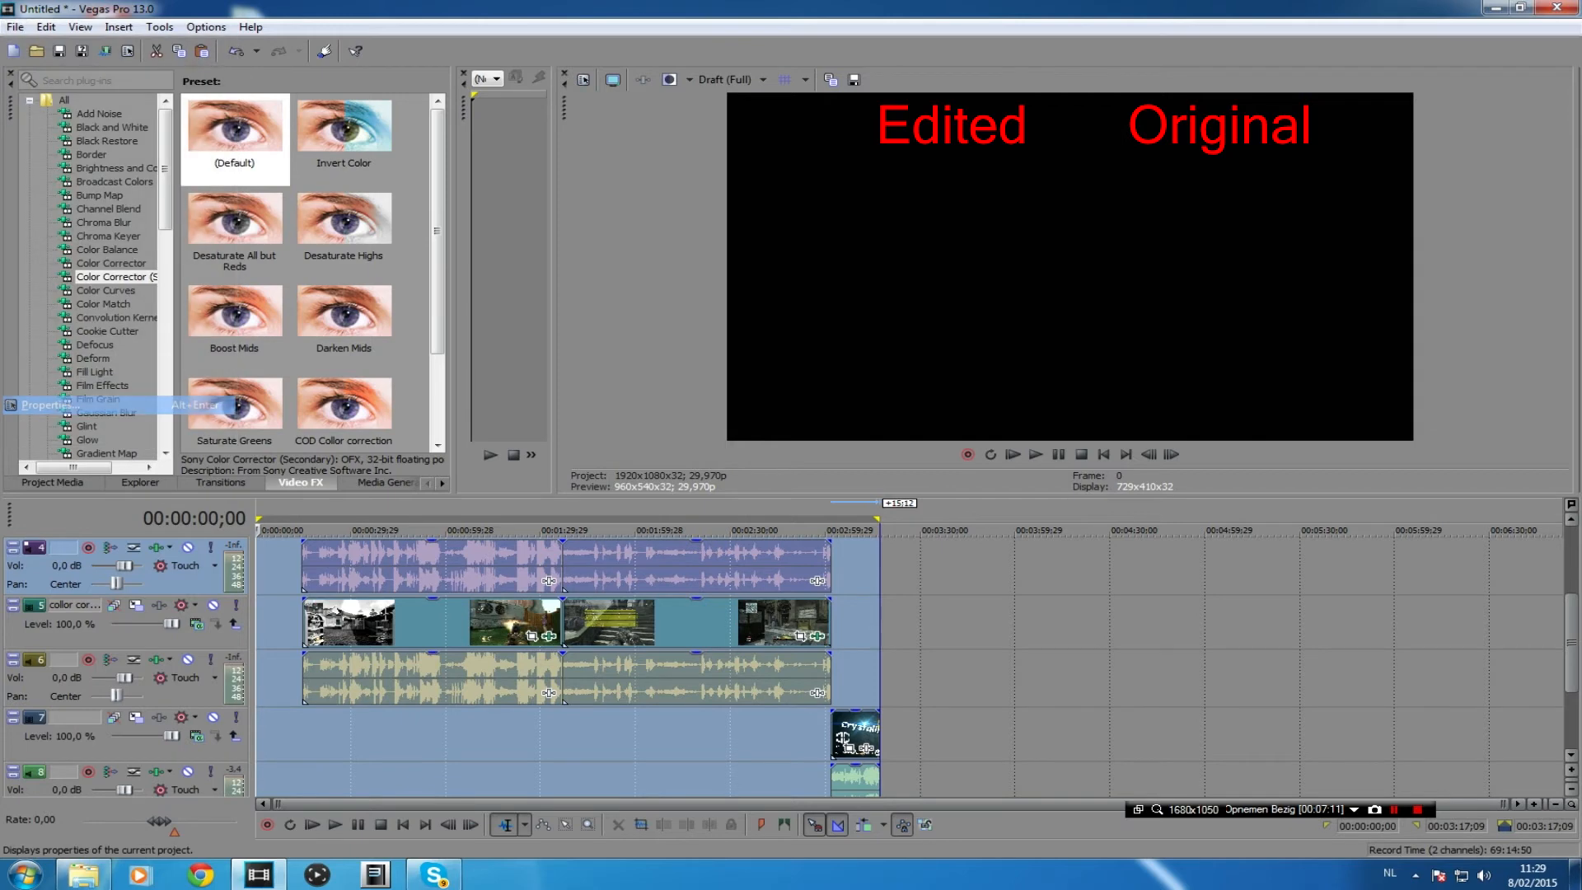
click(43, 405)
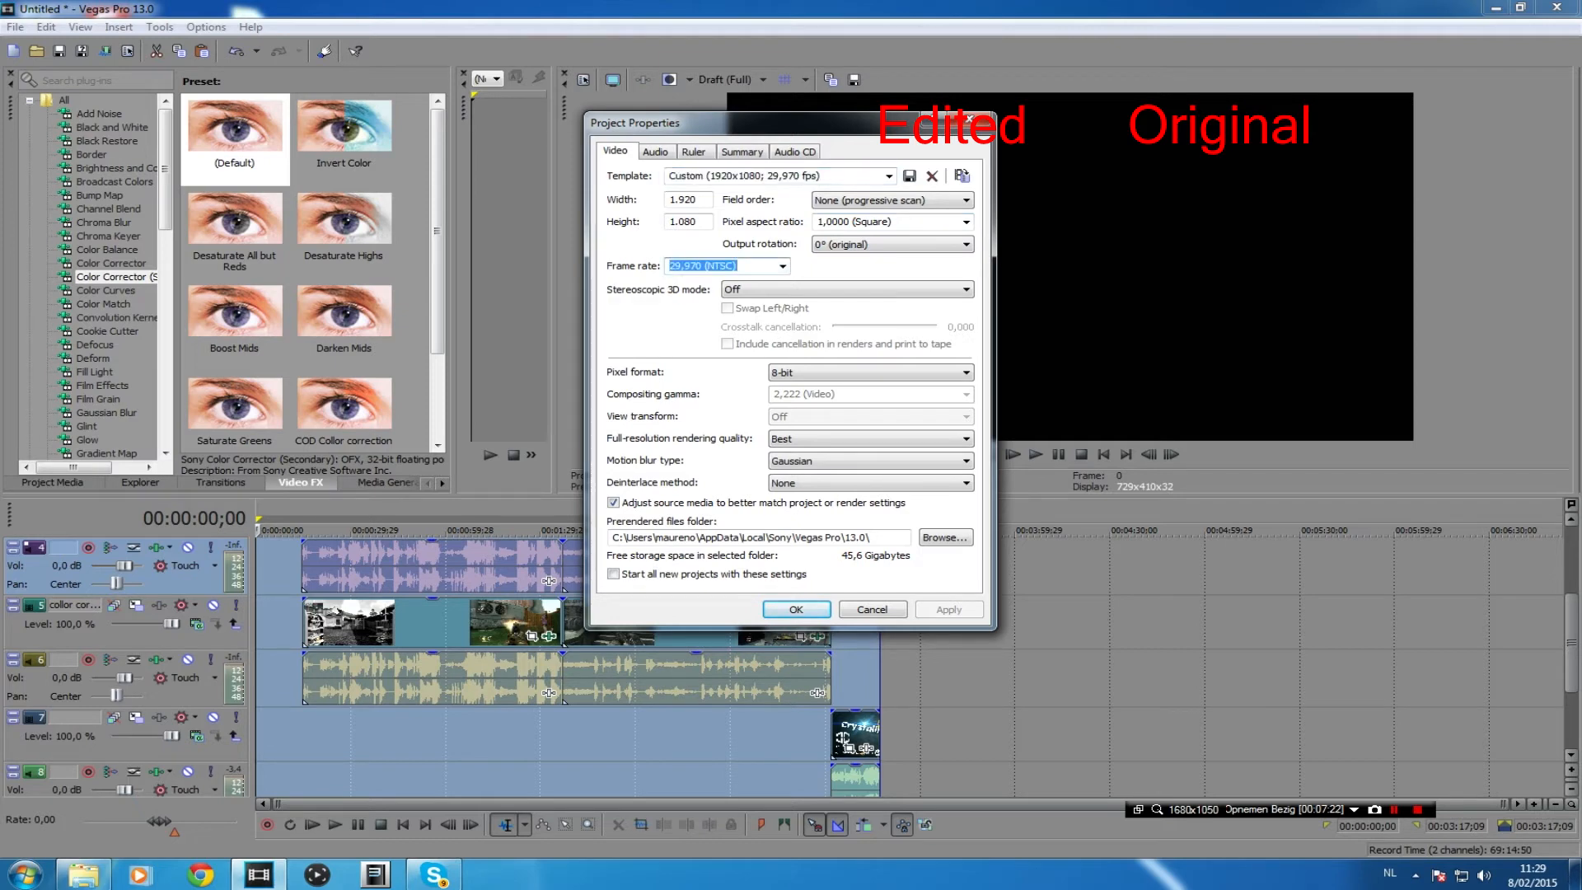
Step: Set the project frame rate to 30 fps and save the settings over the existing custom template, keeping Gaussian motion blur
text(30)
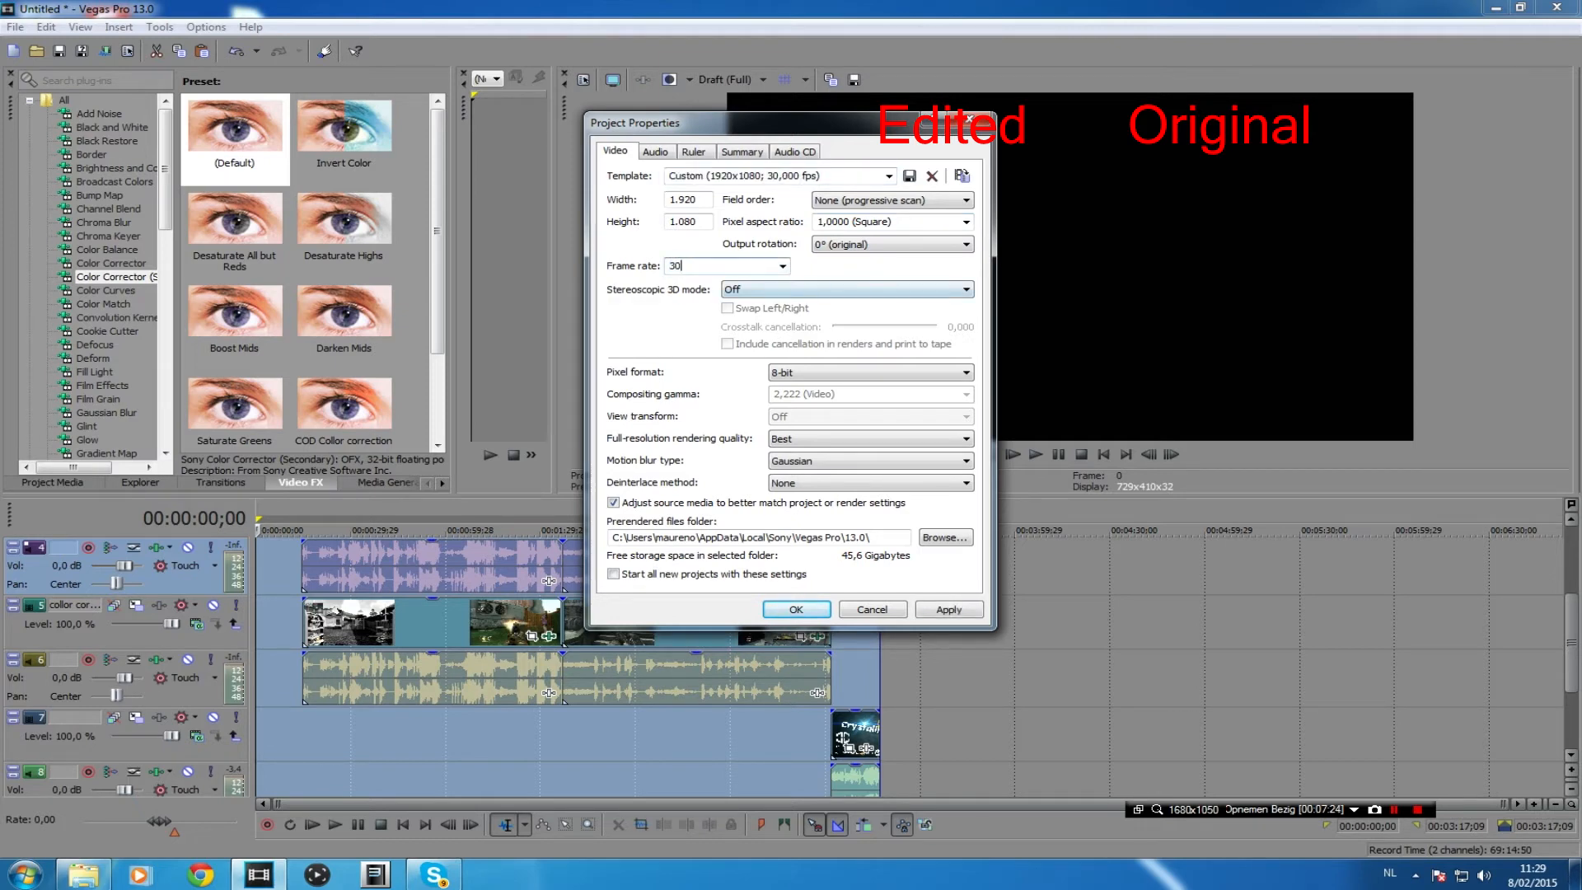
click(908, 176)
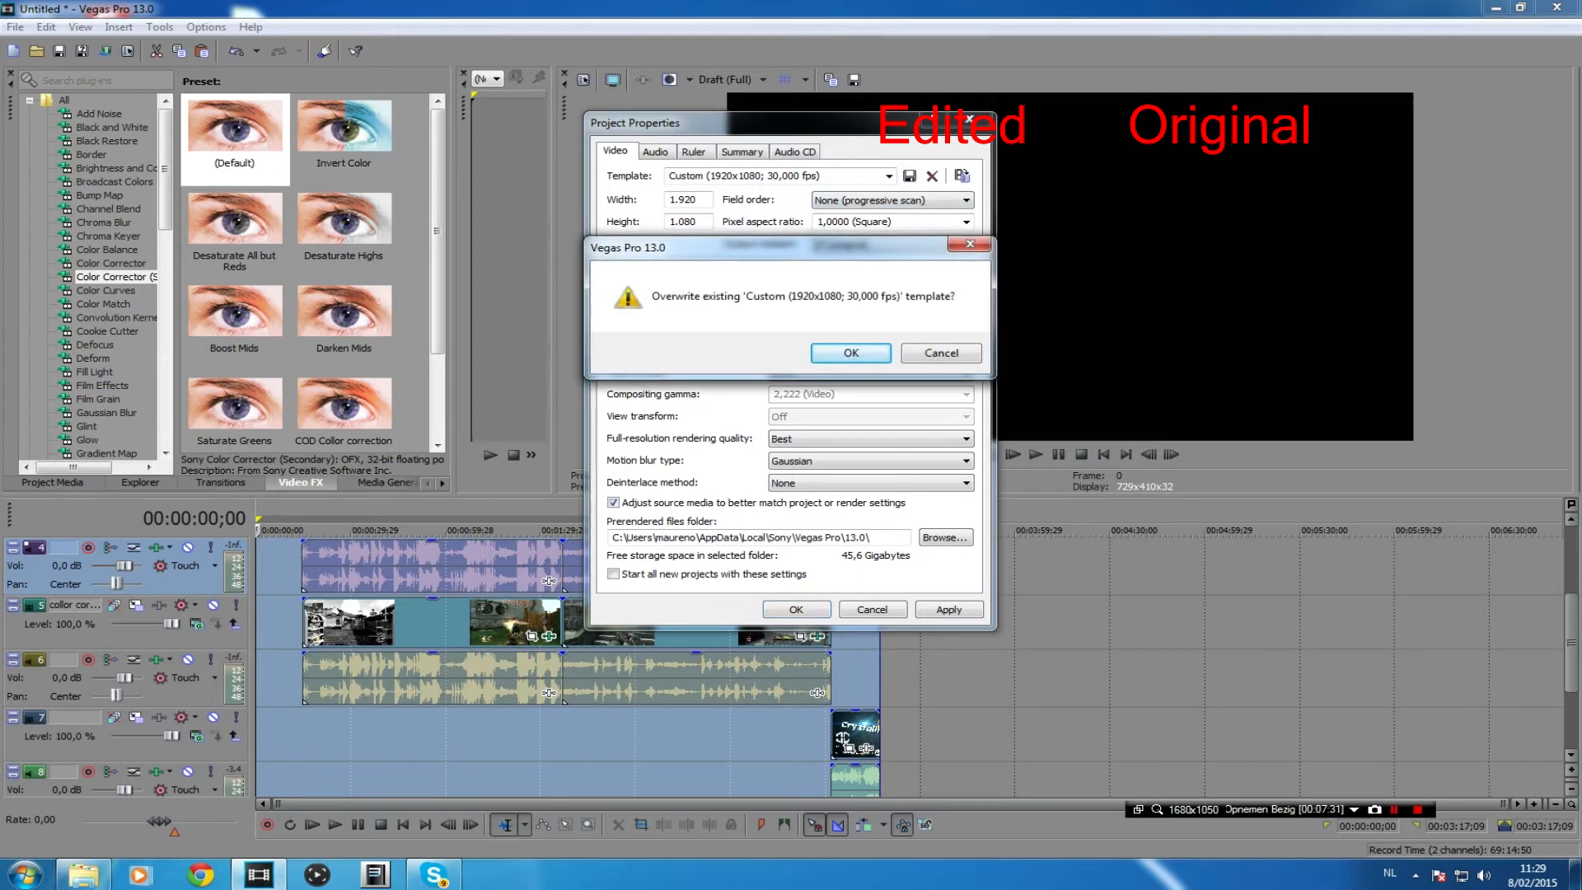
click(850, 353)
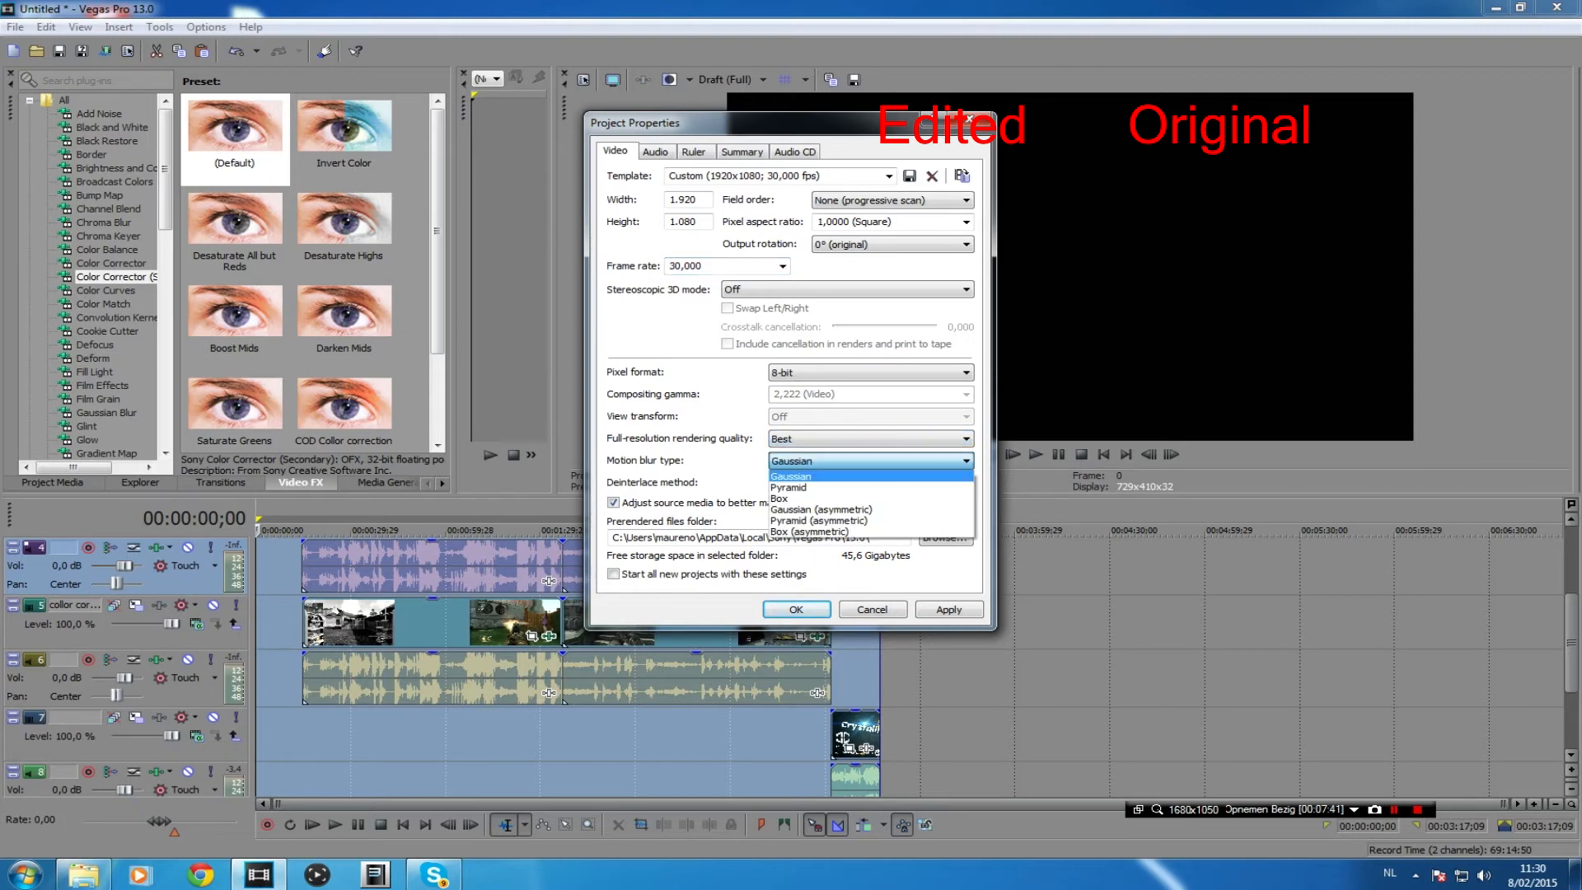
click(791, 475)
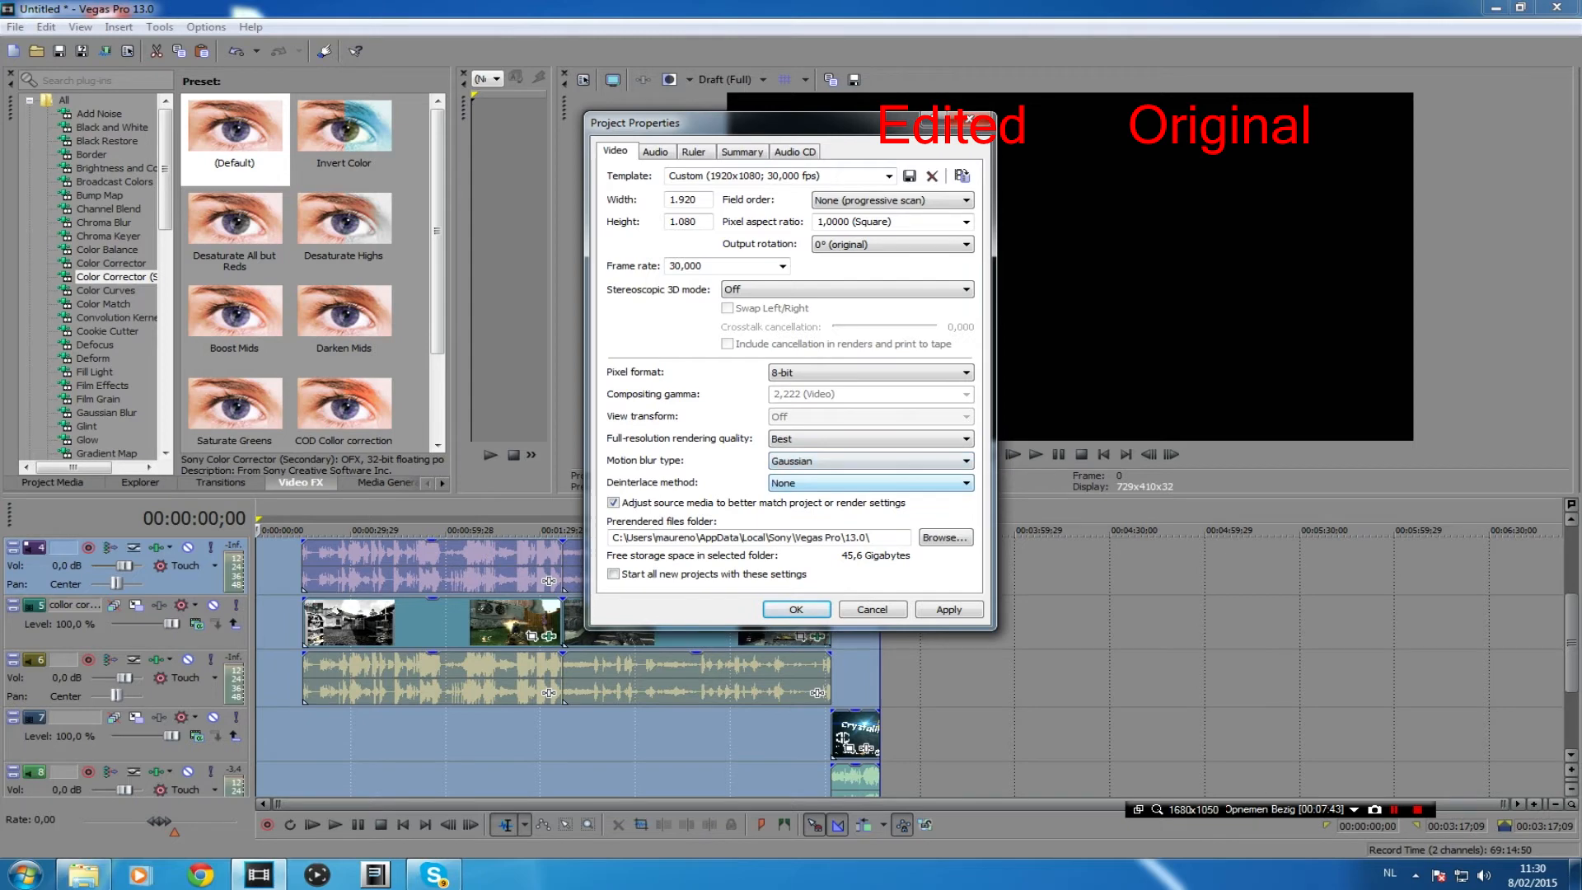
Step: Review the Audio and Summary project settings, then save the custom template again and confirm
click(655, 150)
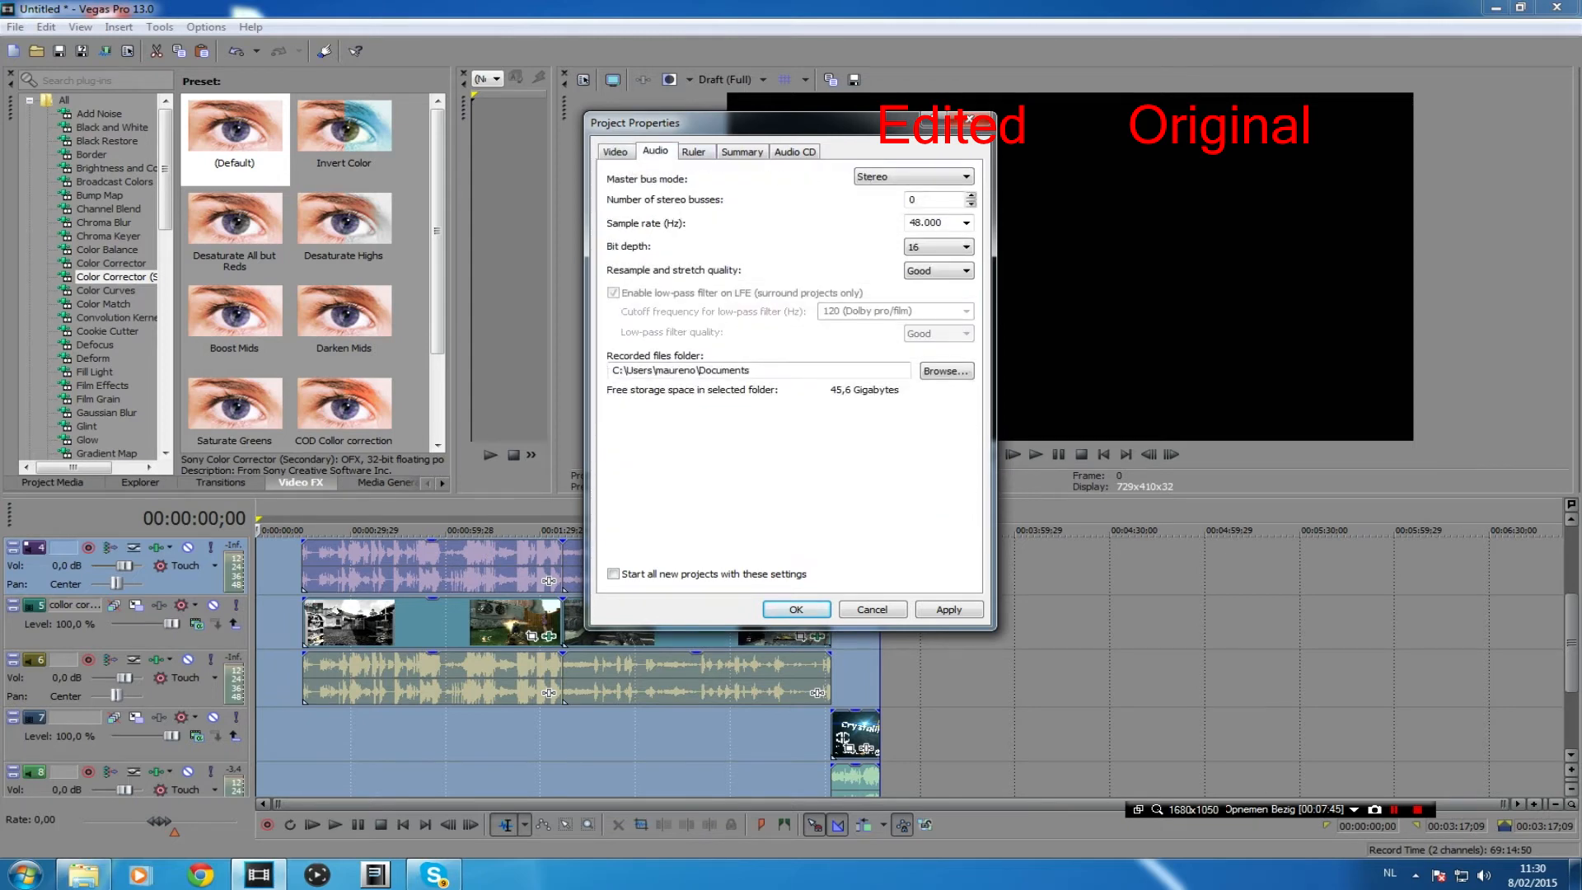
click(740, 150)
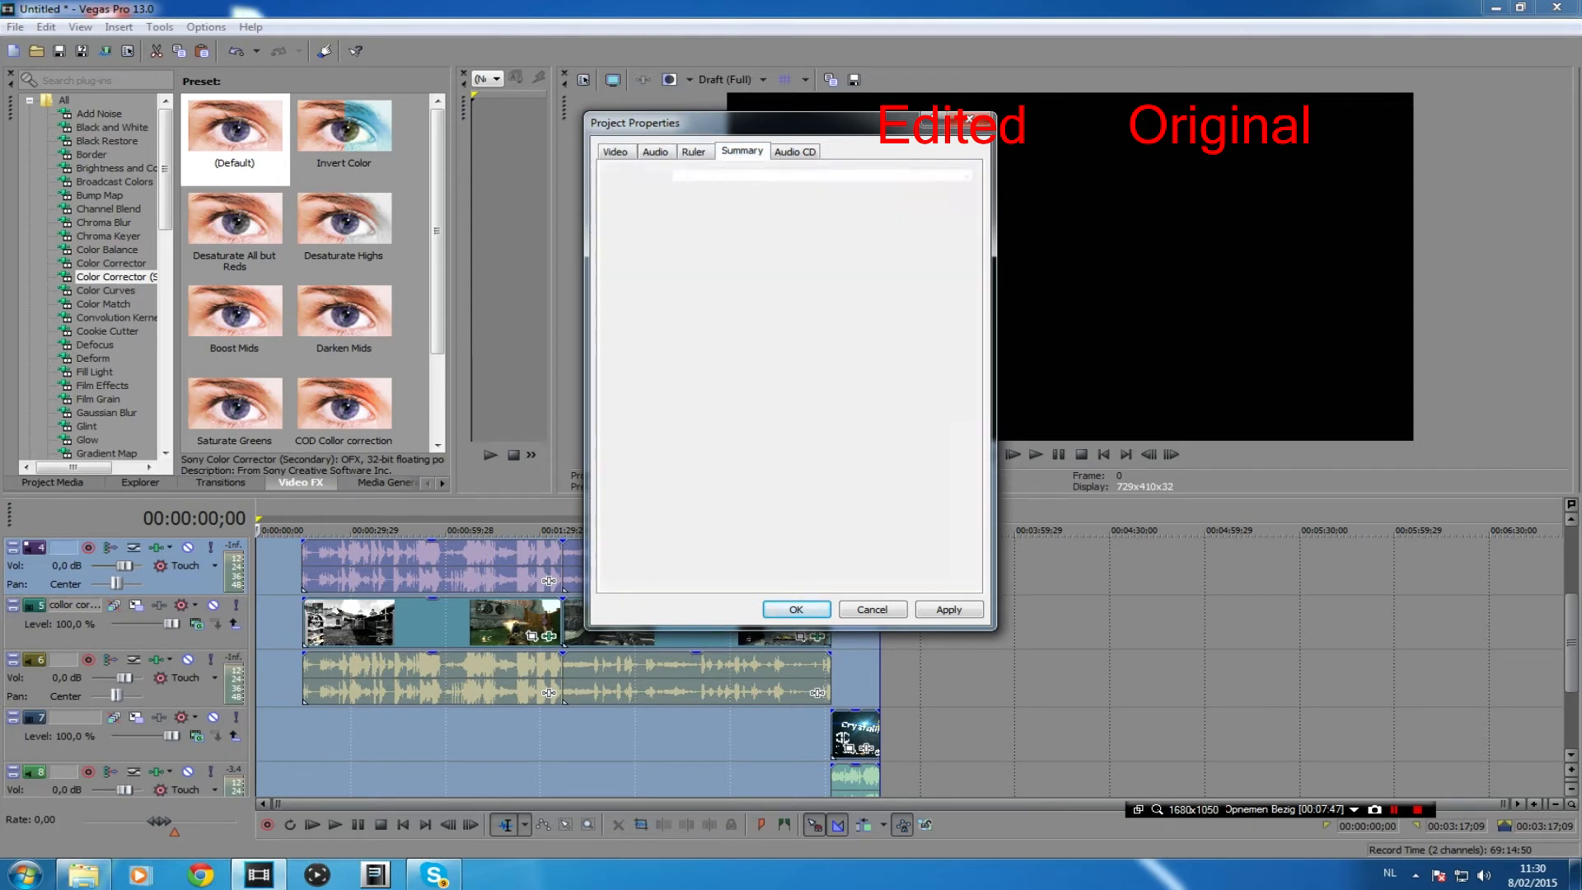
click(615, 150)
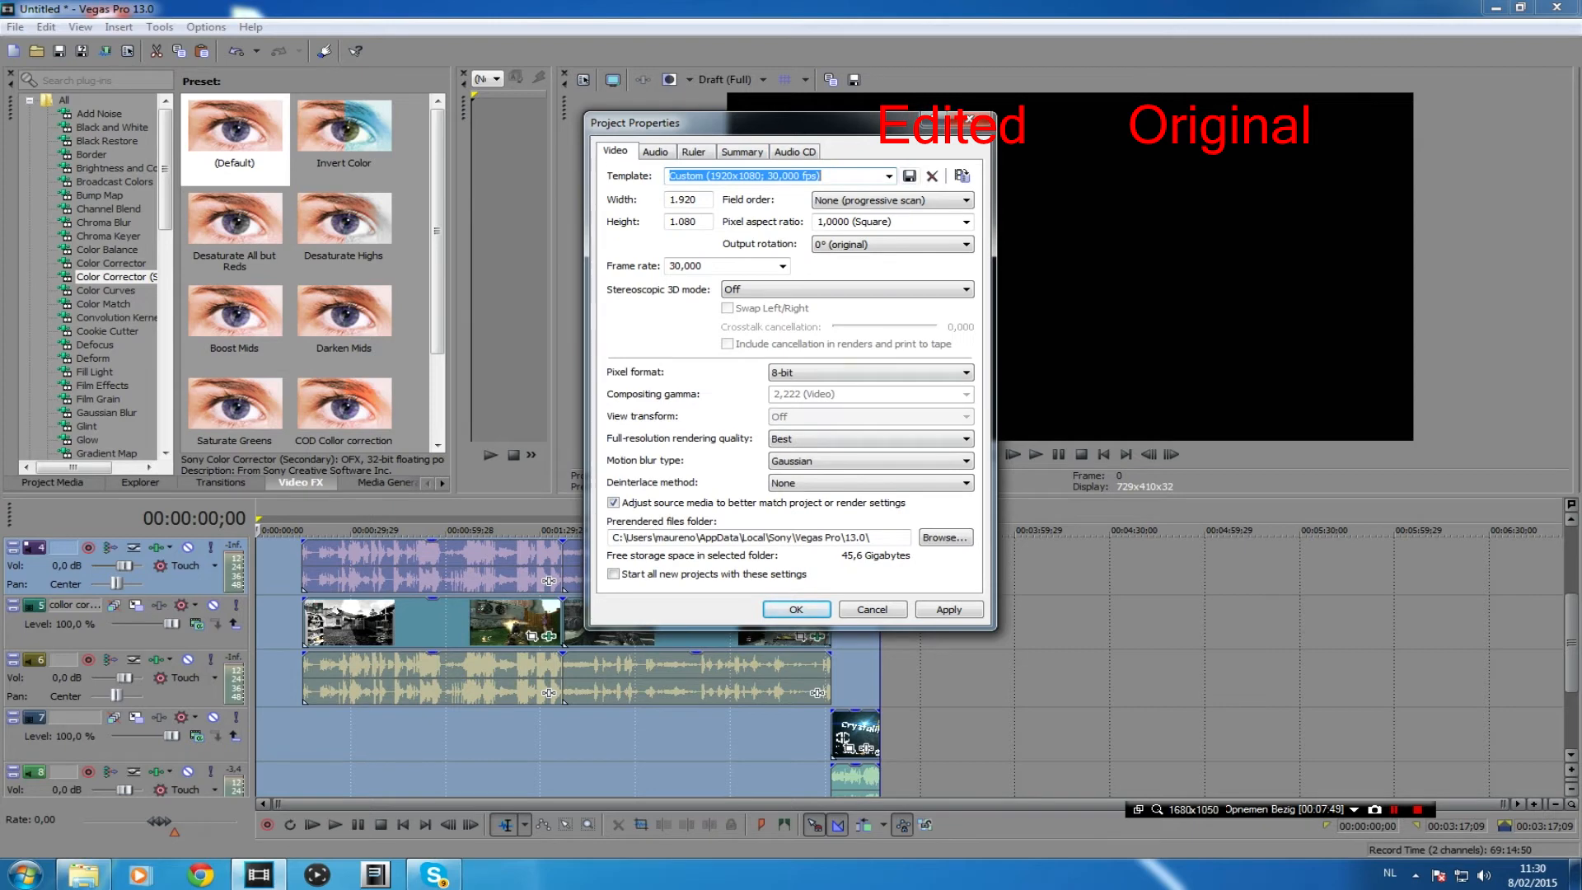
click(908, 174)
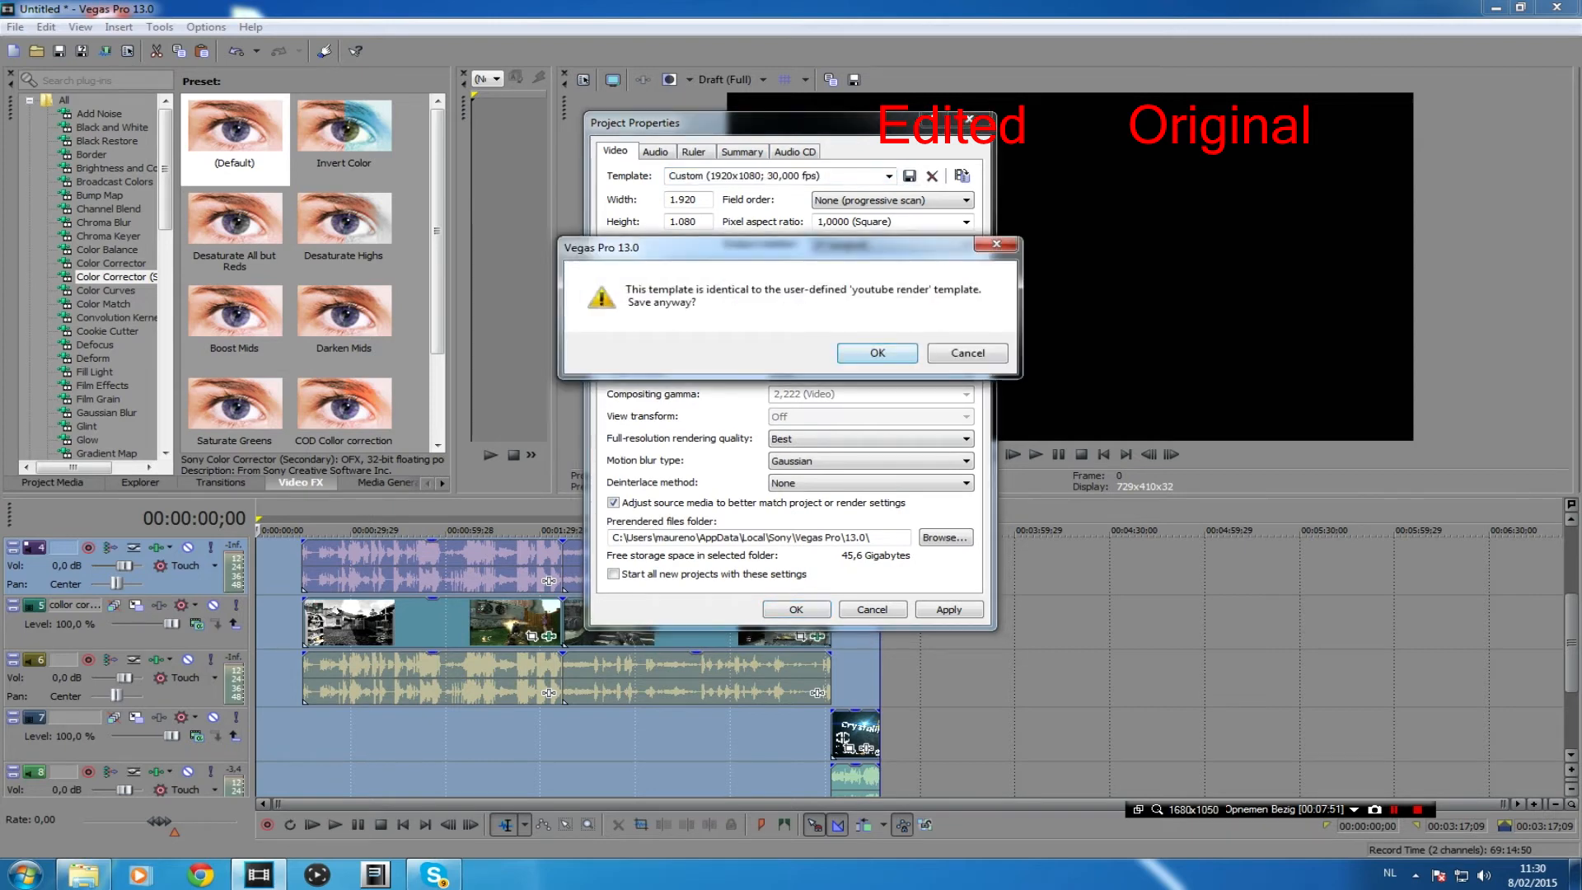
click(873, 353)
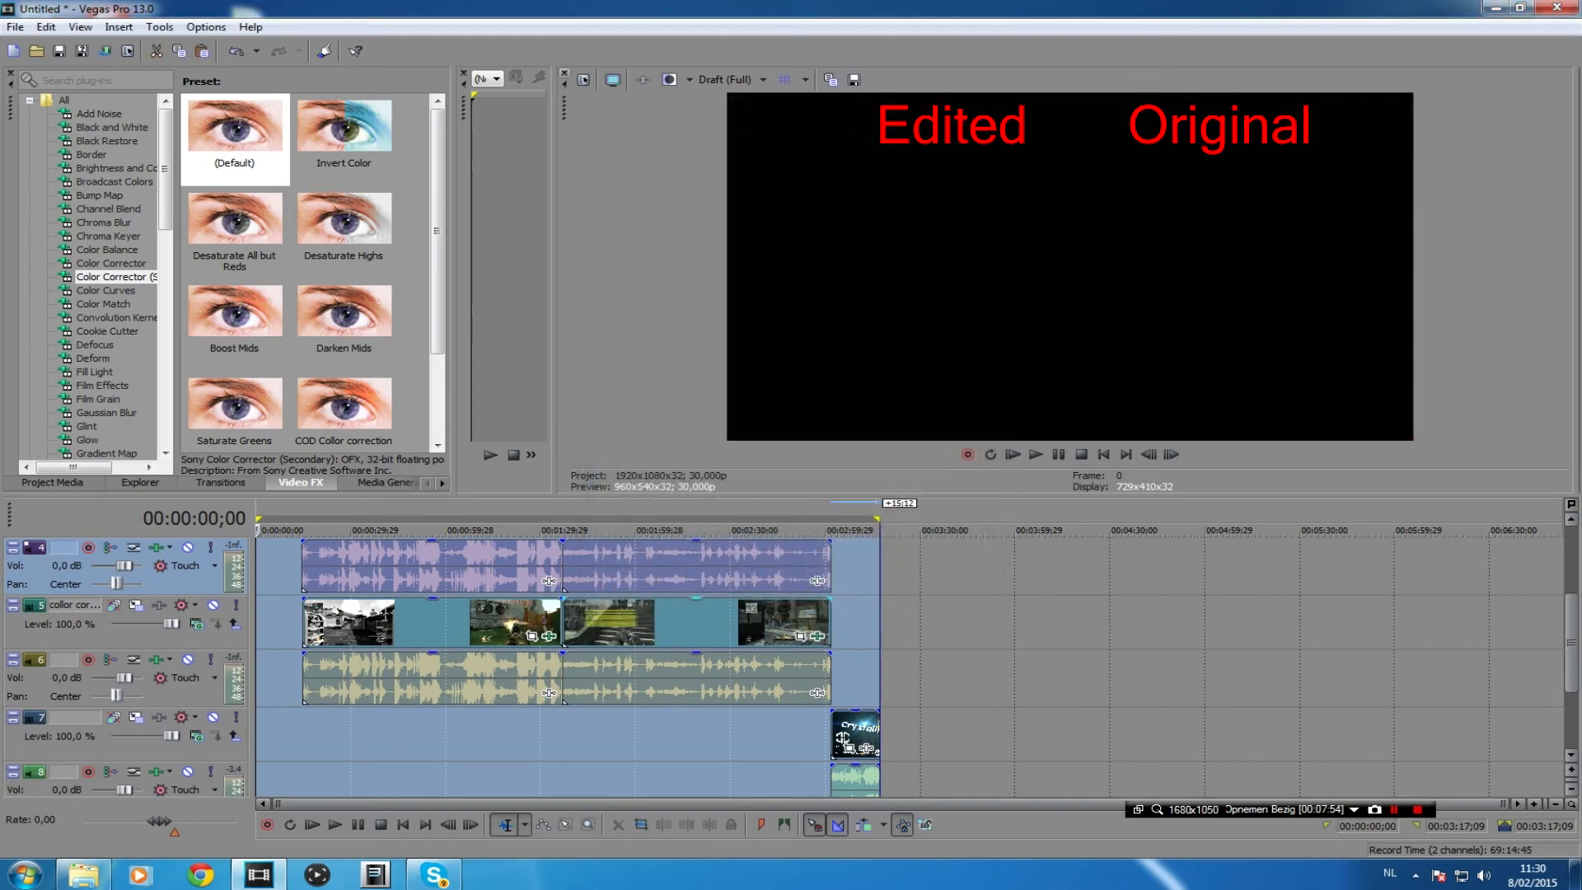
Step: In Render As, browse the format list and choose the XDCAM EX Best render 1080p template for Untitled.MP4
click(15, 26)
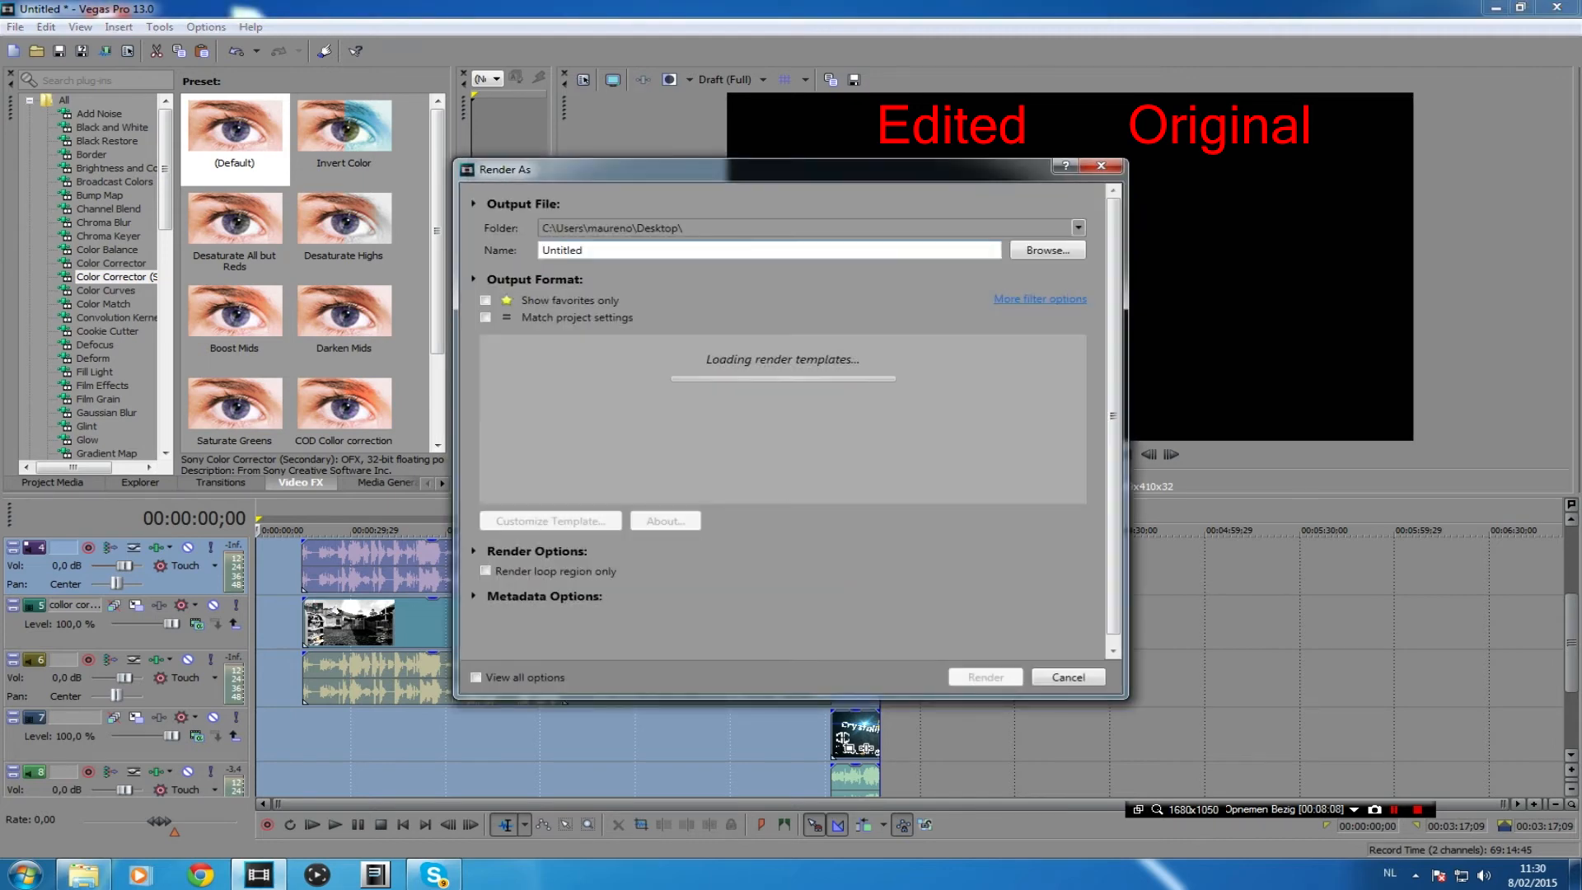
click(564, 425)
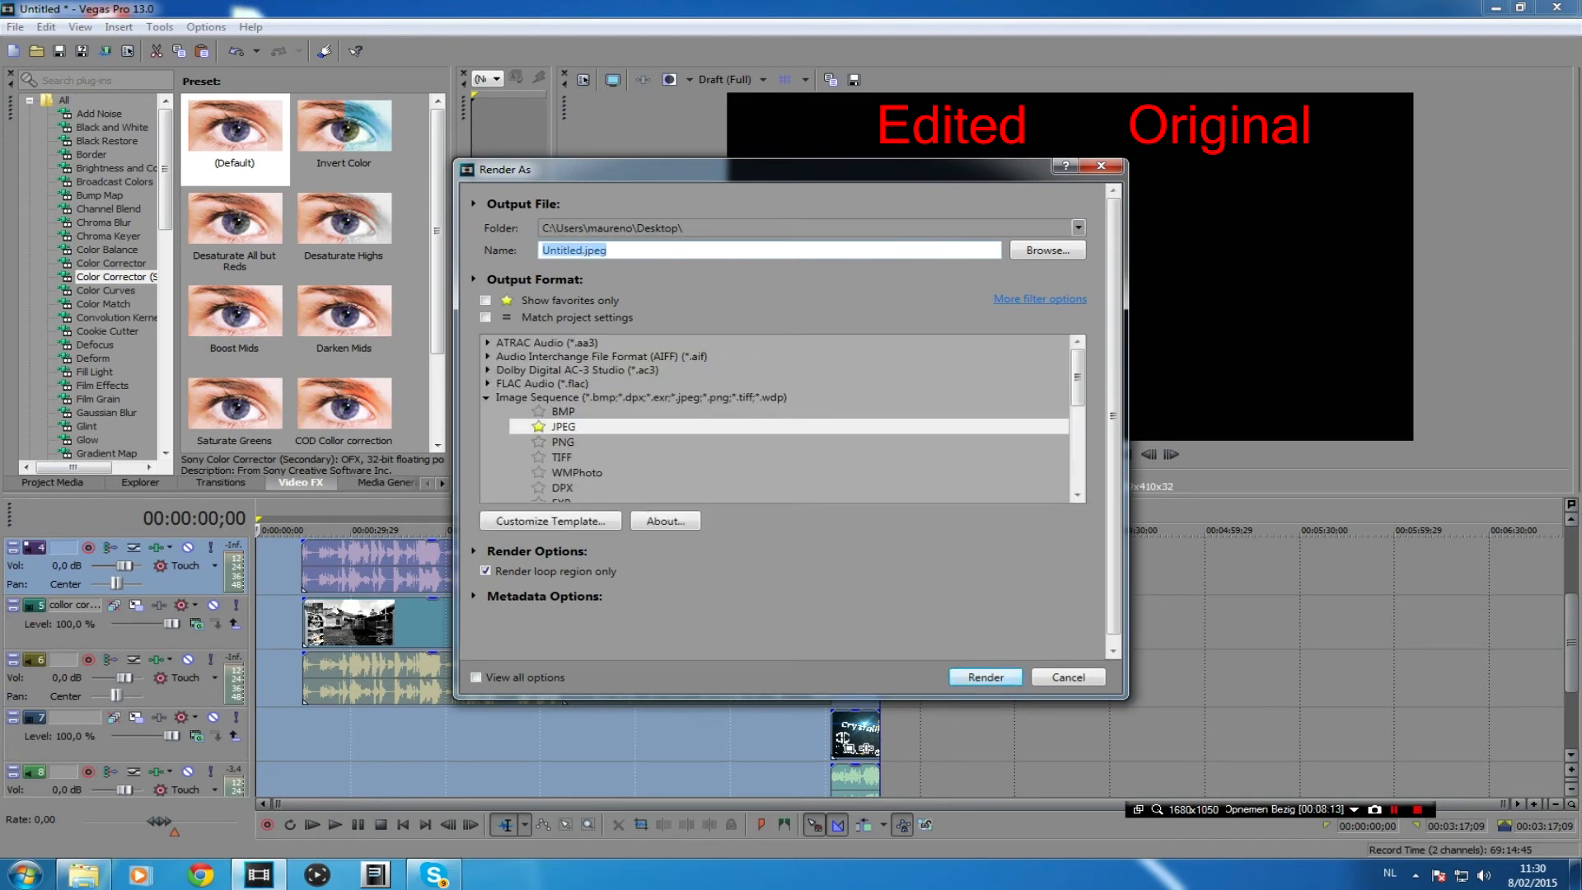
click(641, 398)
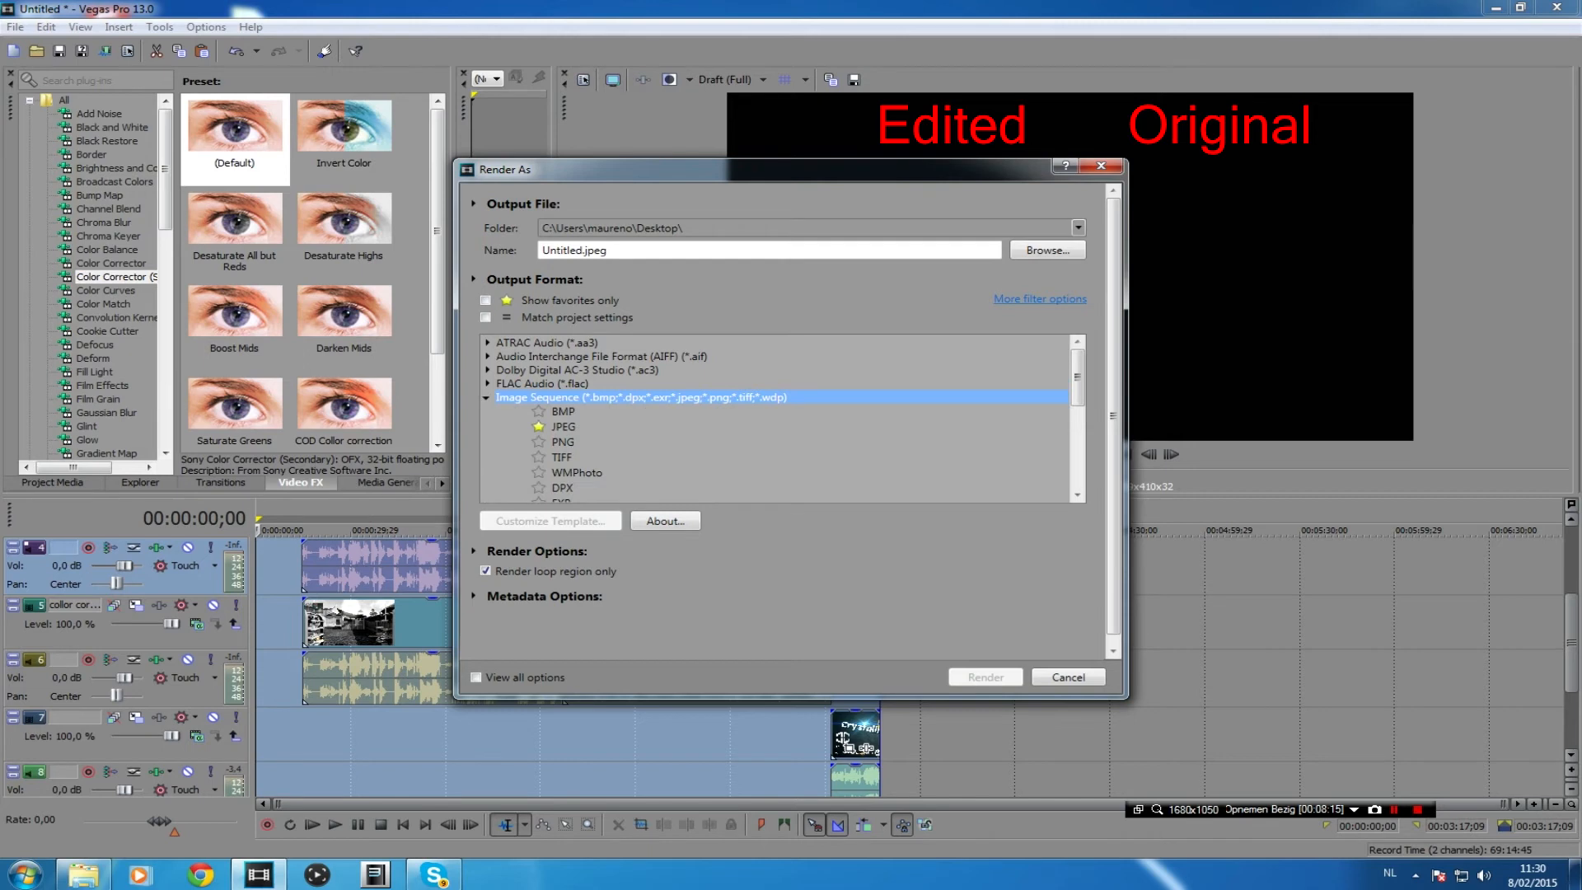
scroll(down, 3)
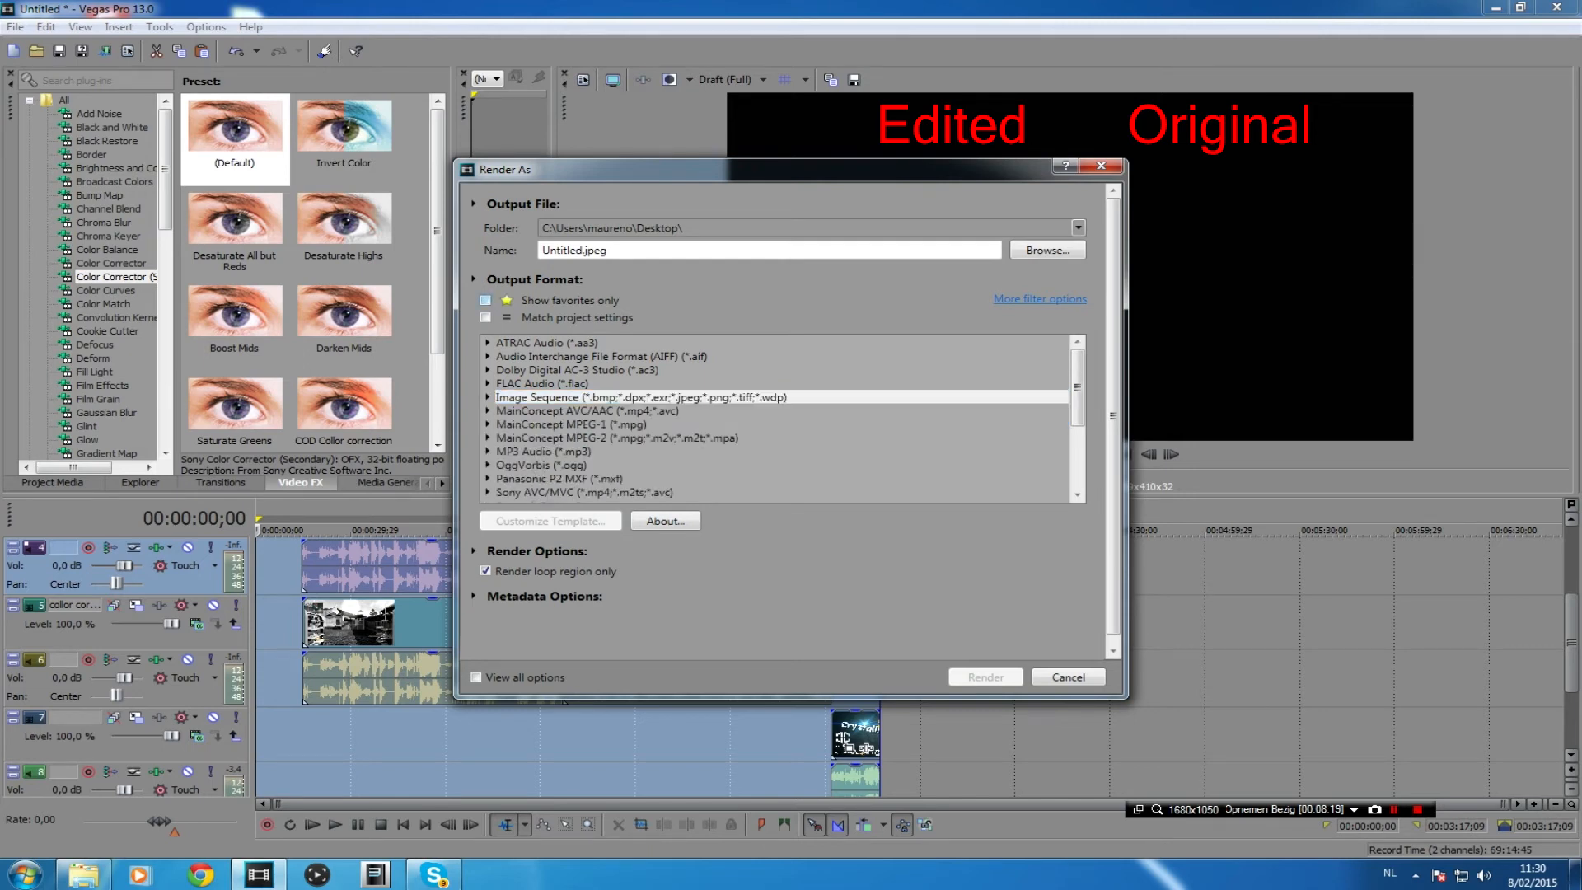
click(484, 300)
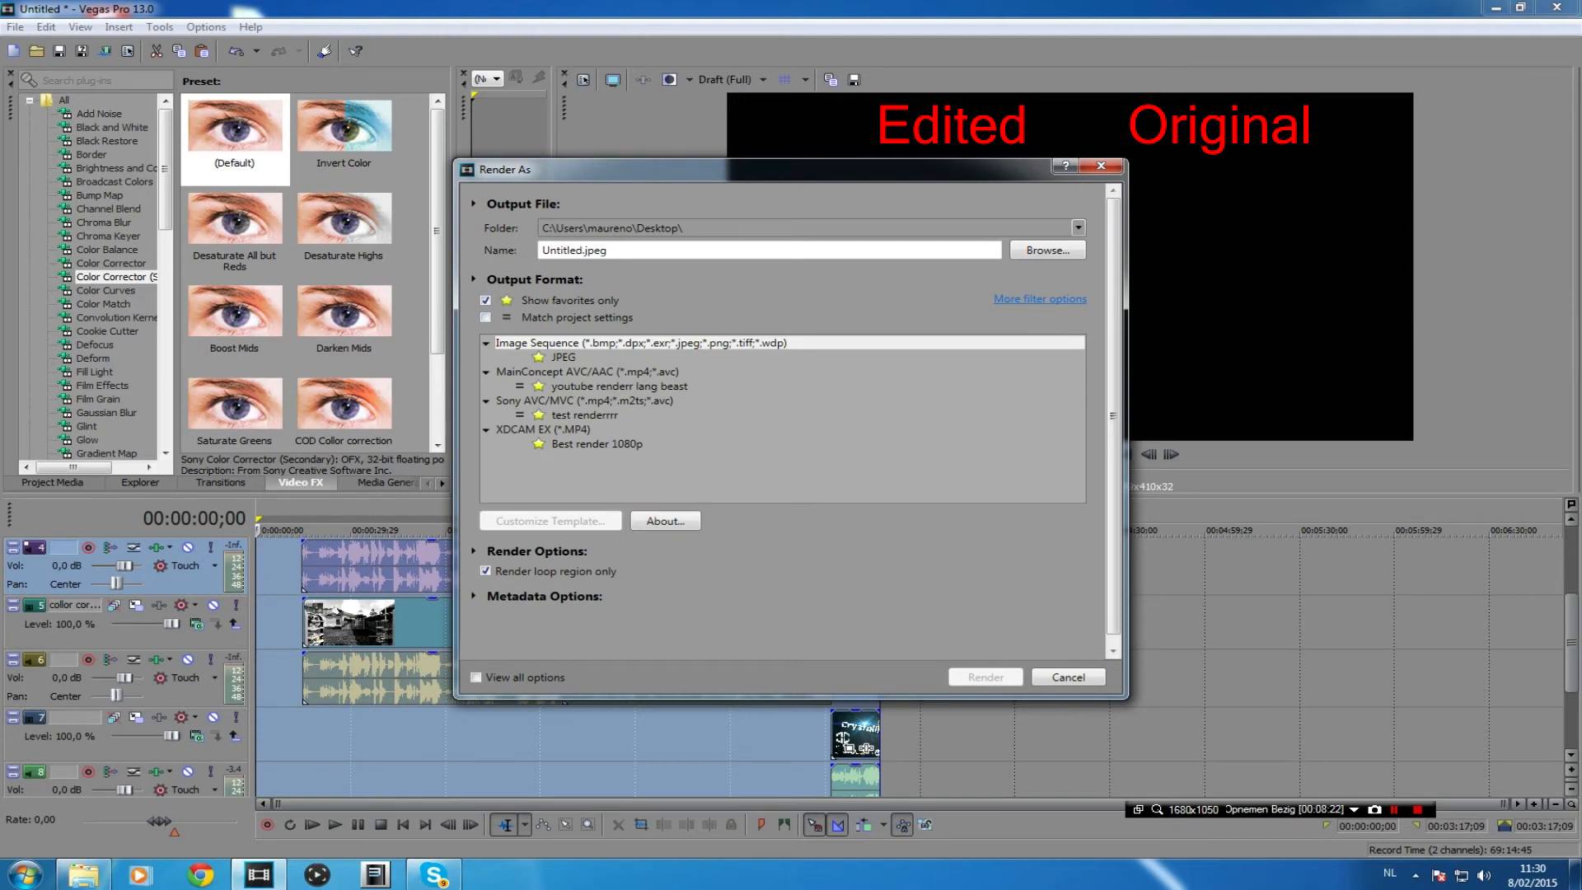
click(597, 443)
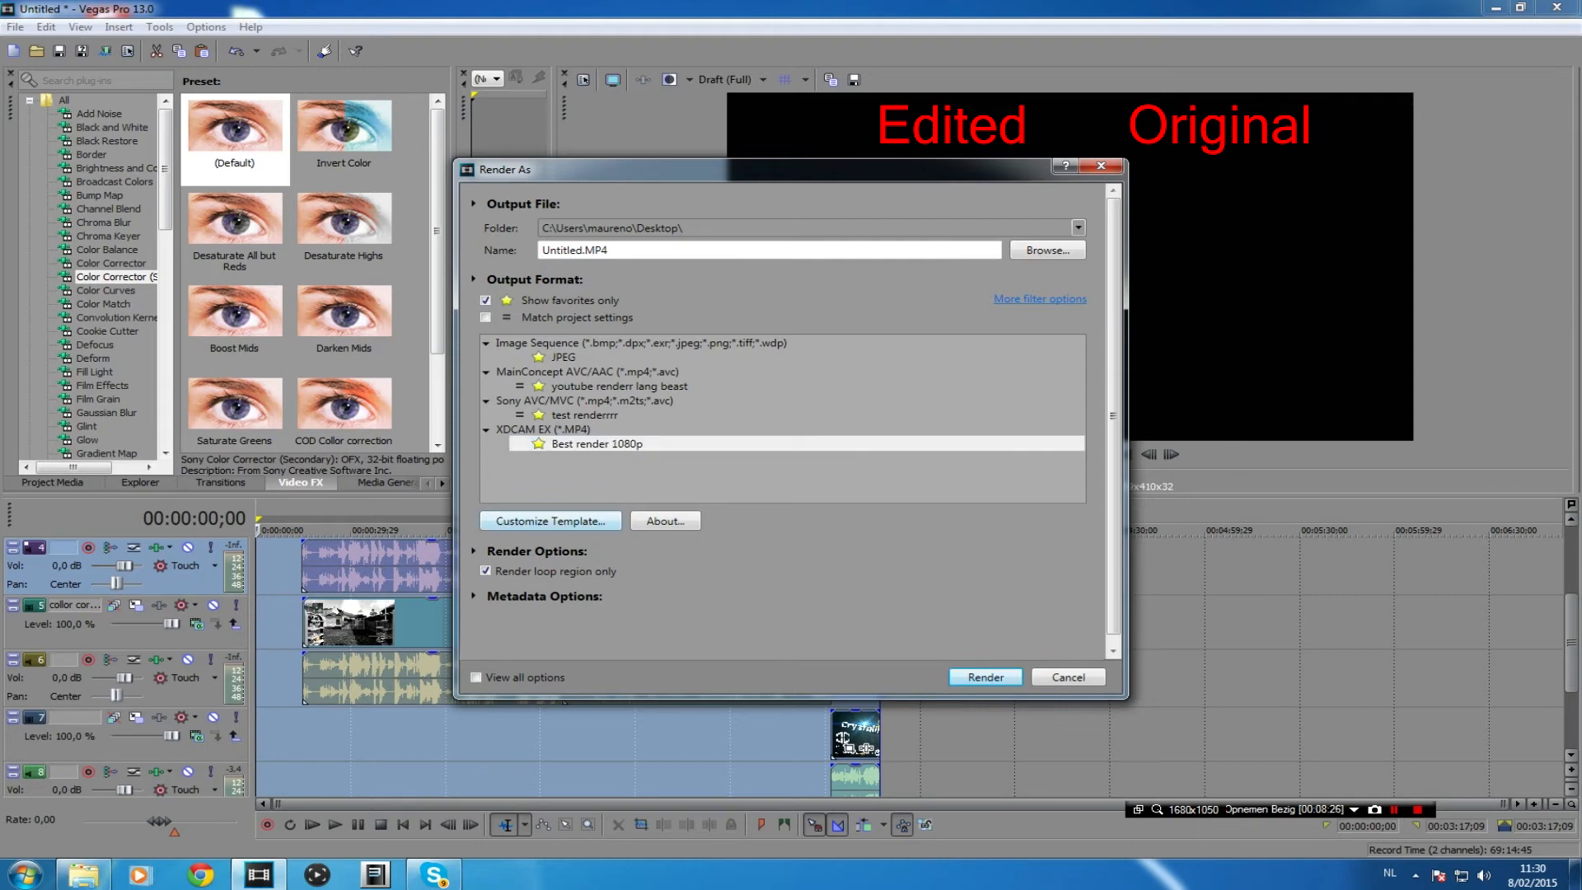
Step: Review the Best render 1080p template settings (1920×1080, 29.970 fps, 35 Mbps) and close them
click(550, 520)
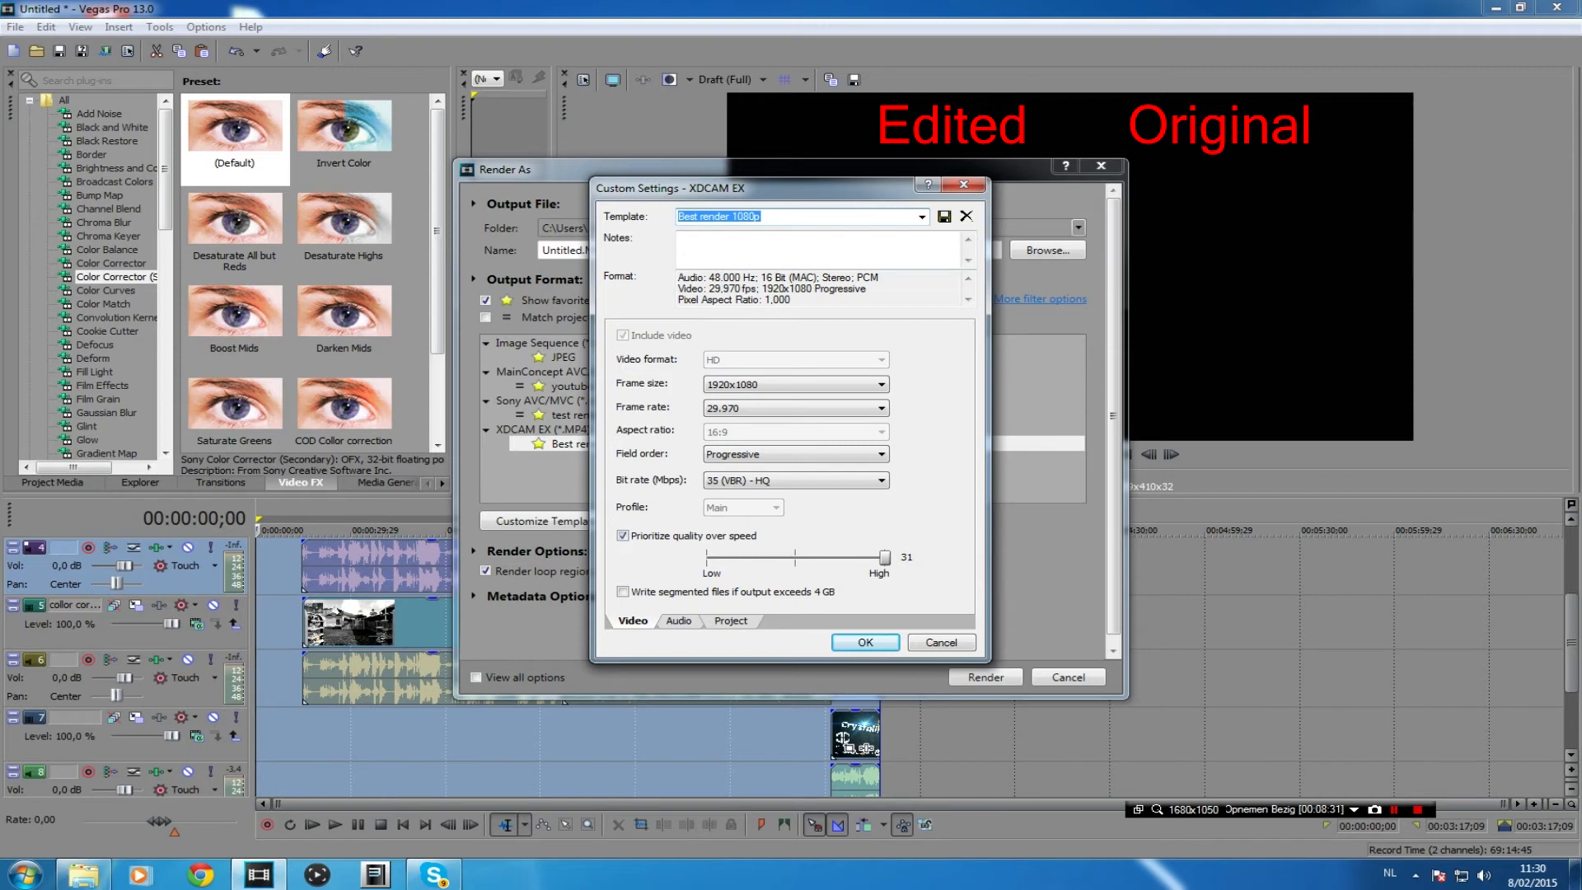
click(862, 643)
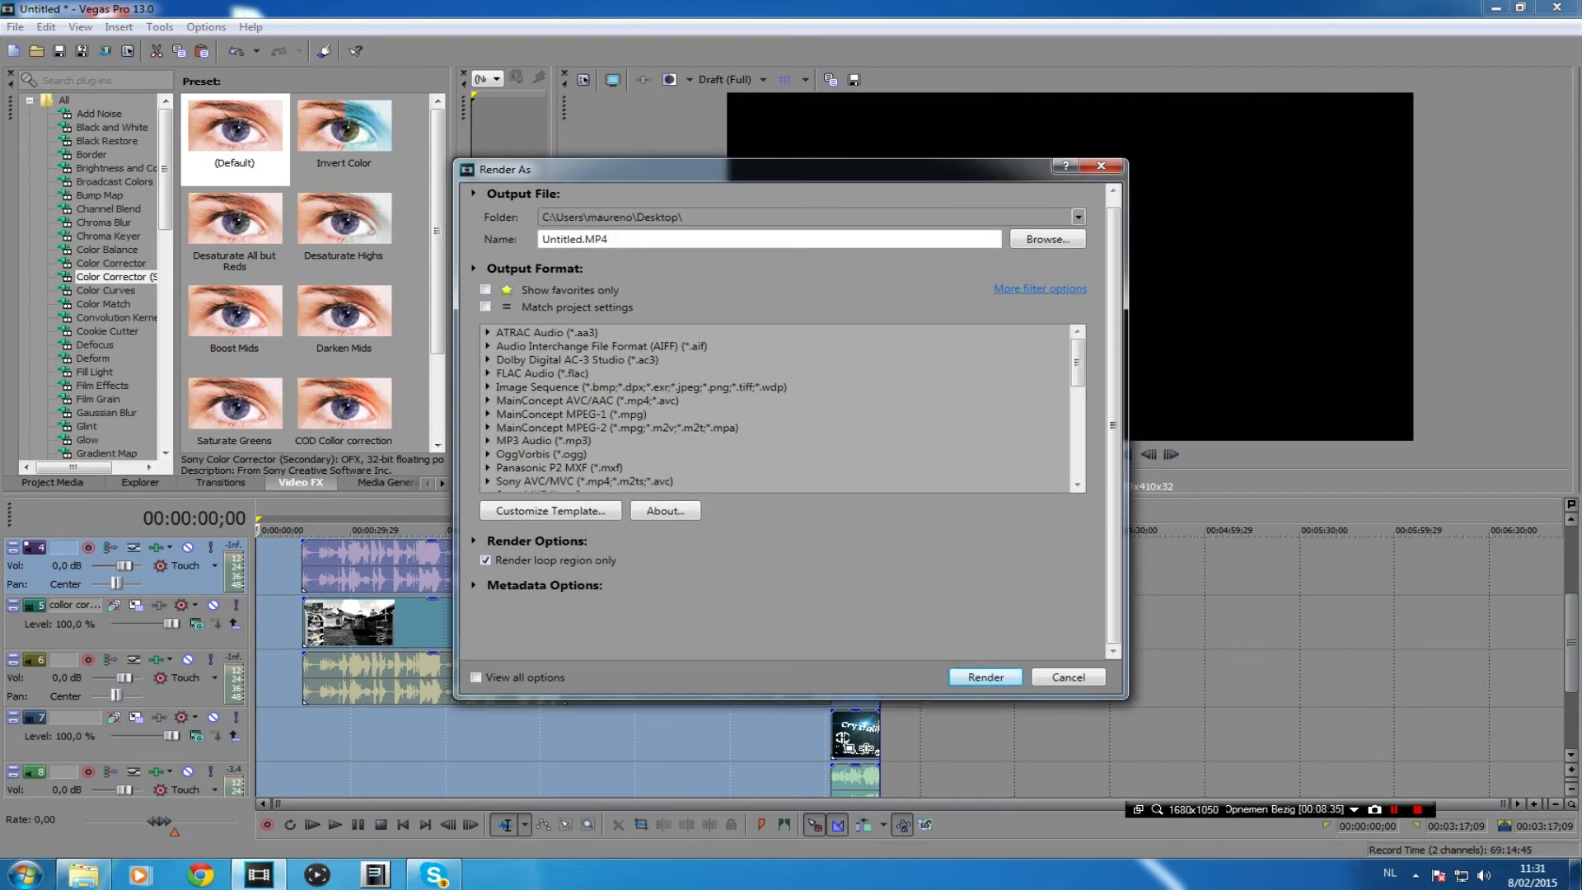
Step: Inspect an XDCAM EX HQ 1440x1080 preset's video settings and frame rates, then cancel without changes
scroll(down, 3)
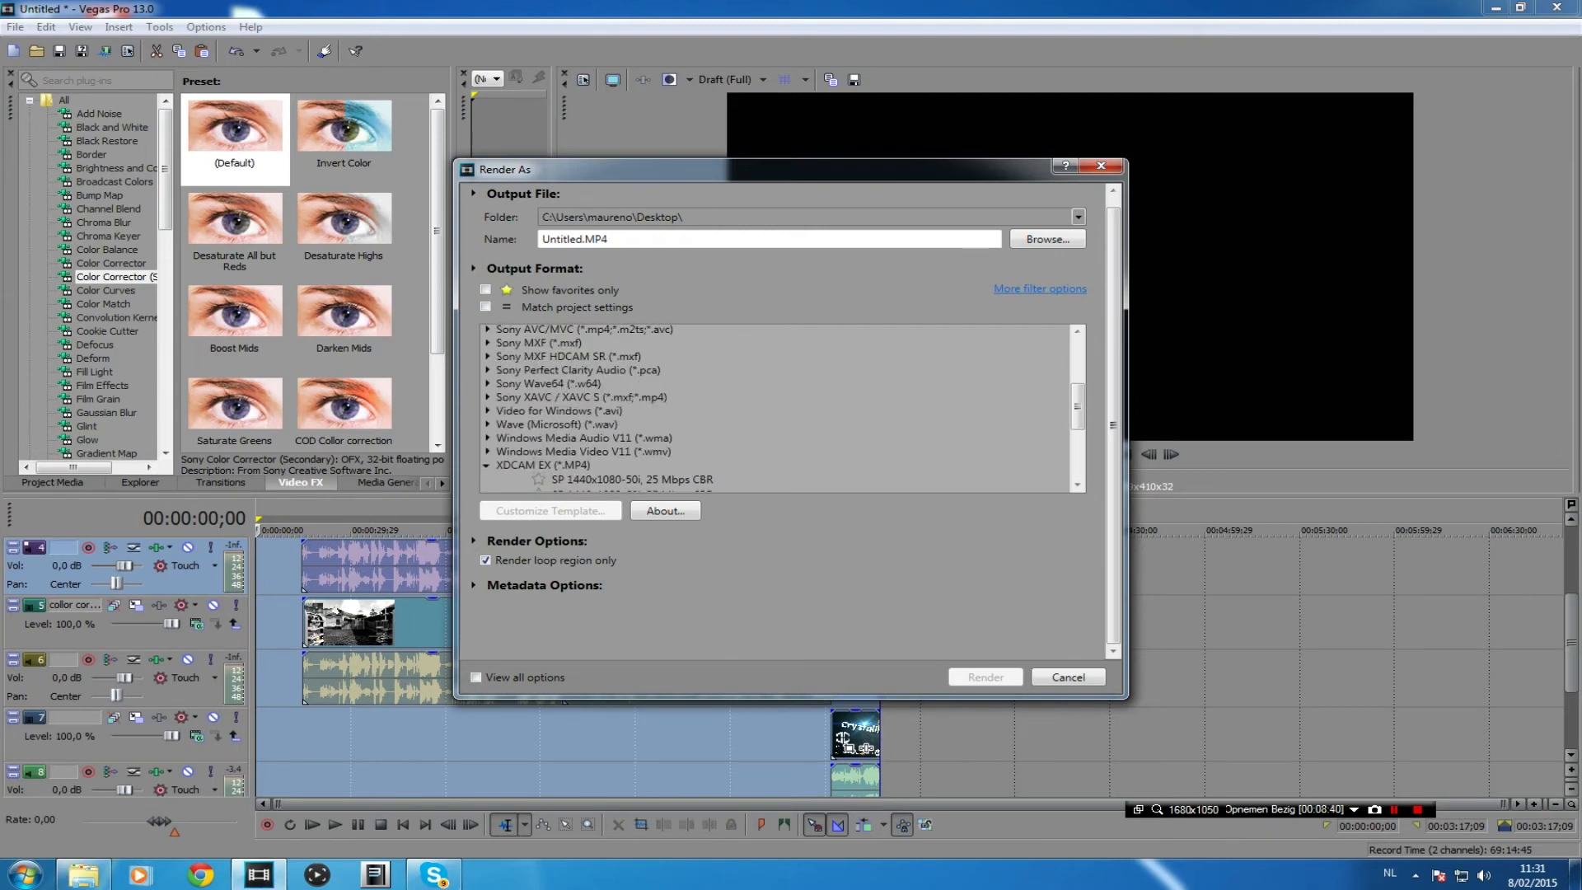
click(635, 448)
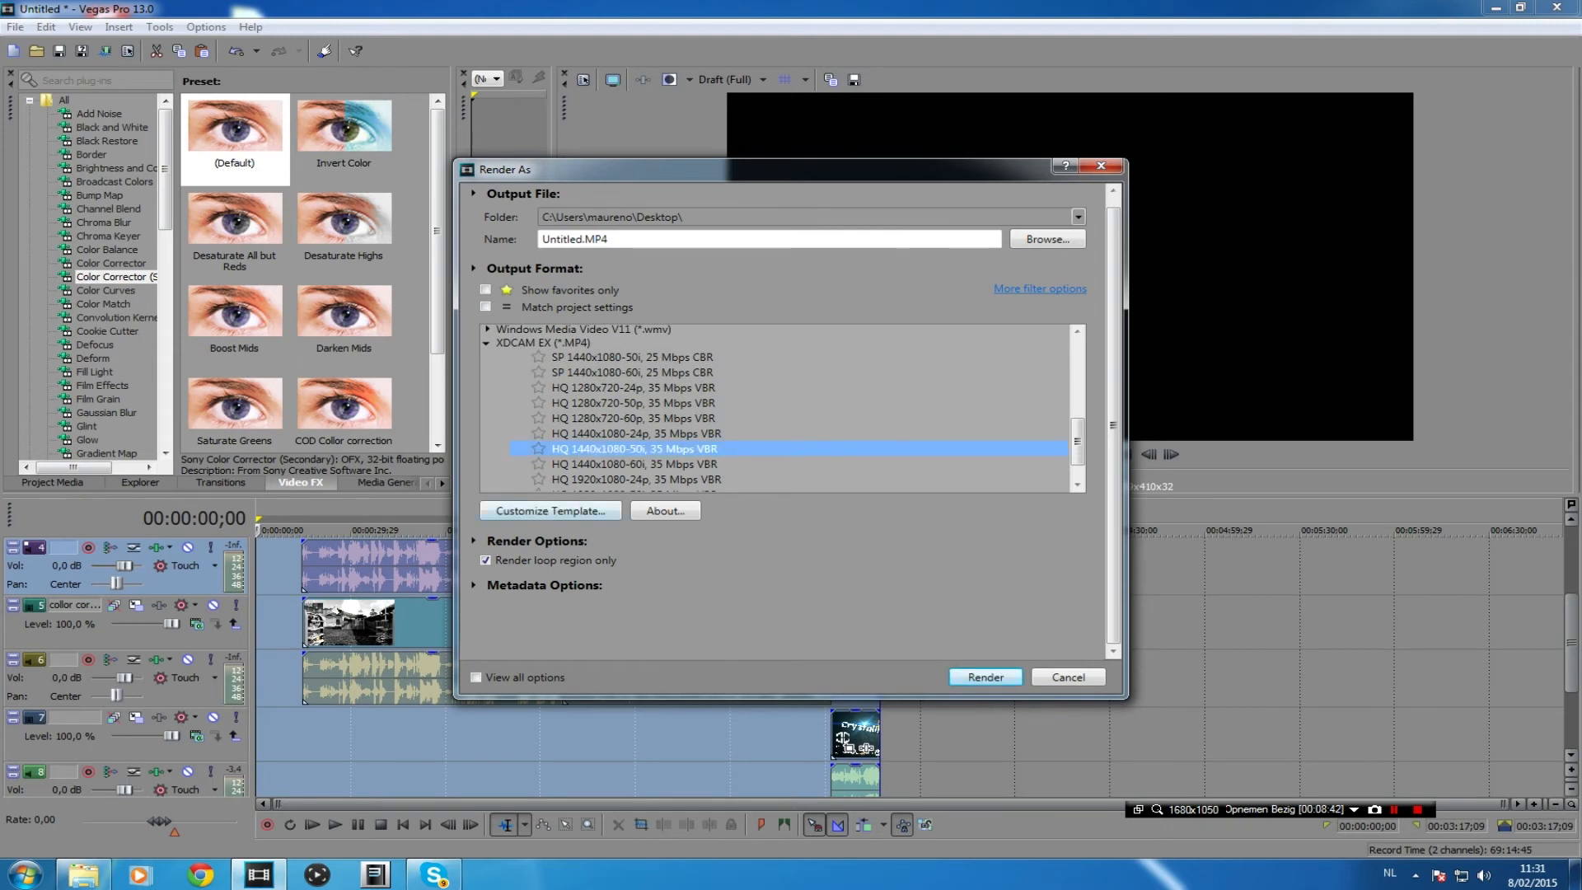
scroll(down, 3)
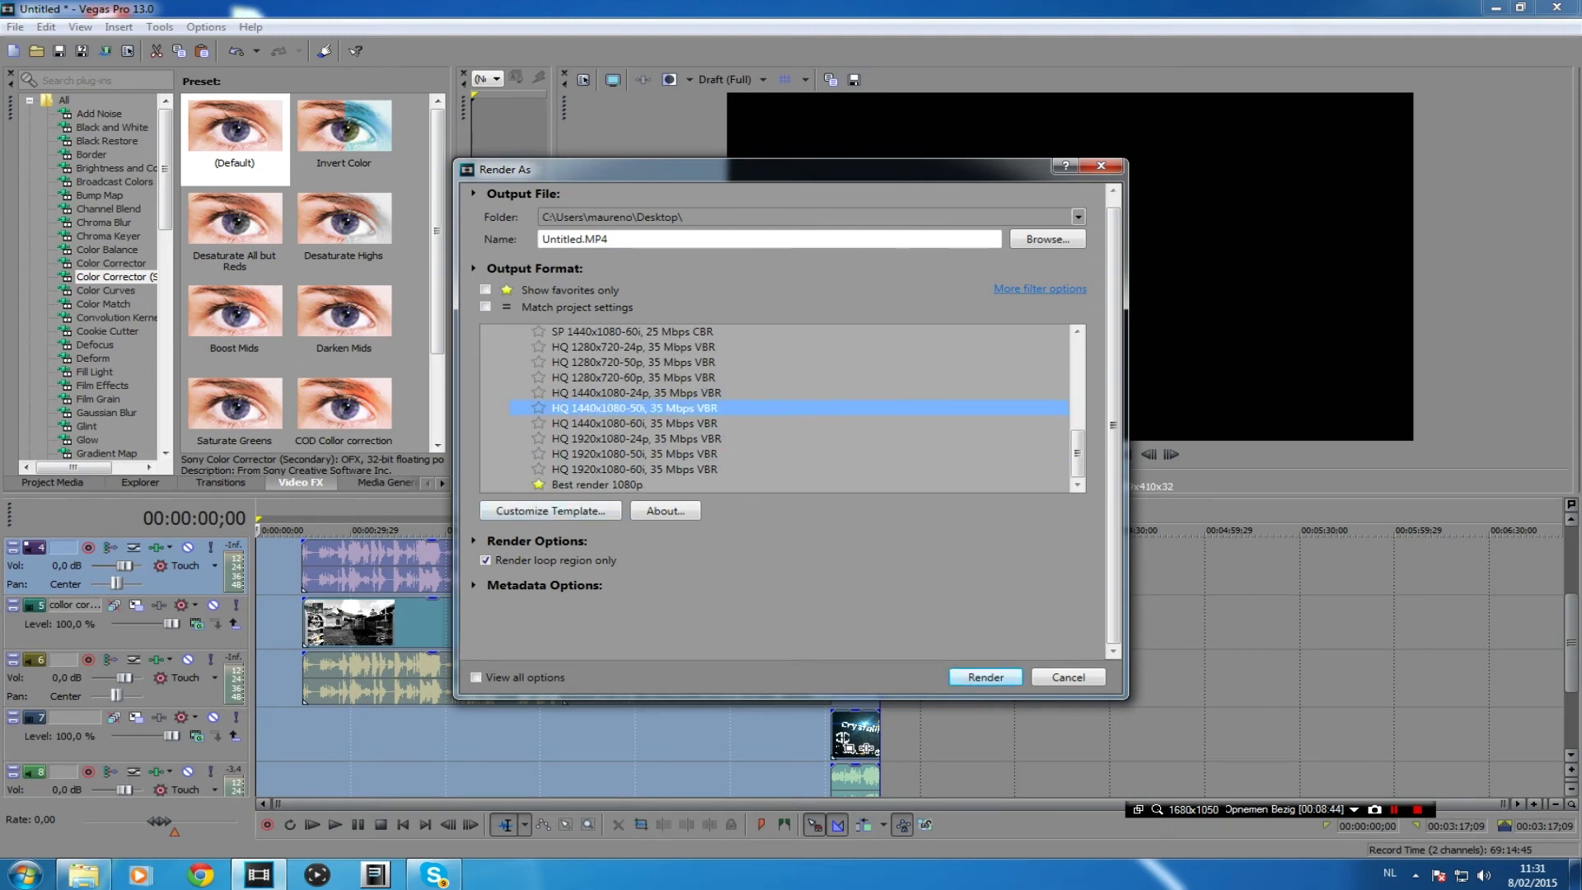
click(551, 511)
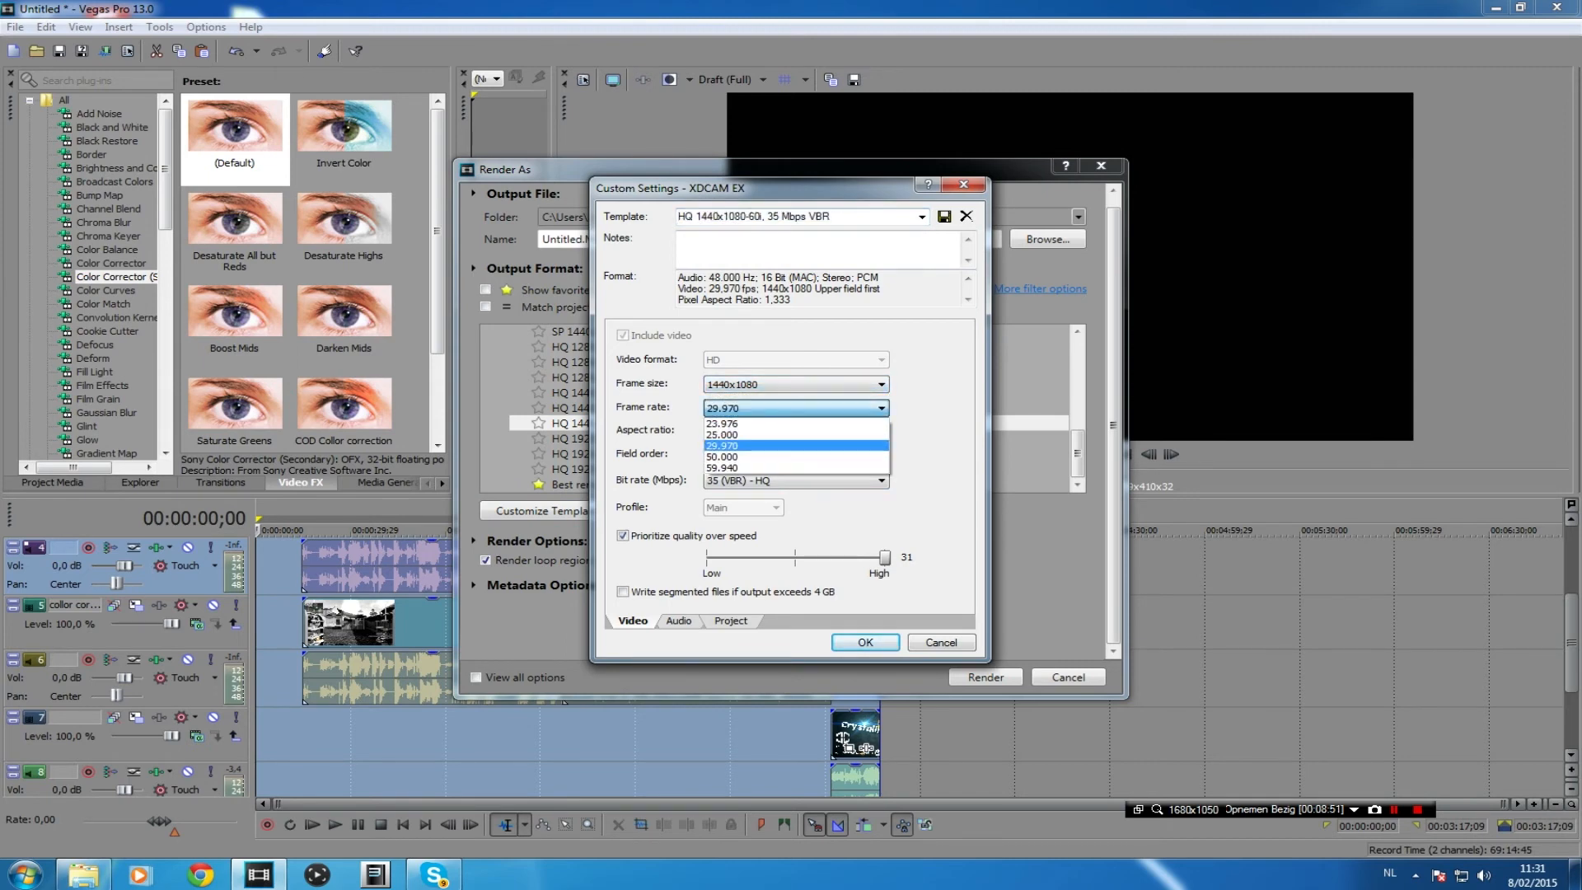
click(721, 445)
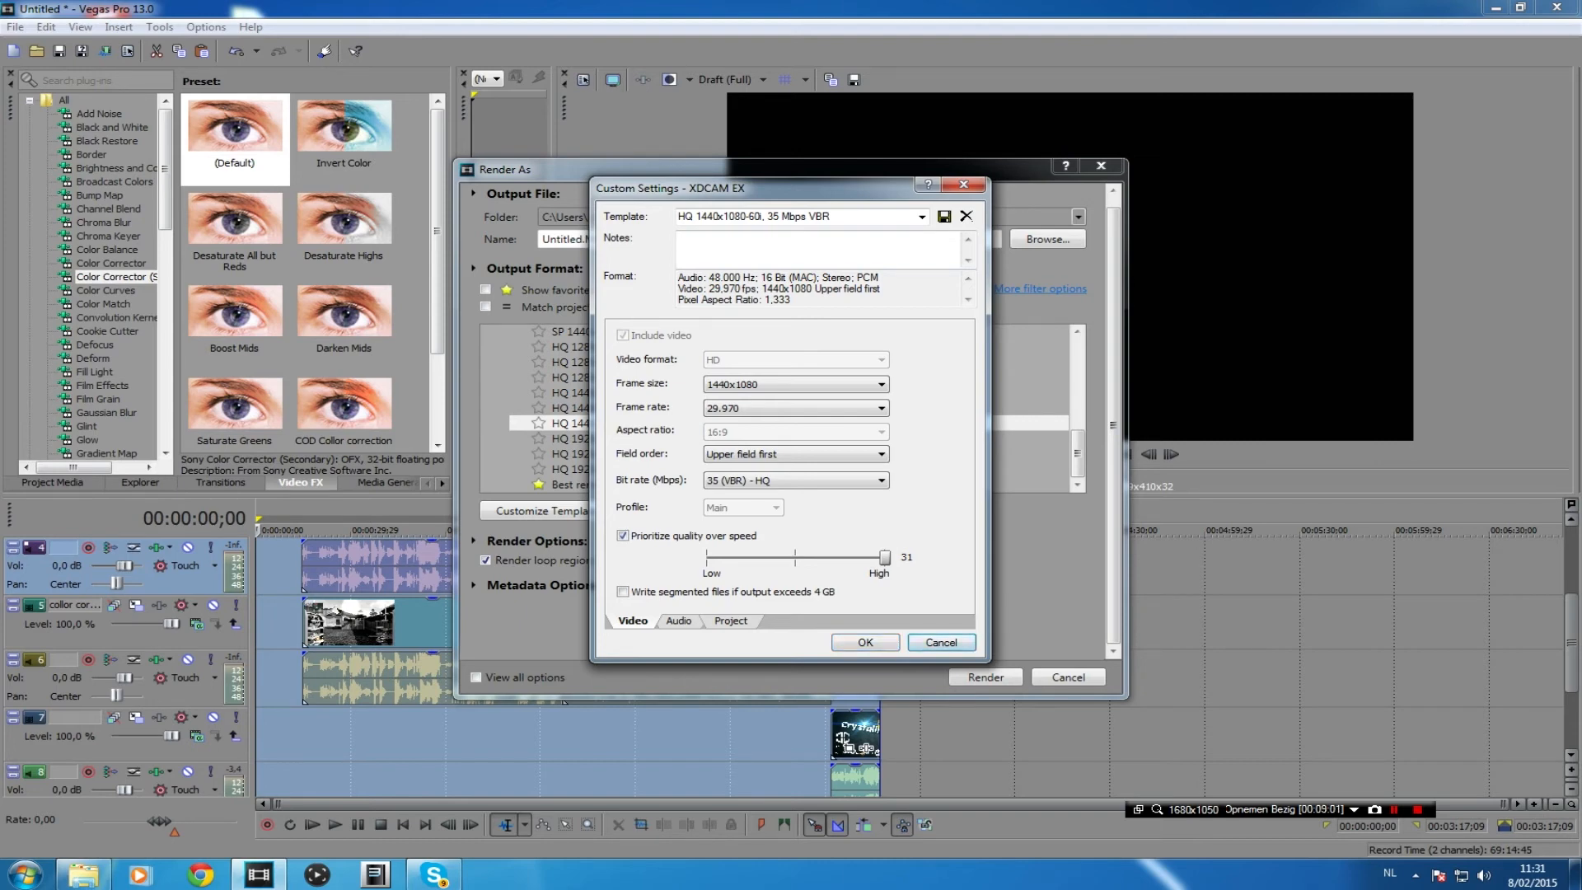
click(939, 641)
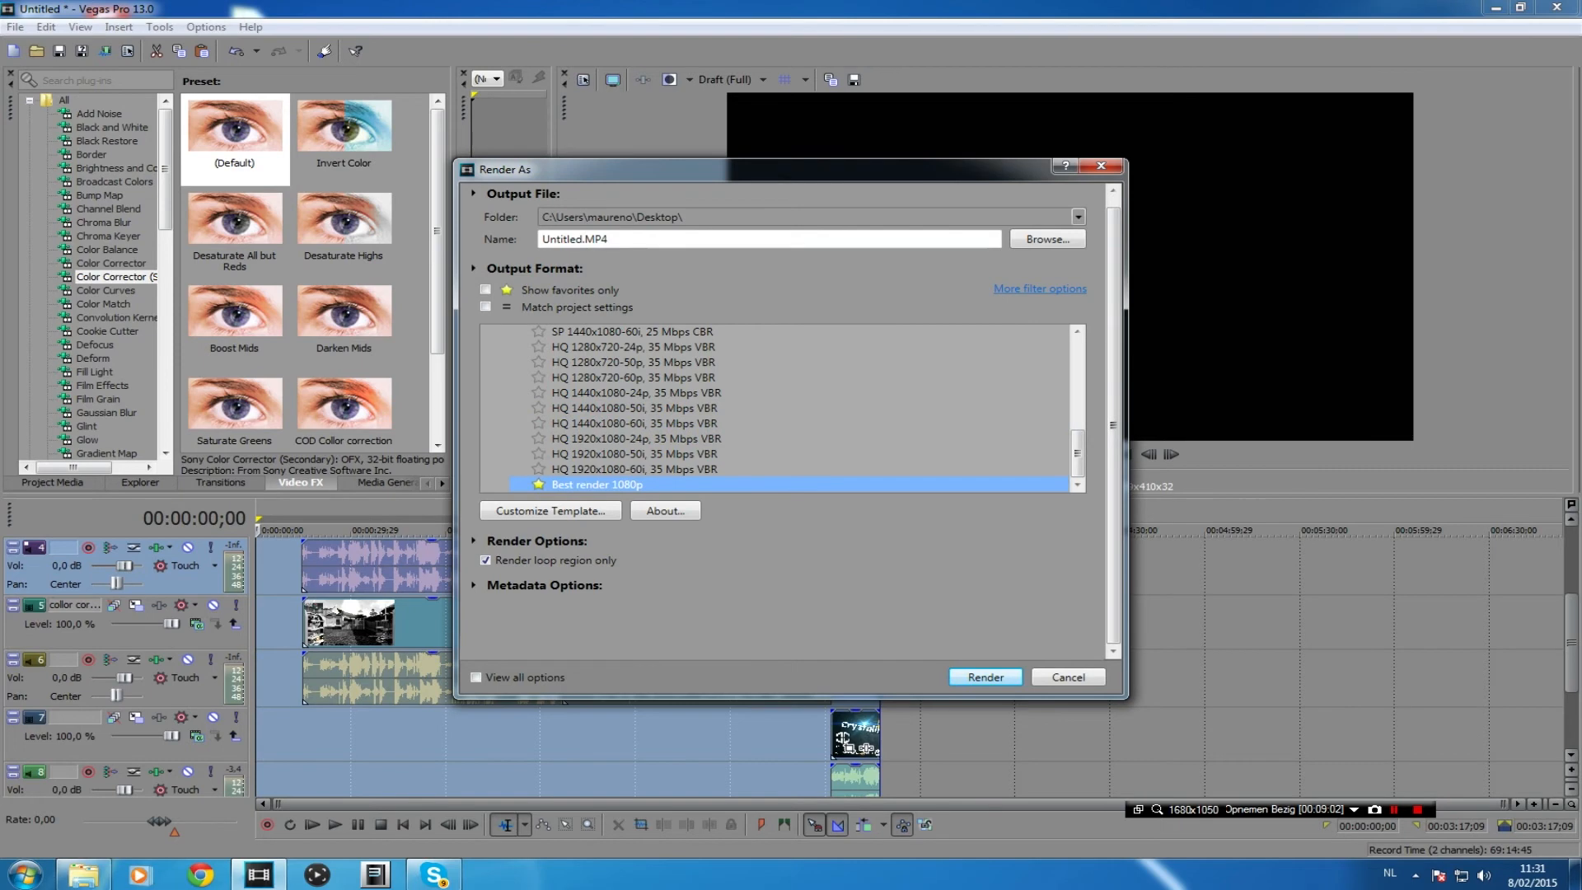
Step: Start rendering Untitled.MP4, then pick the outrovid video in Explorer on Local Disk (D:)
click(982, 676)
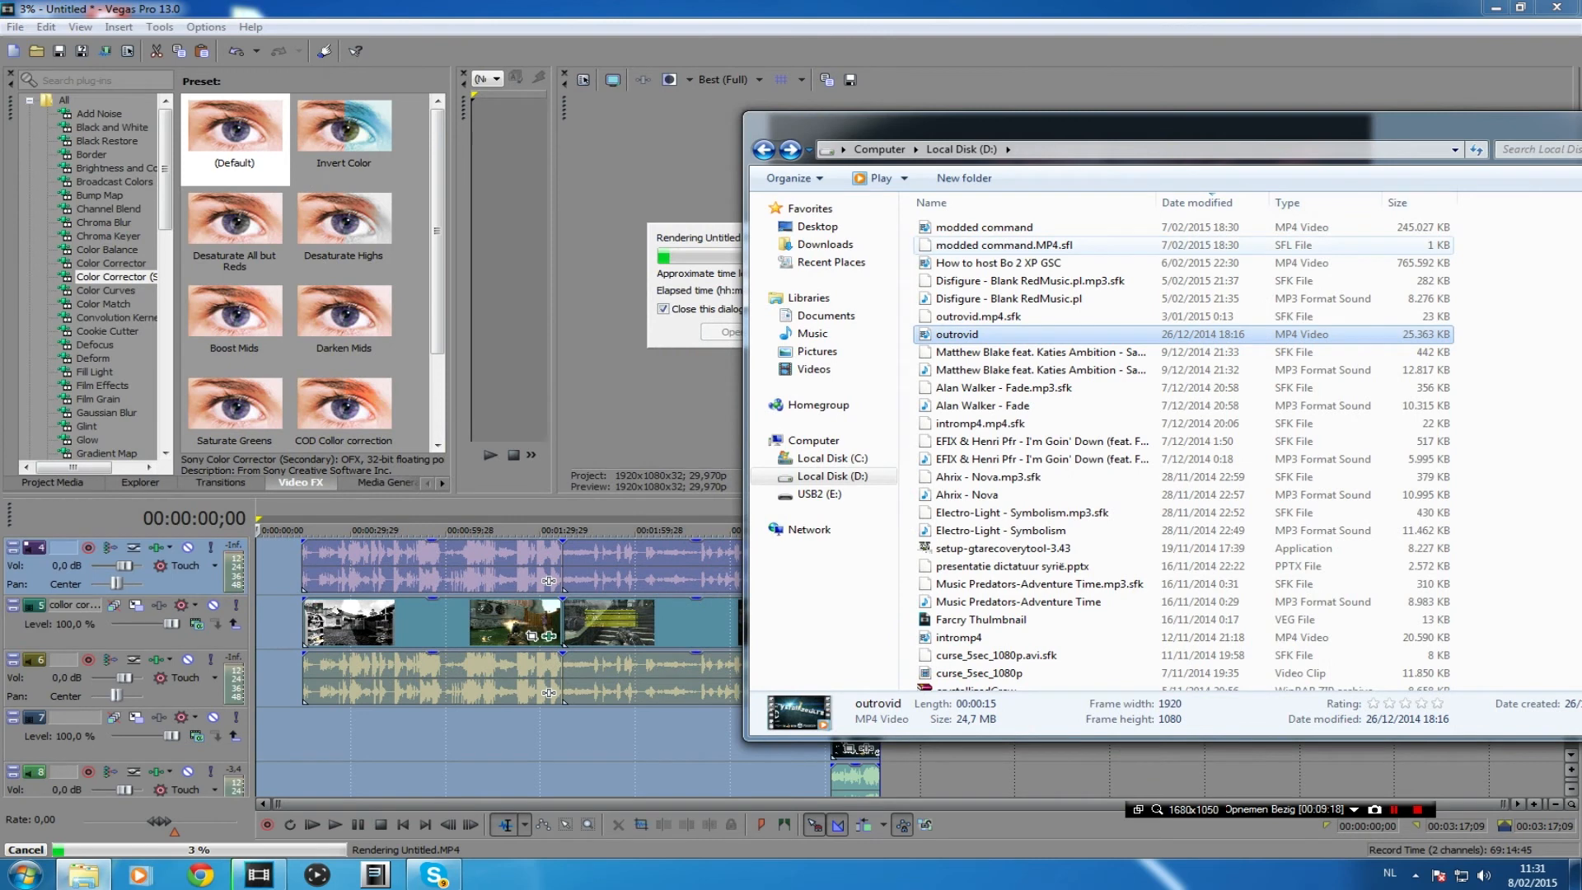
click(984, 228)
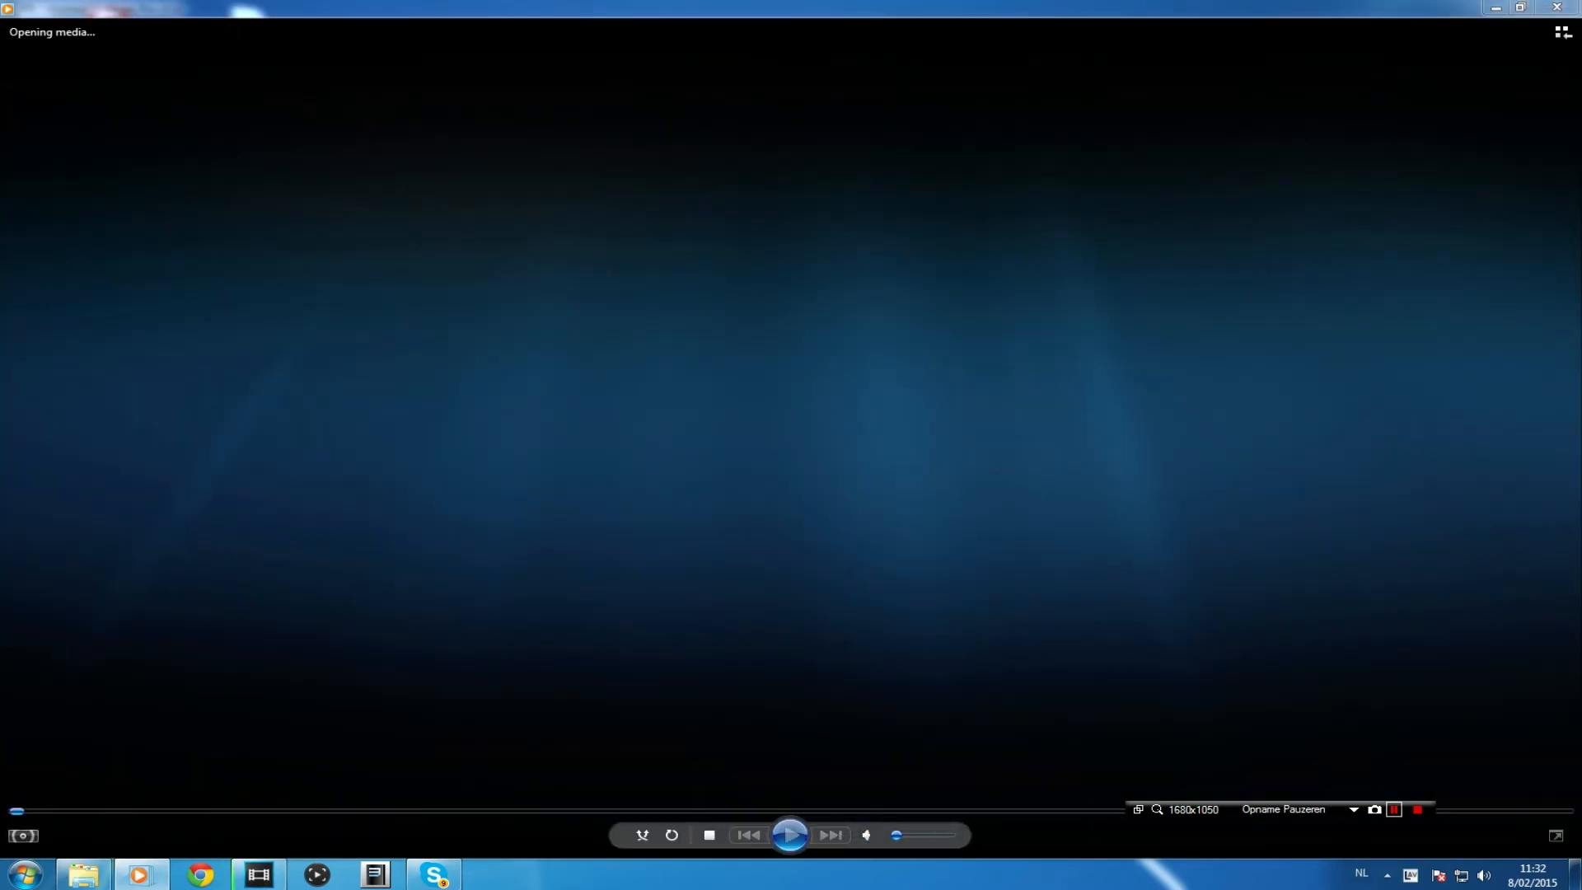
Step: Close Windows Media Player and return to the Local Disk (D:) file list
click(1394, 809)
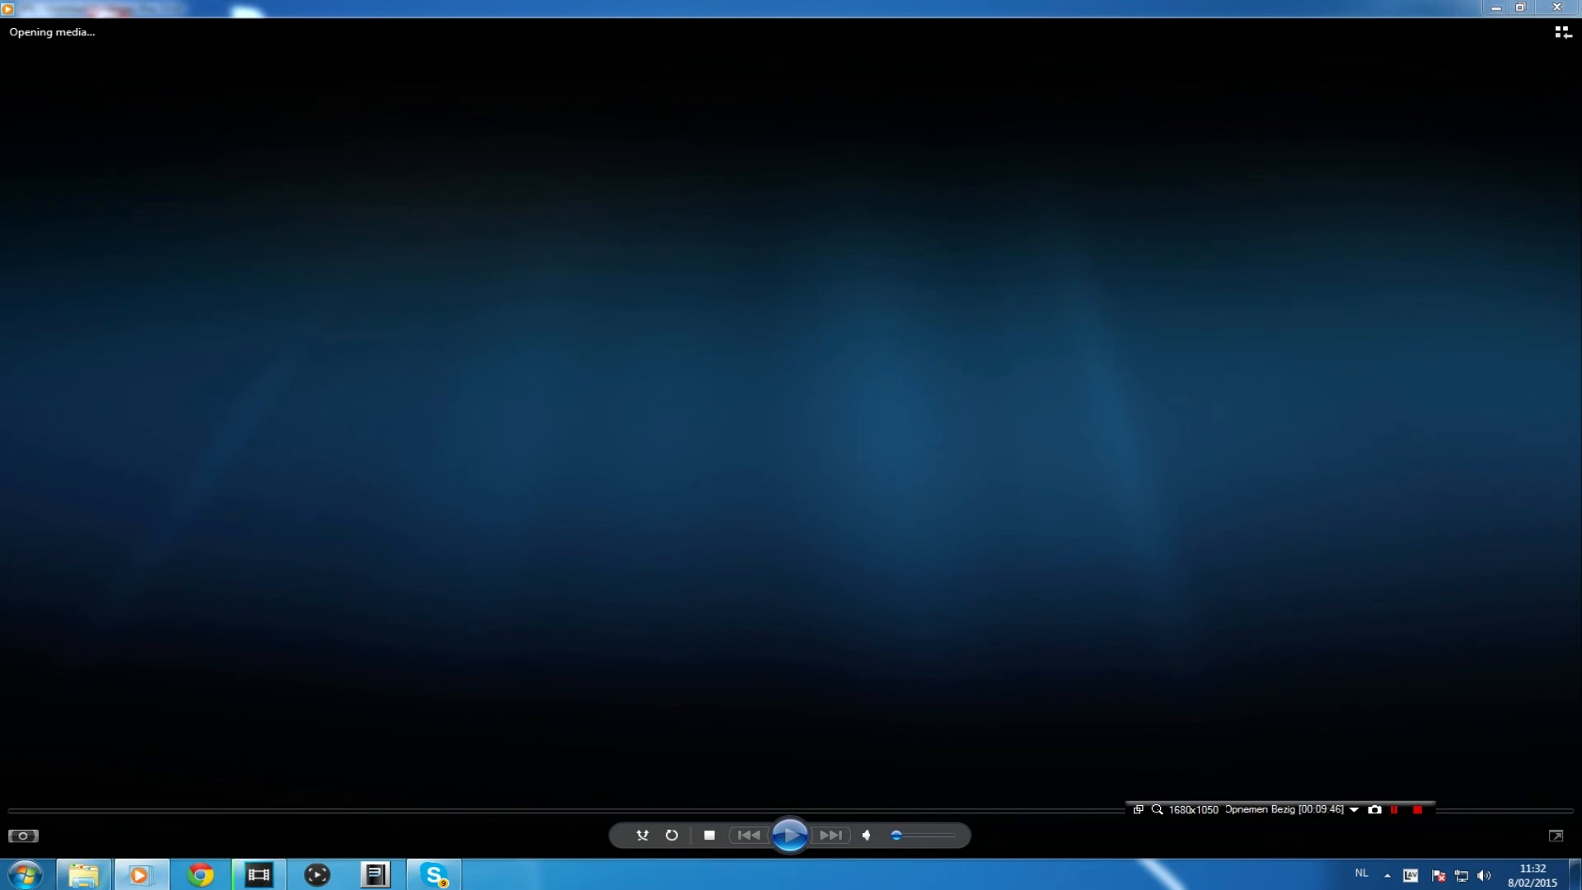
click(790, 834)
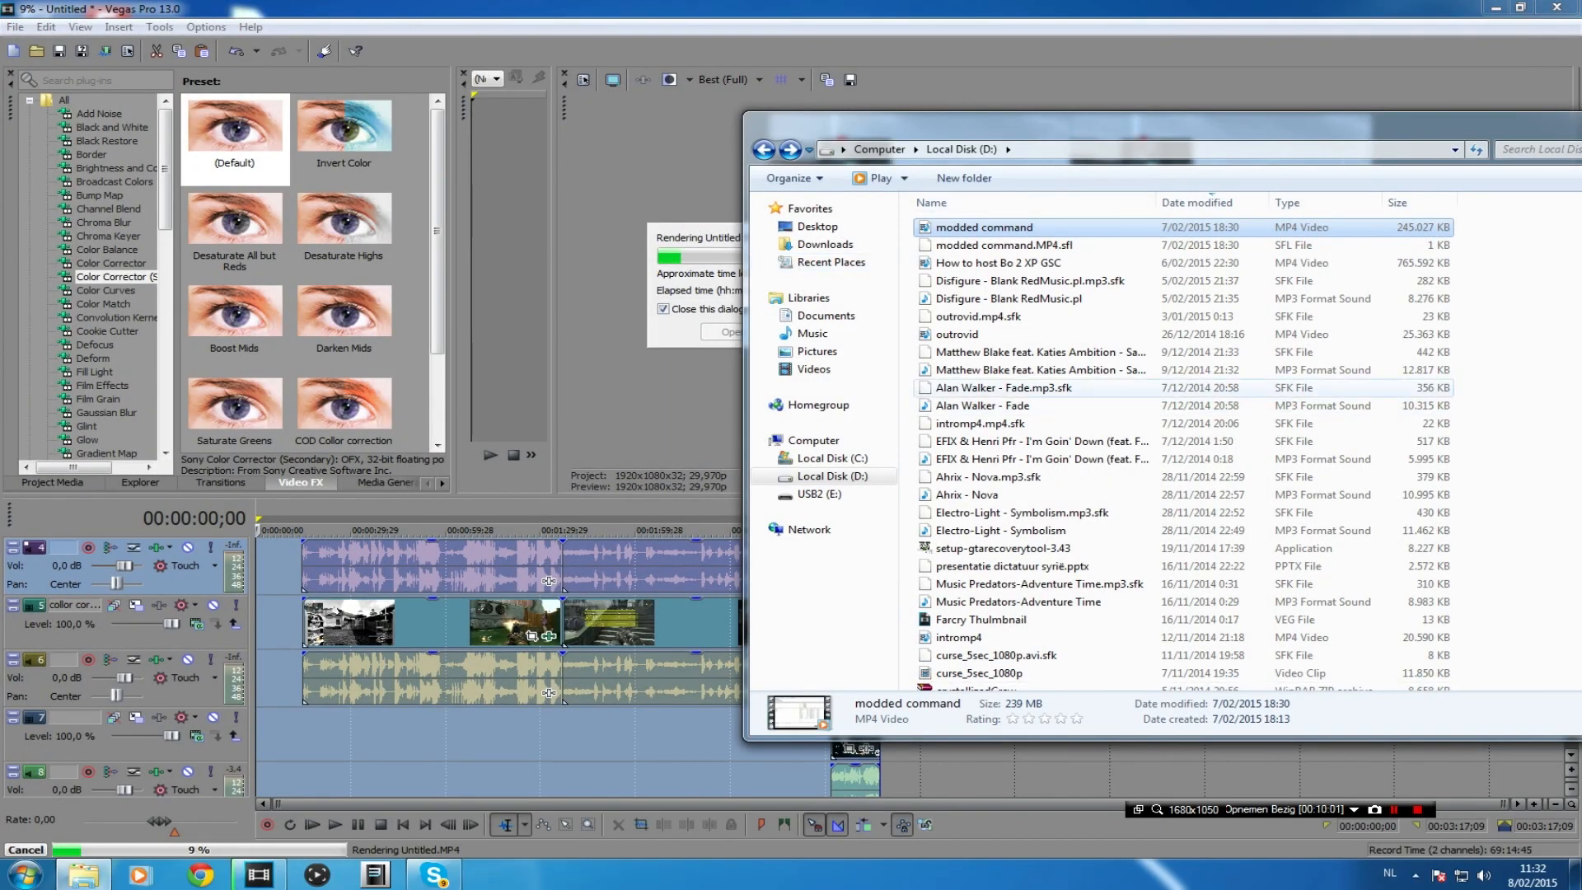
mouse_move(1004, 387)
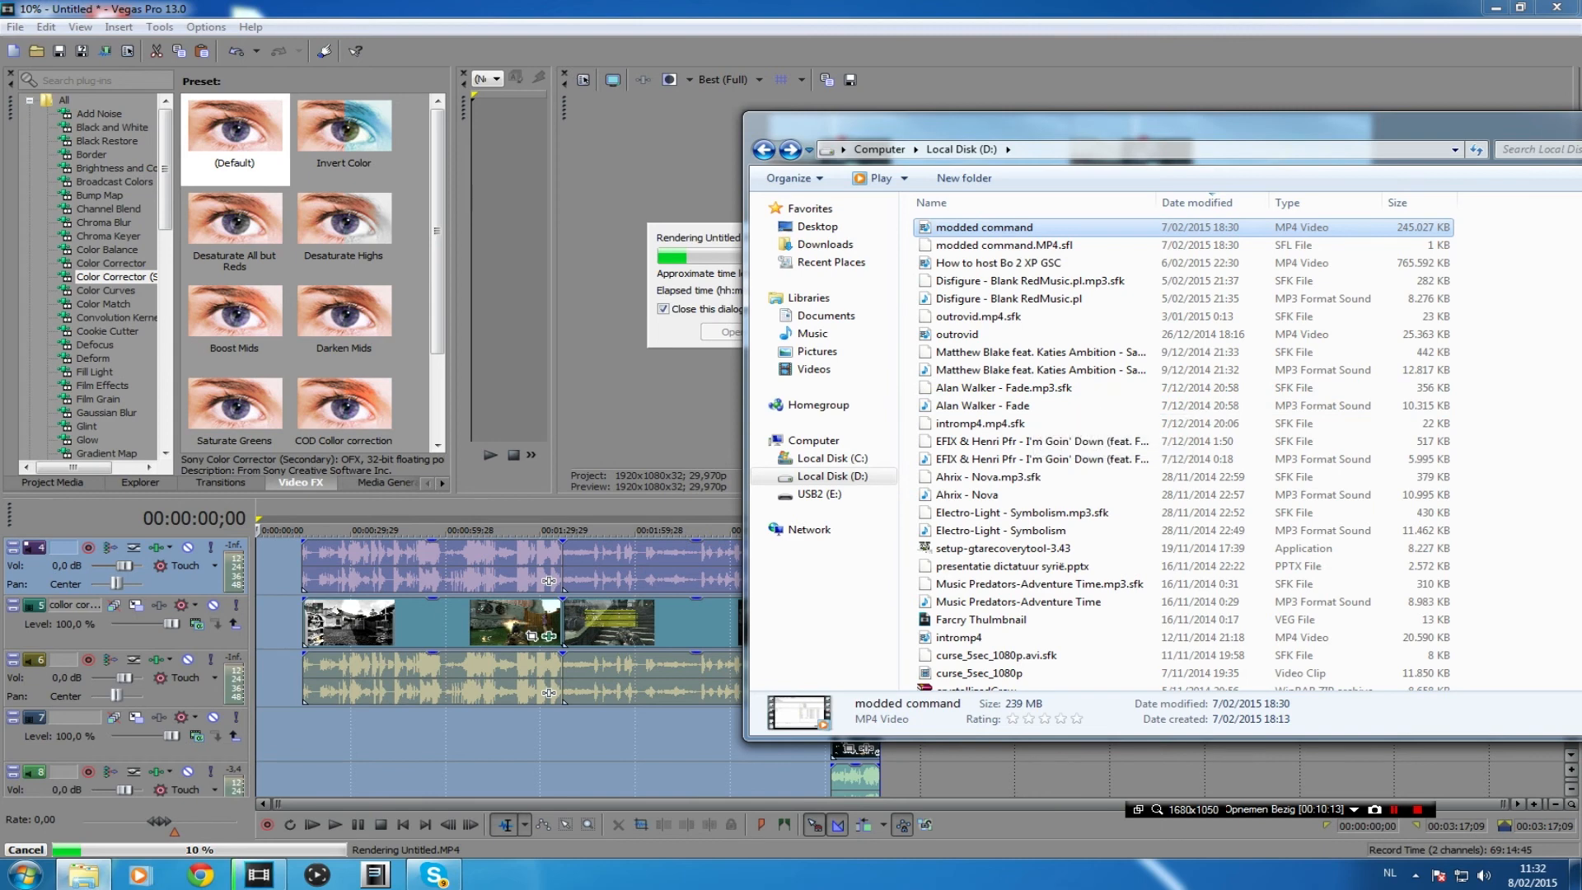
Step: Show the Properties of the 'How to host Bo 2 XP GSC' MP4 on its Details tab
click(1022, 512)
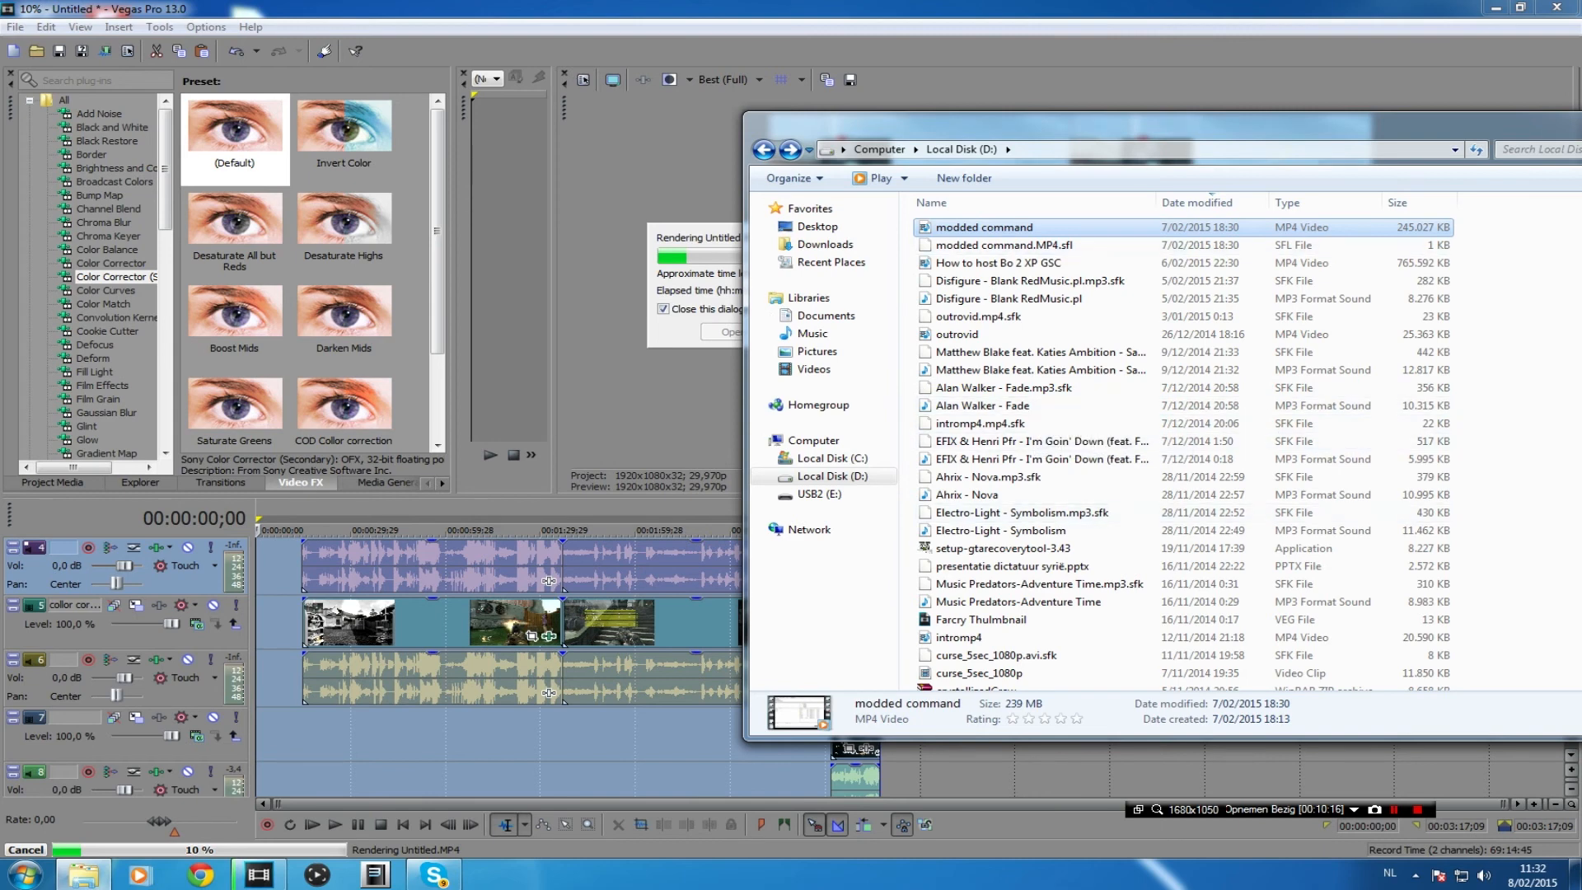
click(998, 262)
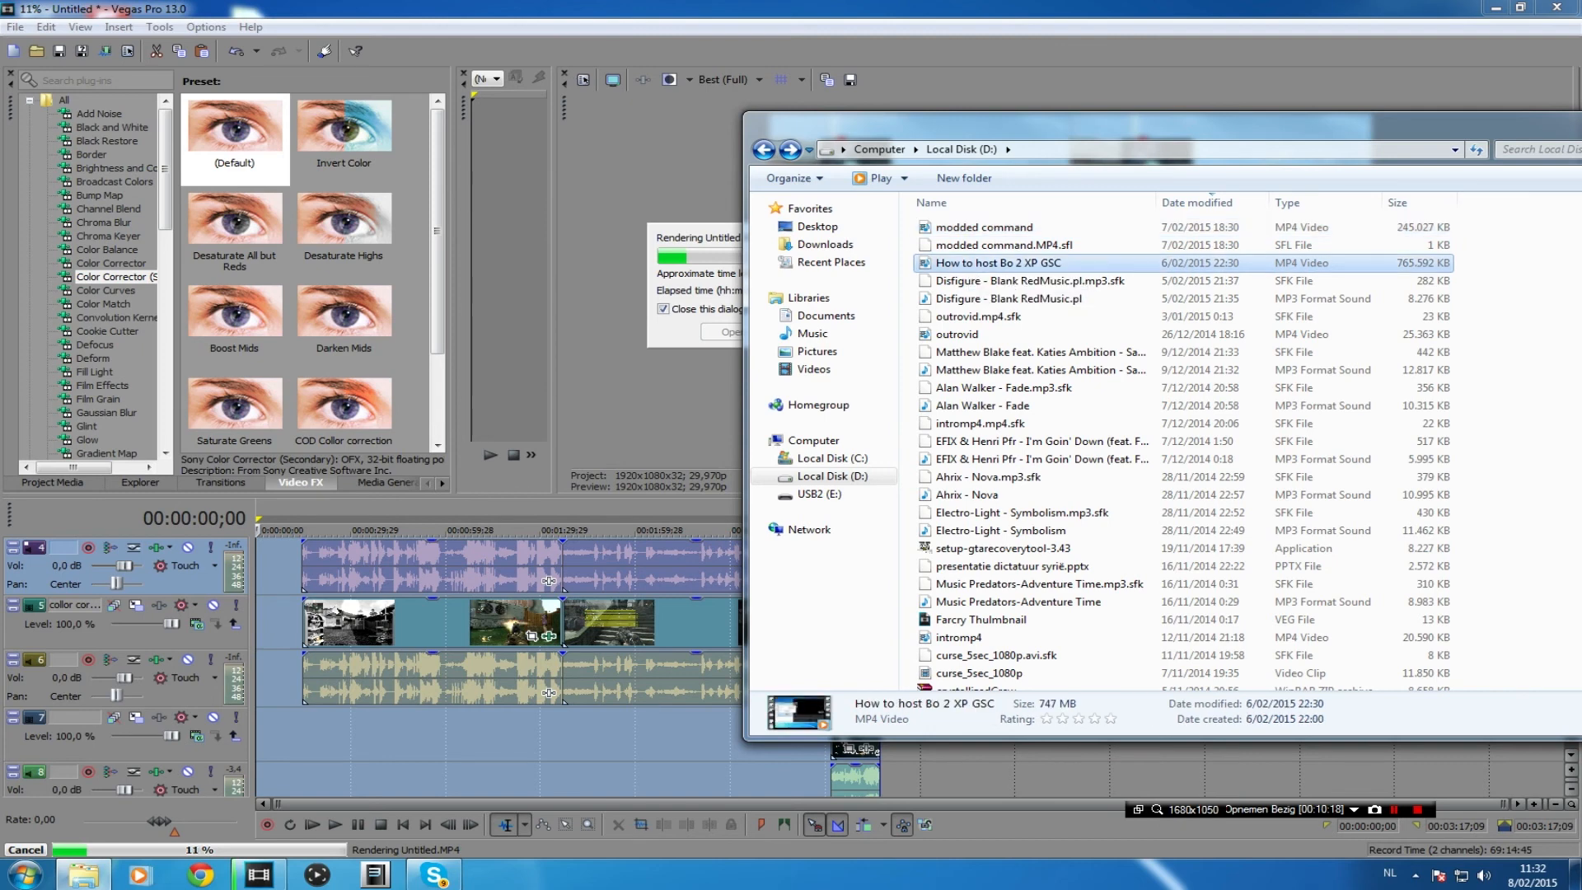
right_click(999, 262)
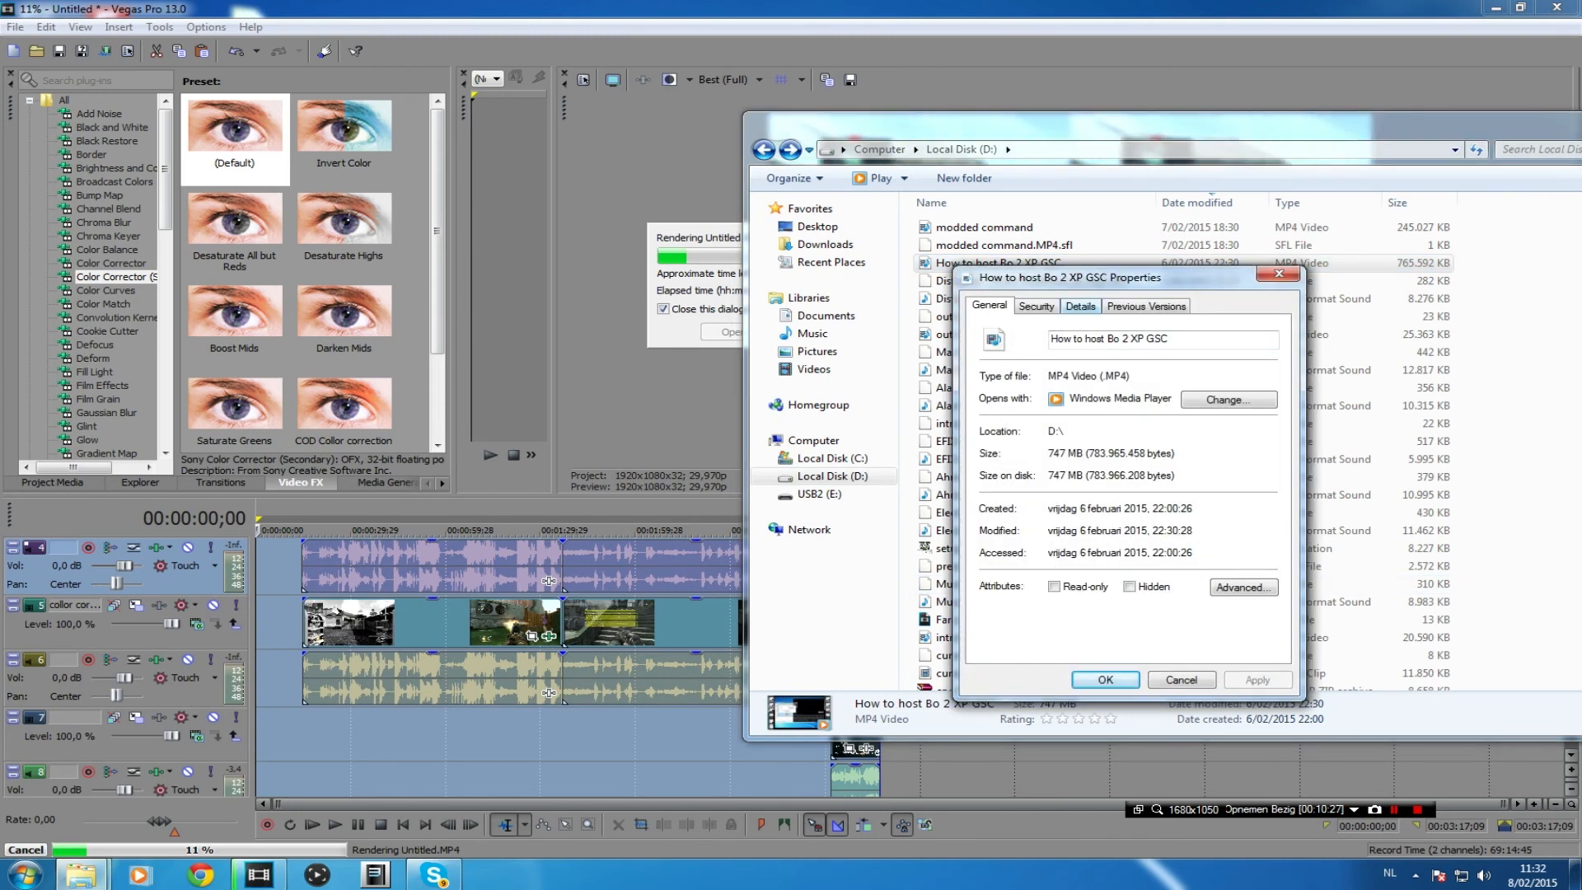
click(1078, 307)
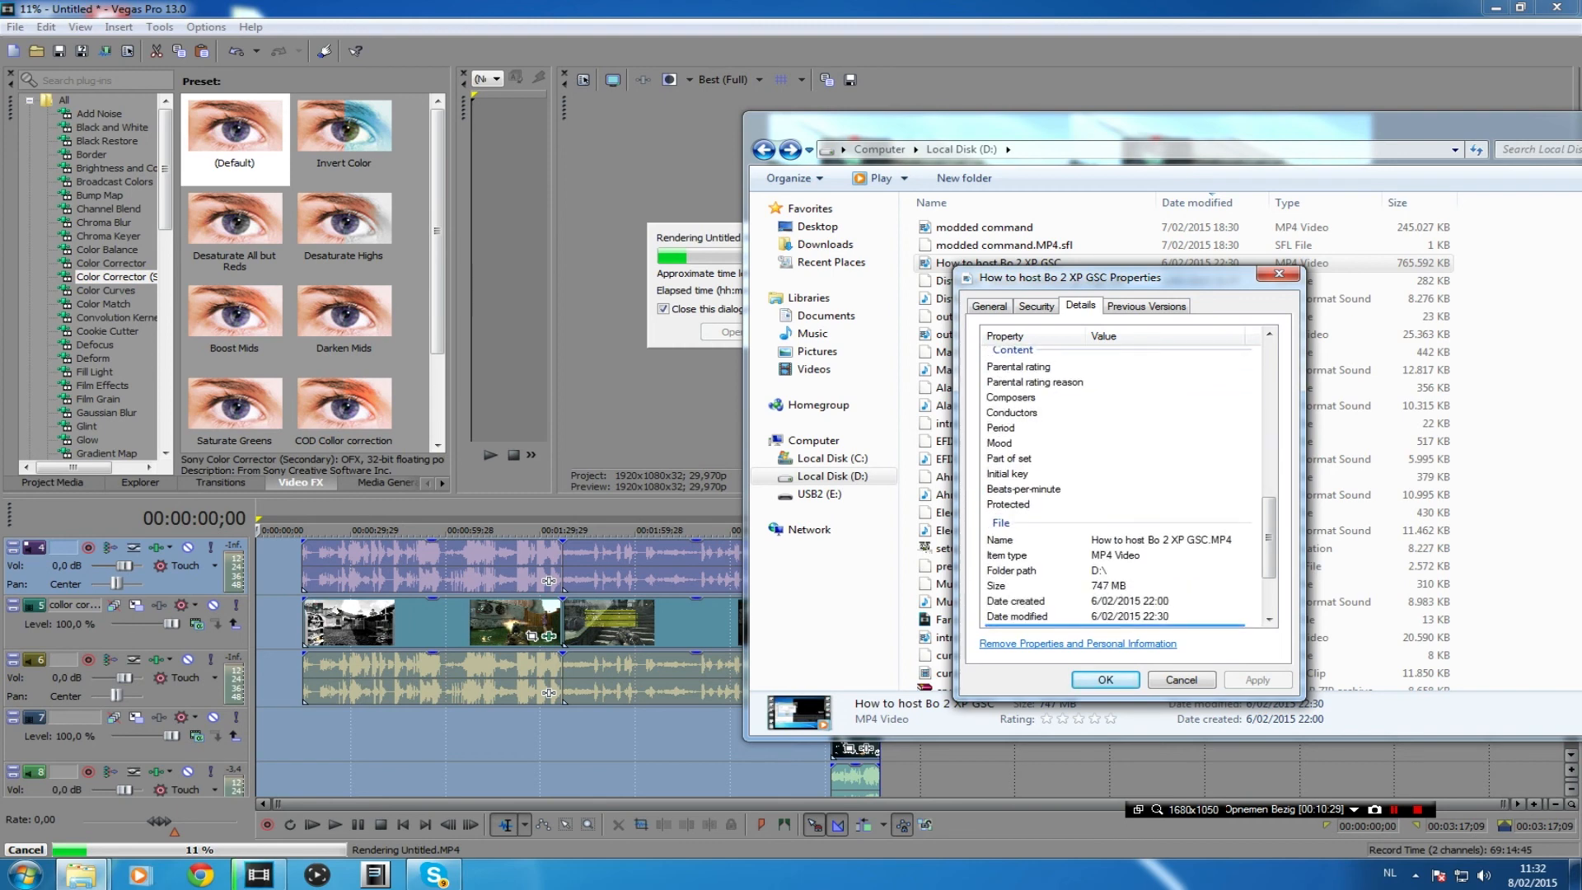